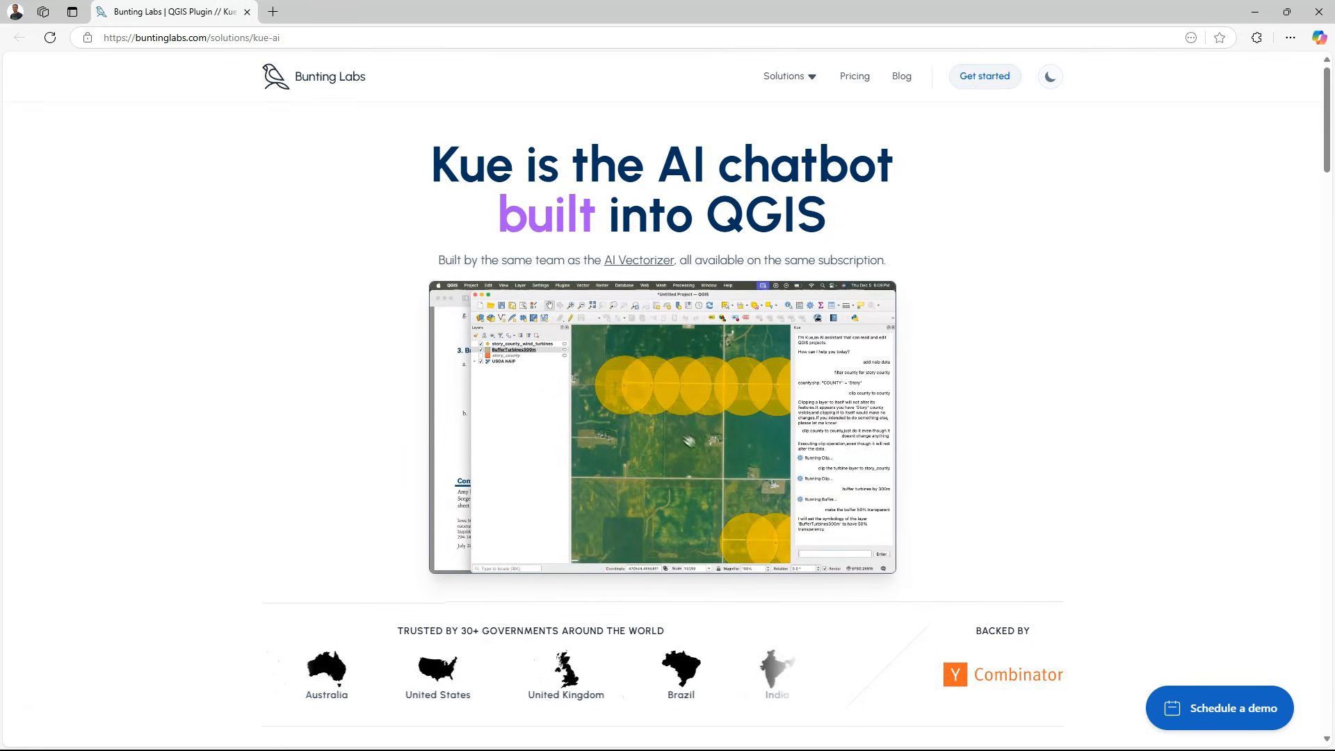
# - Scroll the Kue AI page to the FAQ and expand 'What types of tasks can Kue assist with?'
pyautogui.scroll(-3)
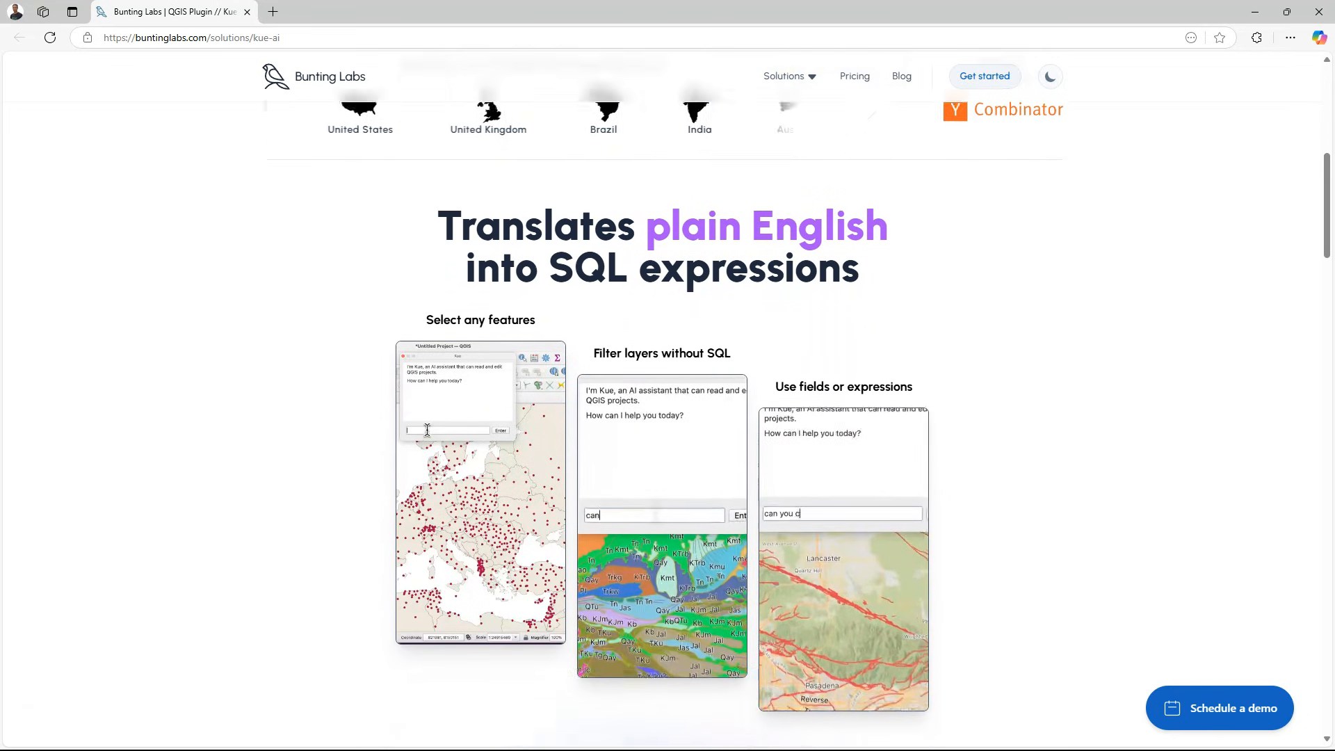
pyautogui.scroll(-3)
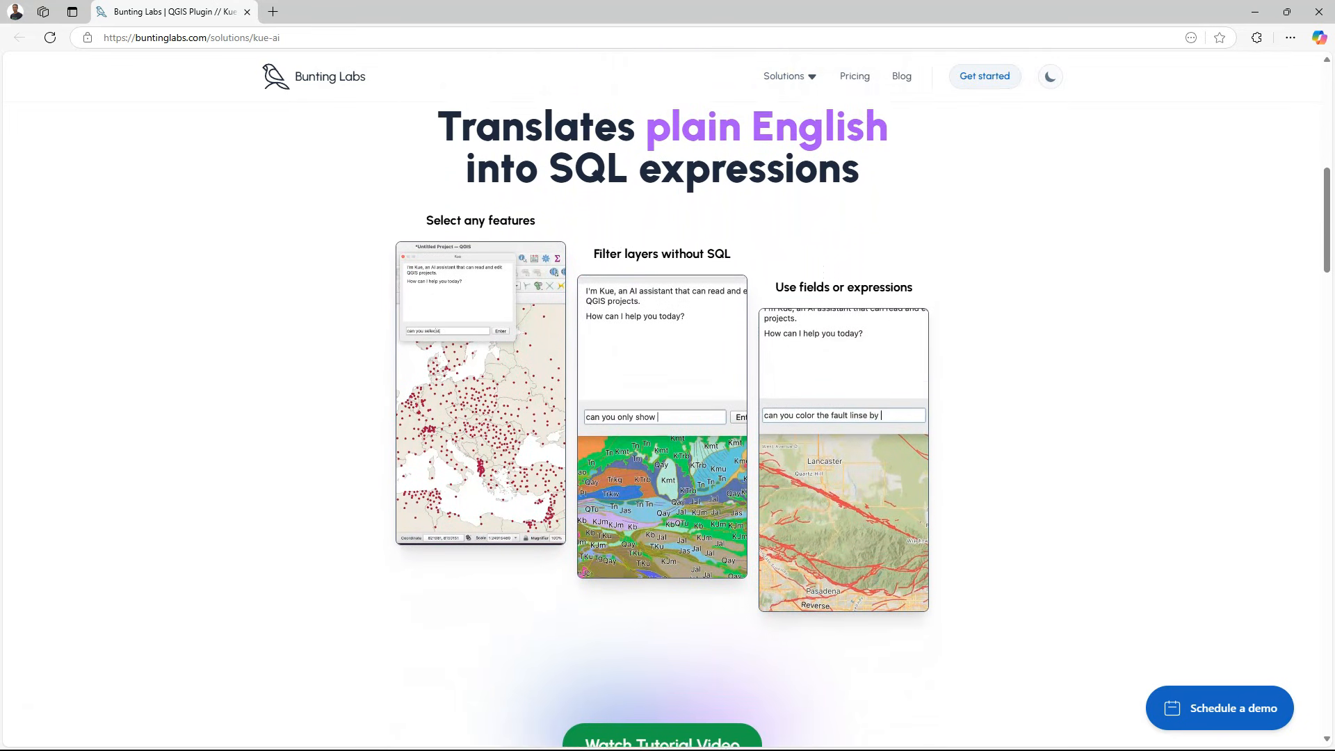
pyautogui.scroll(-3)
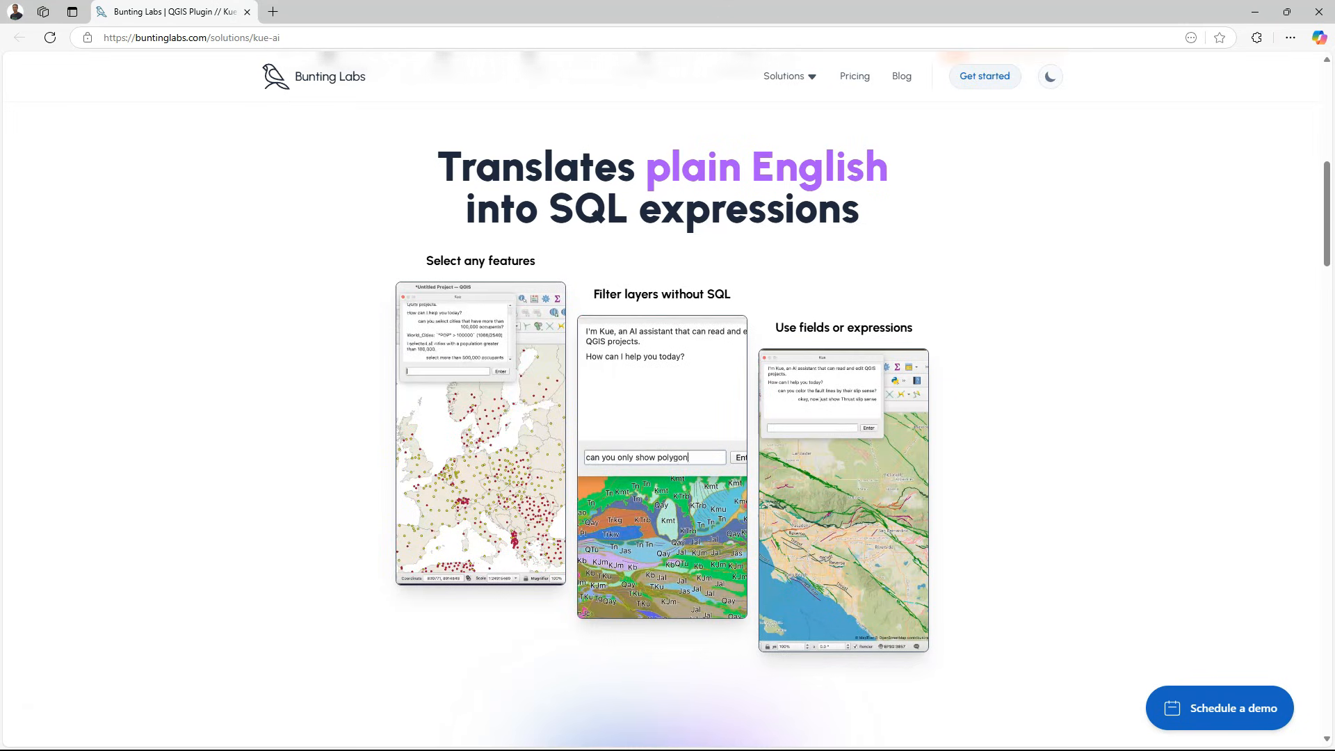
pyautogui.scroll(-3)
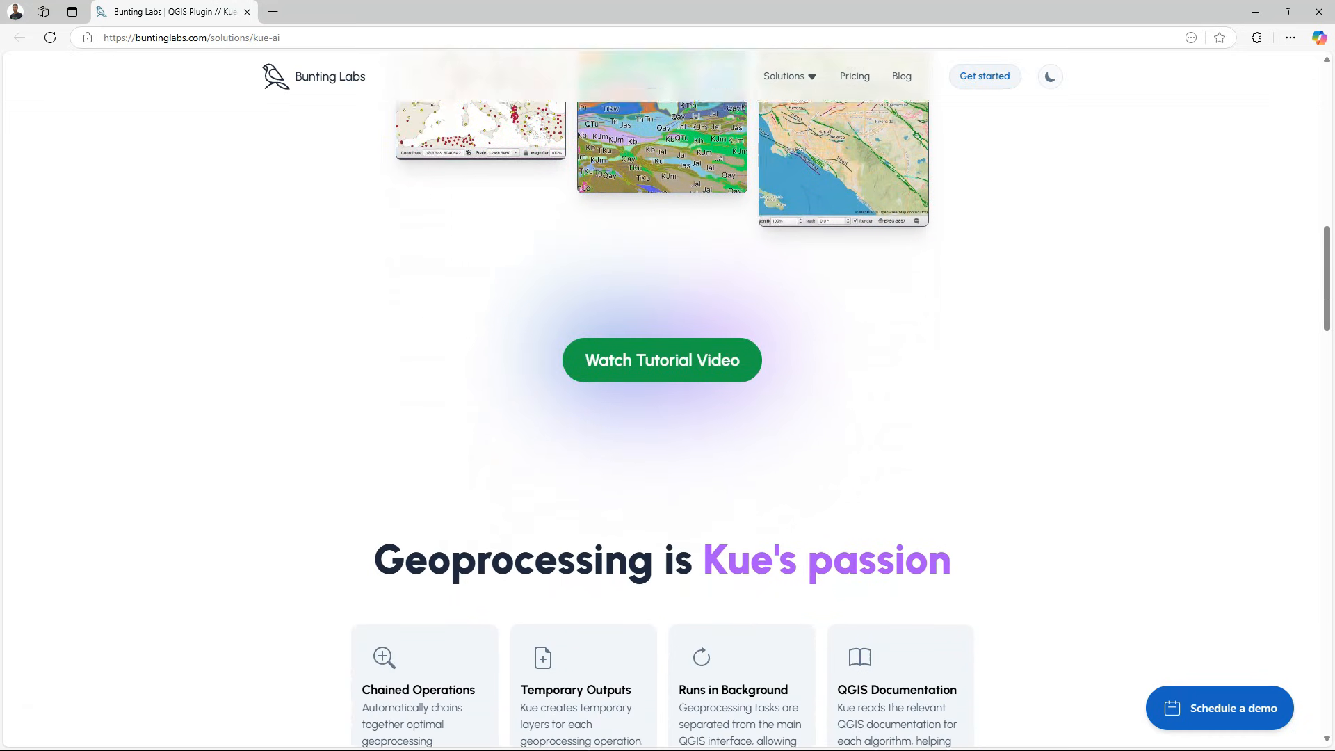
pyautogui.scroll(-3)
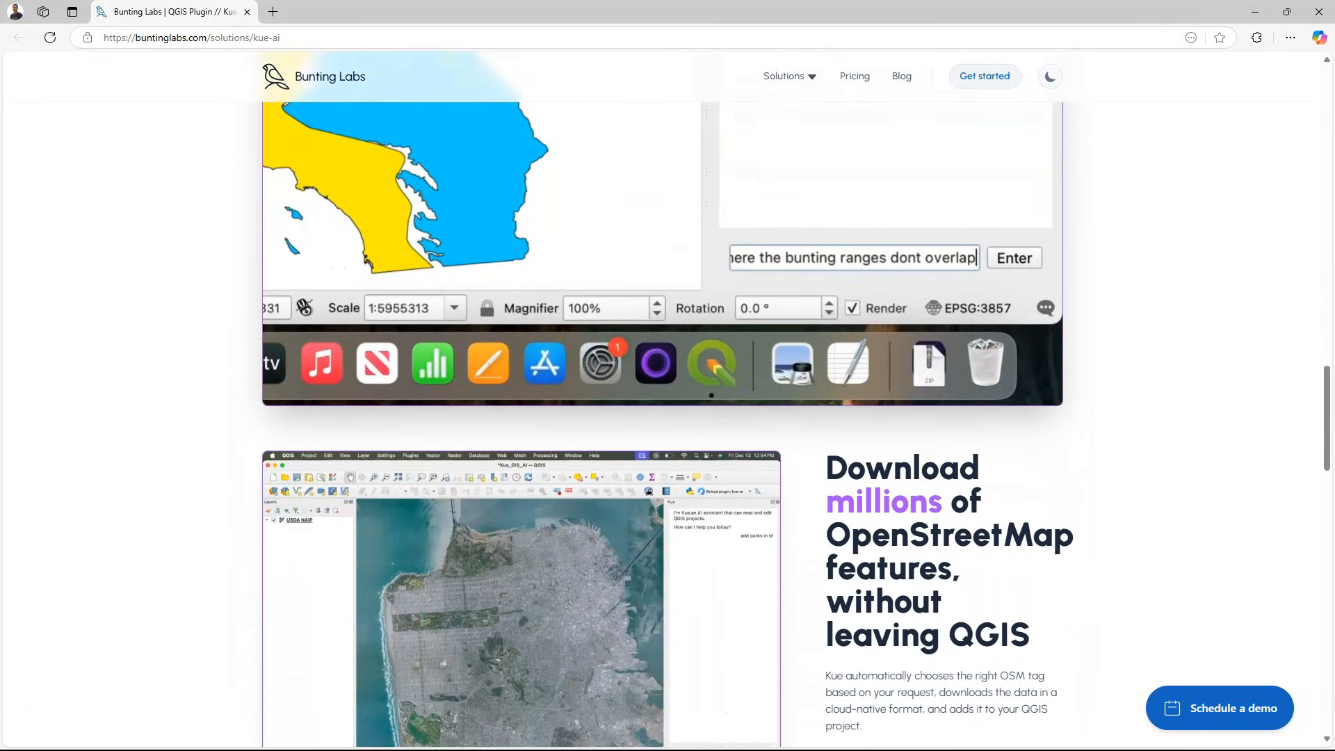
pyautogui.scroll(-3)
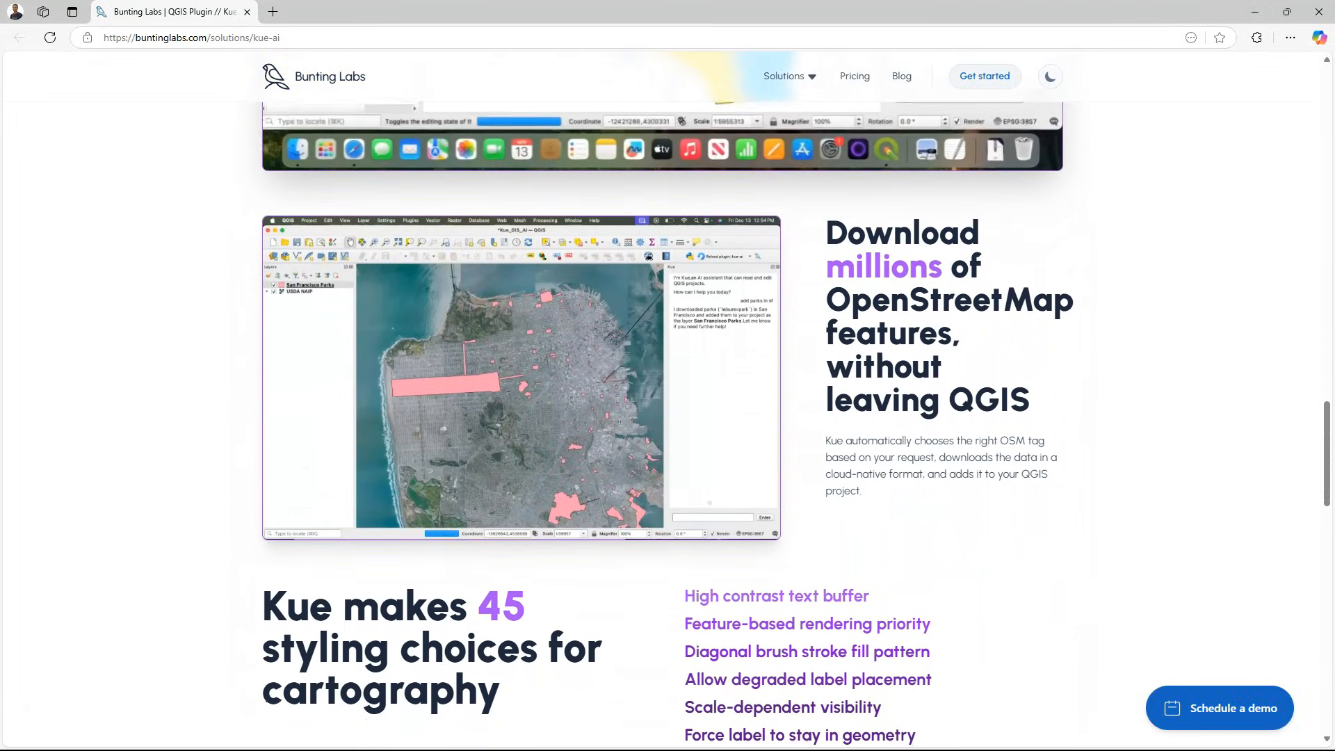
pyautogui.scroll(-3)
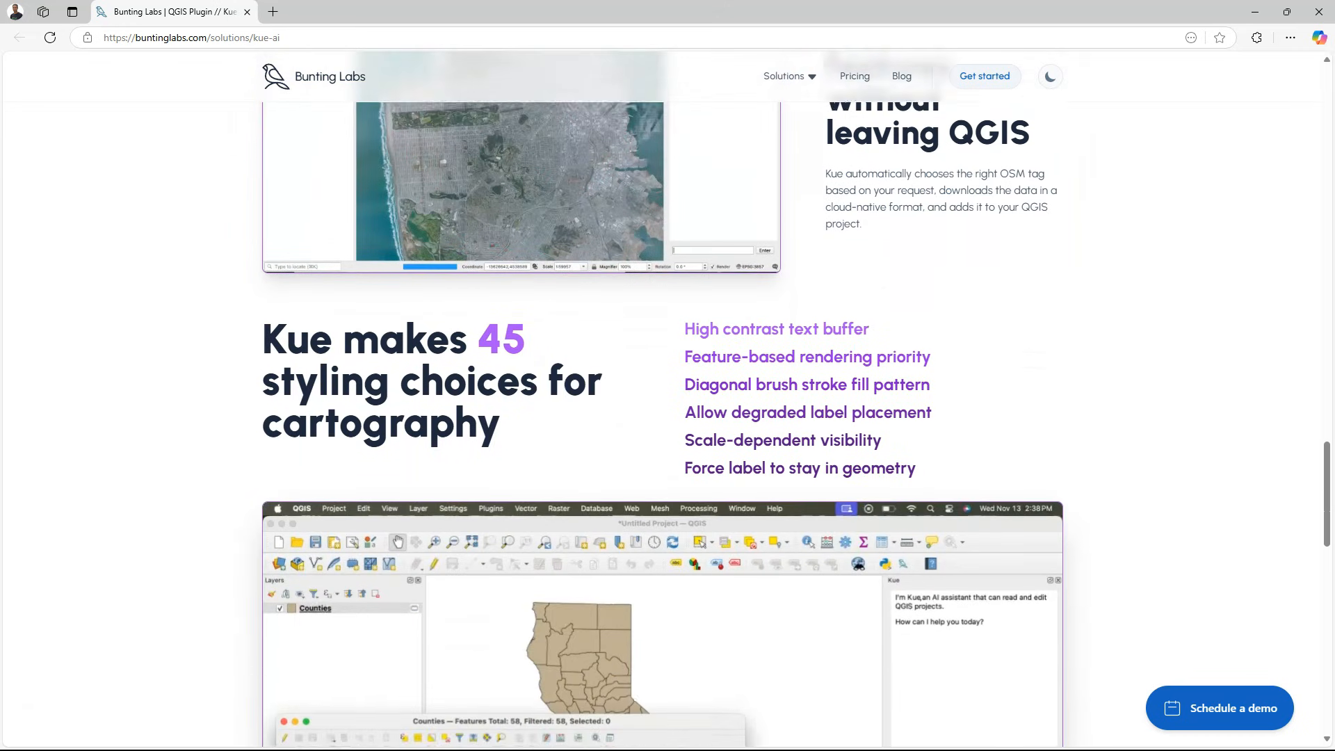
pyautogui.scroll(-3)
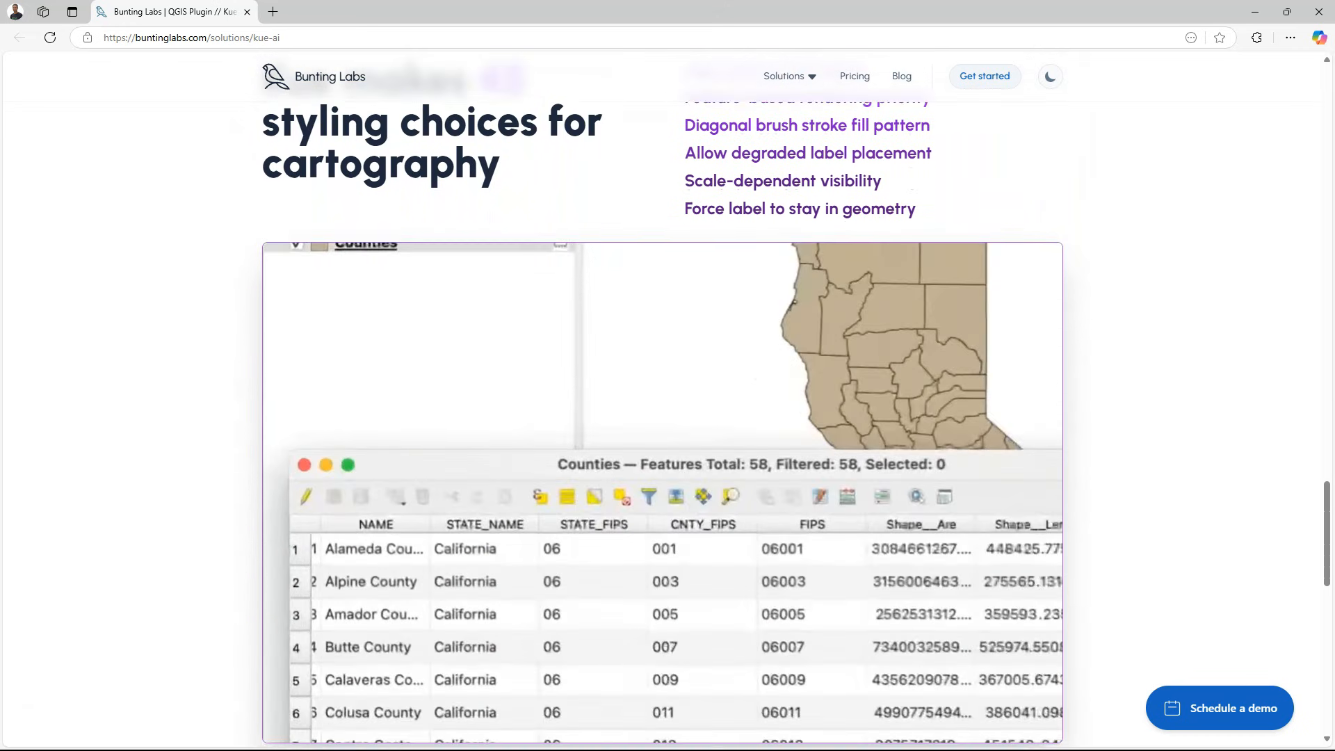
pyautogui.scroll(-3)
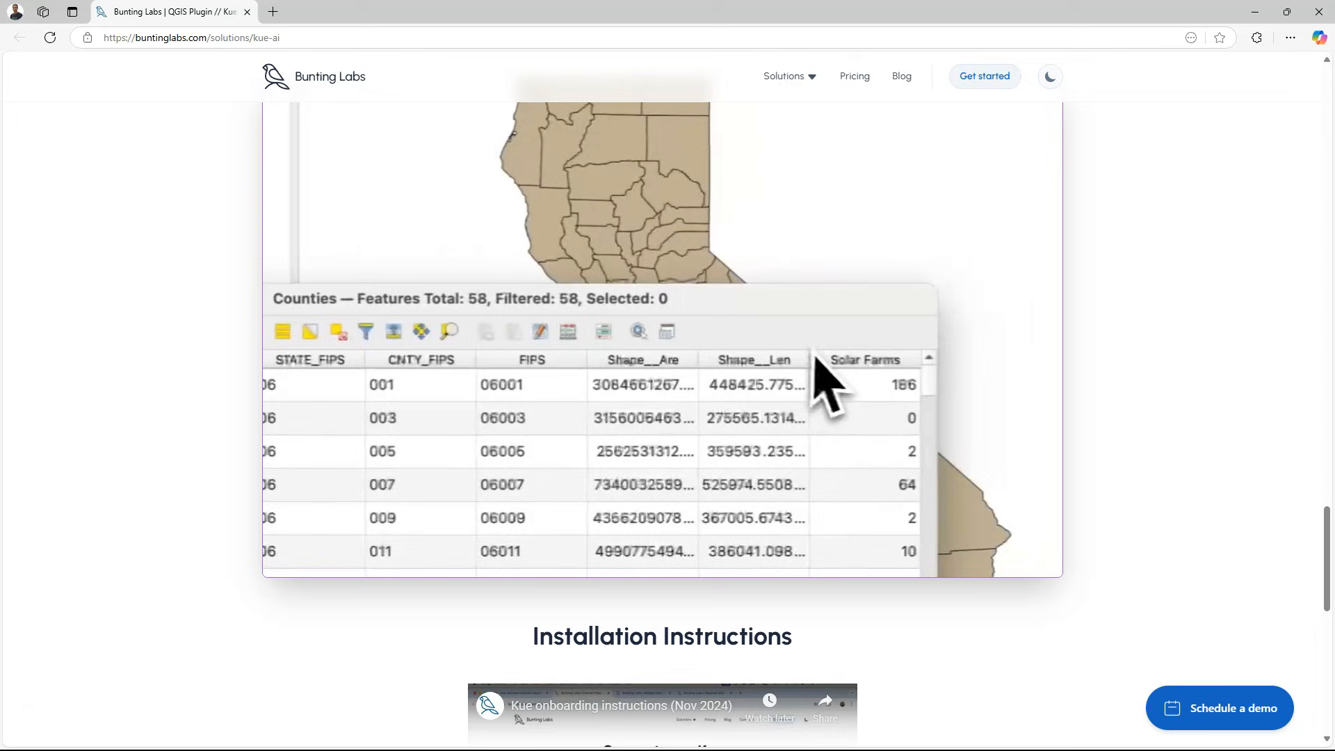
pyautogui.scroll(-3)
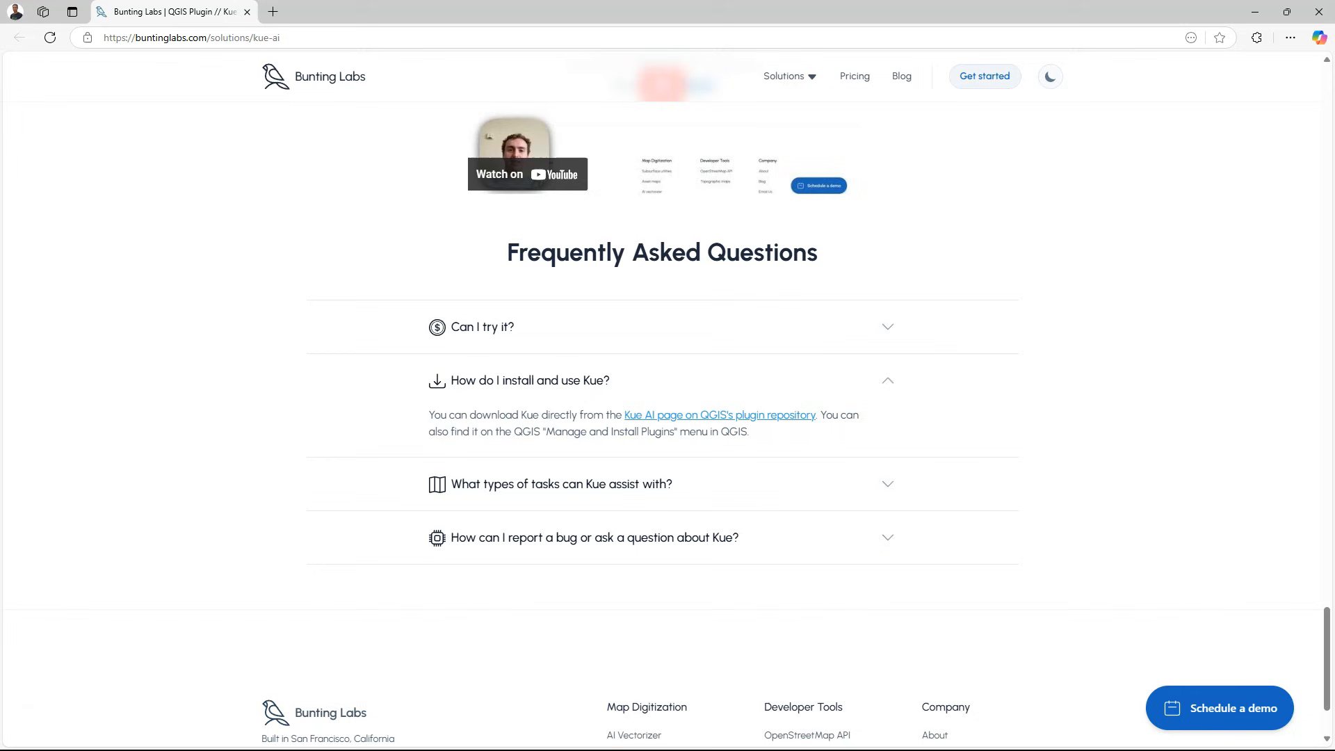
pyautogui.click(561, 434)
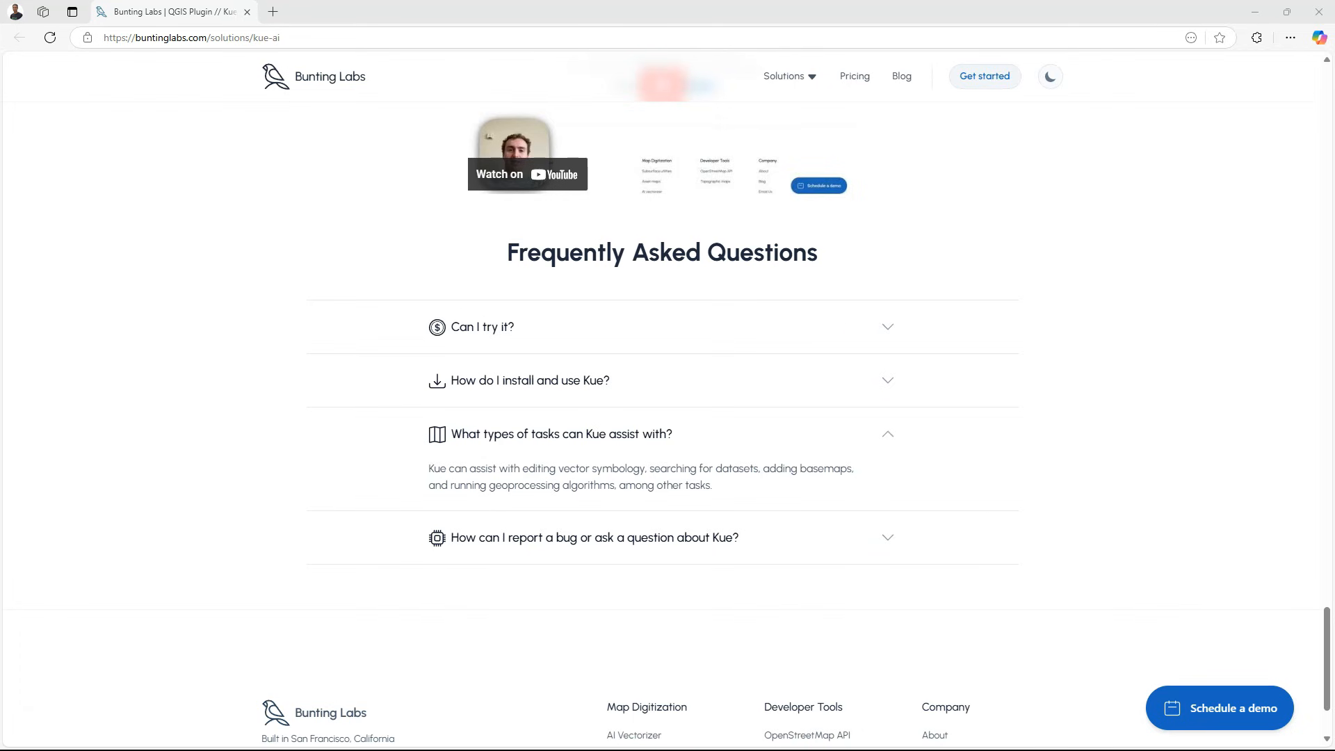
# - Install the Kue plugin from the Plugins manager and close the manager
pyautogui.click(198, 23)
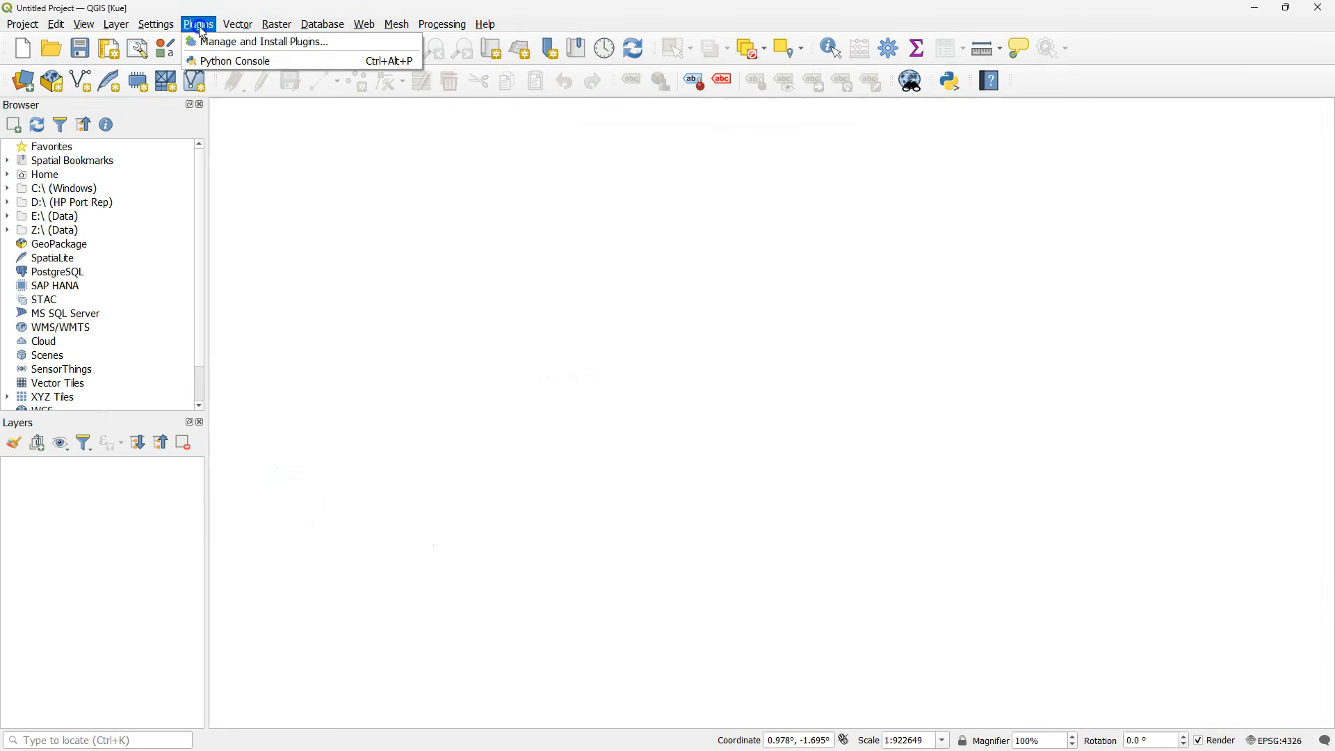
pyautogui.click(264, 40)
pyautogui.write('Kue')
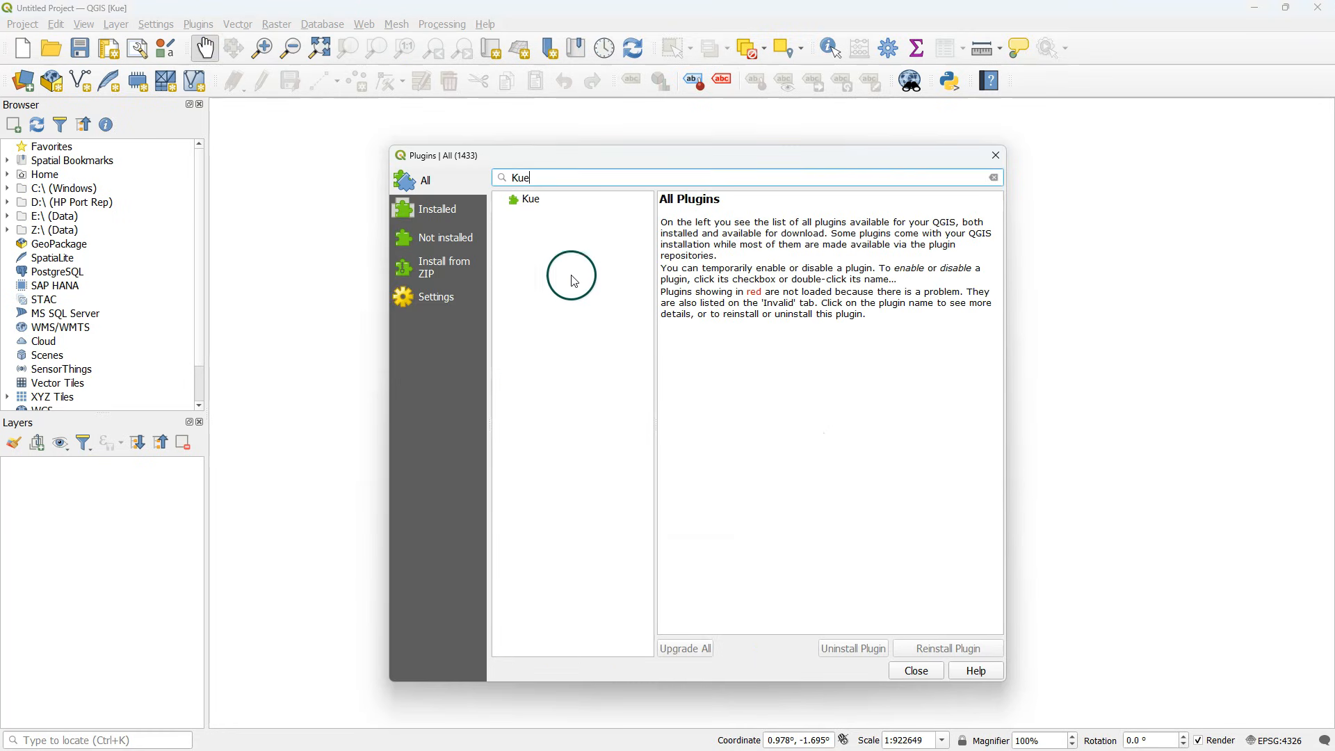
pyautogui.click(530, 198)
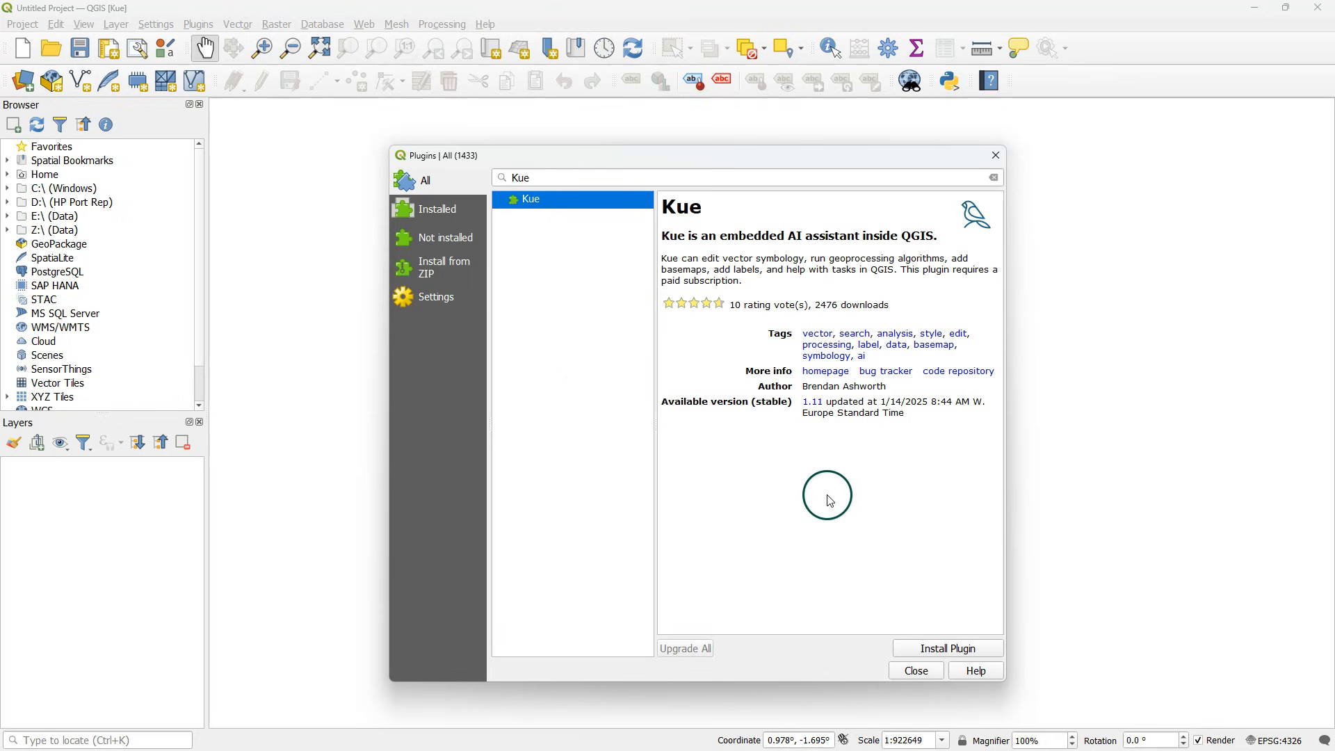
pyautogui.click(946, 648)
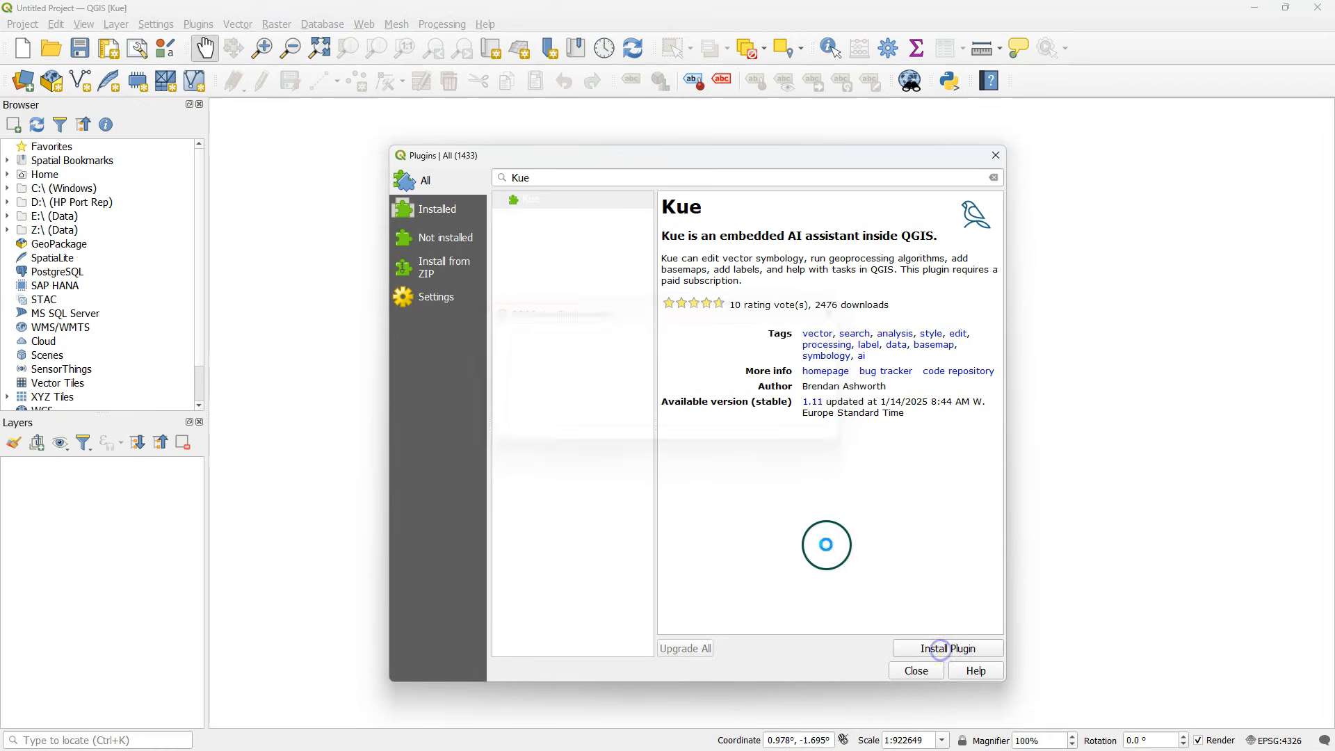
pyautogui.click(946, 648)
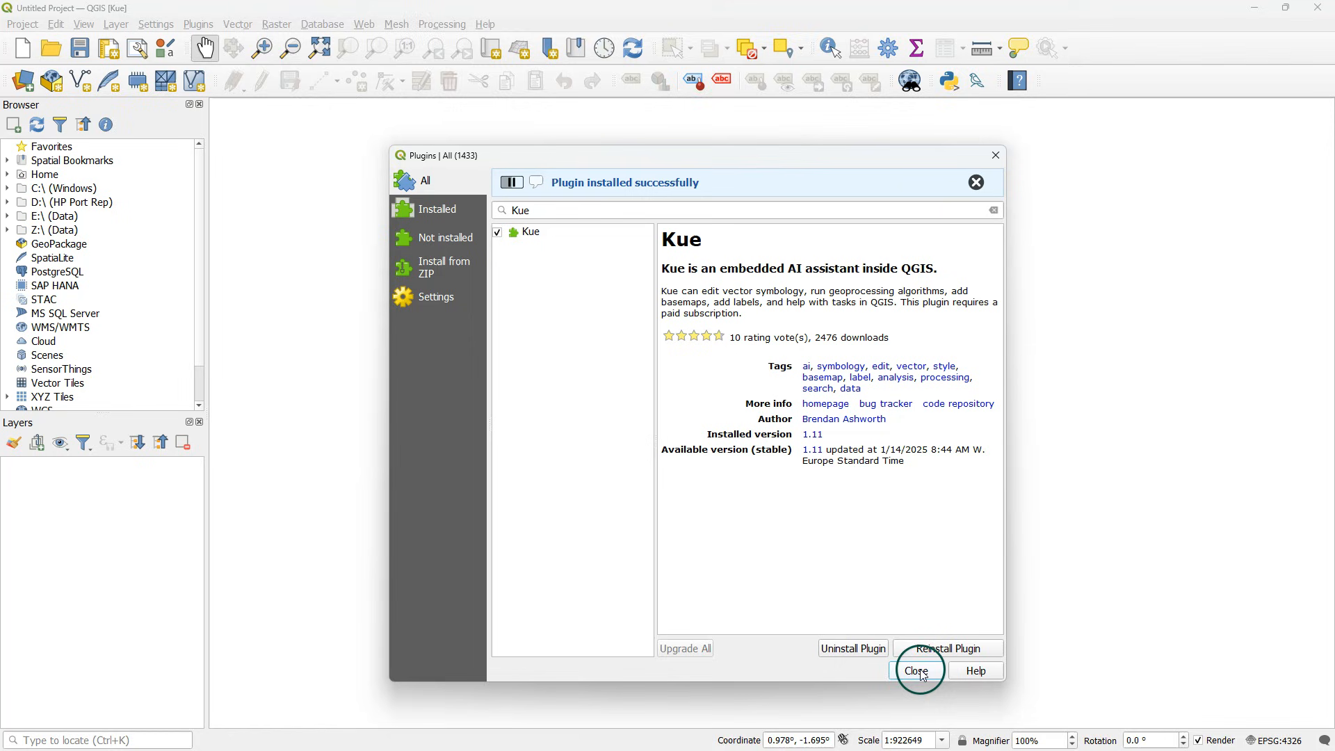
pyautogui.click(917, 671)
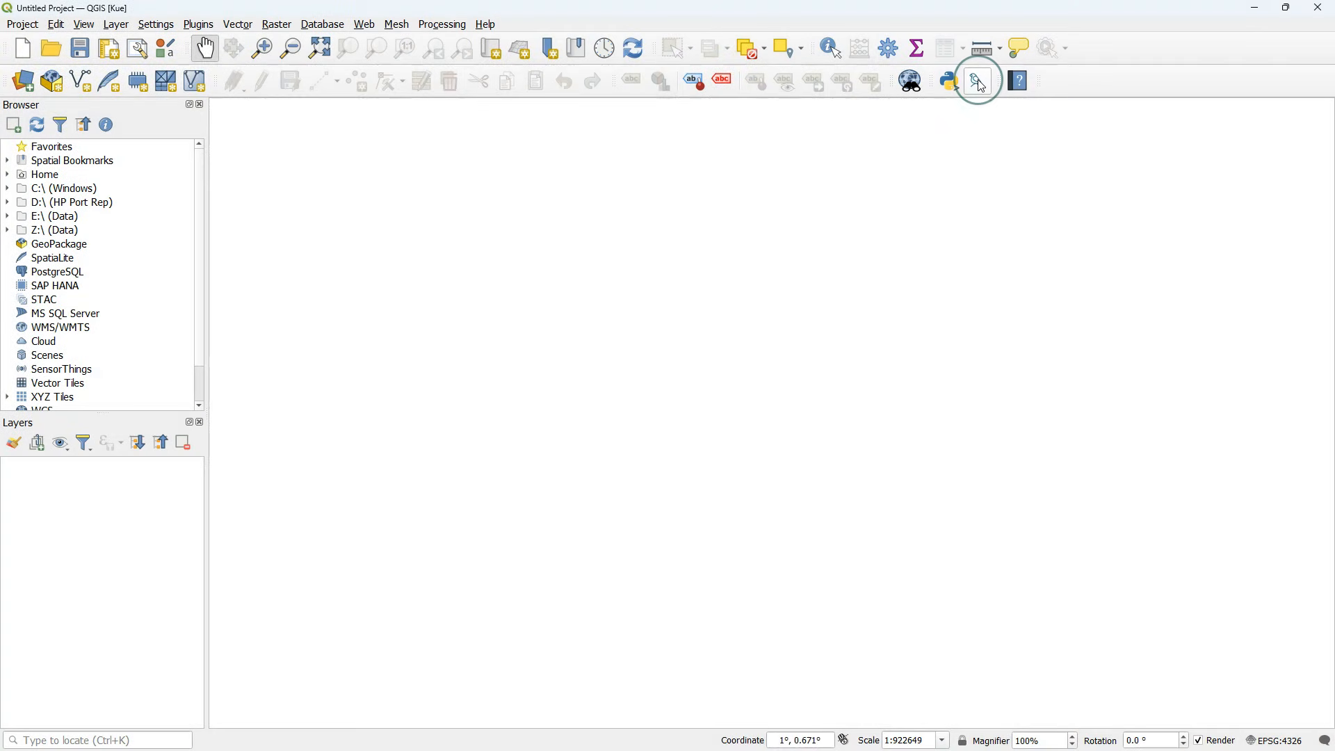
# - Show the Kue AI panel from its toolbar icon and start the Log In flow
pyautogui.click(977, 81)
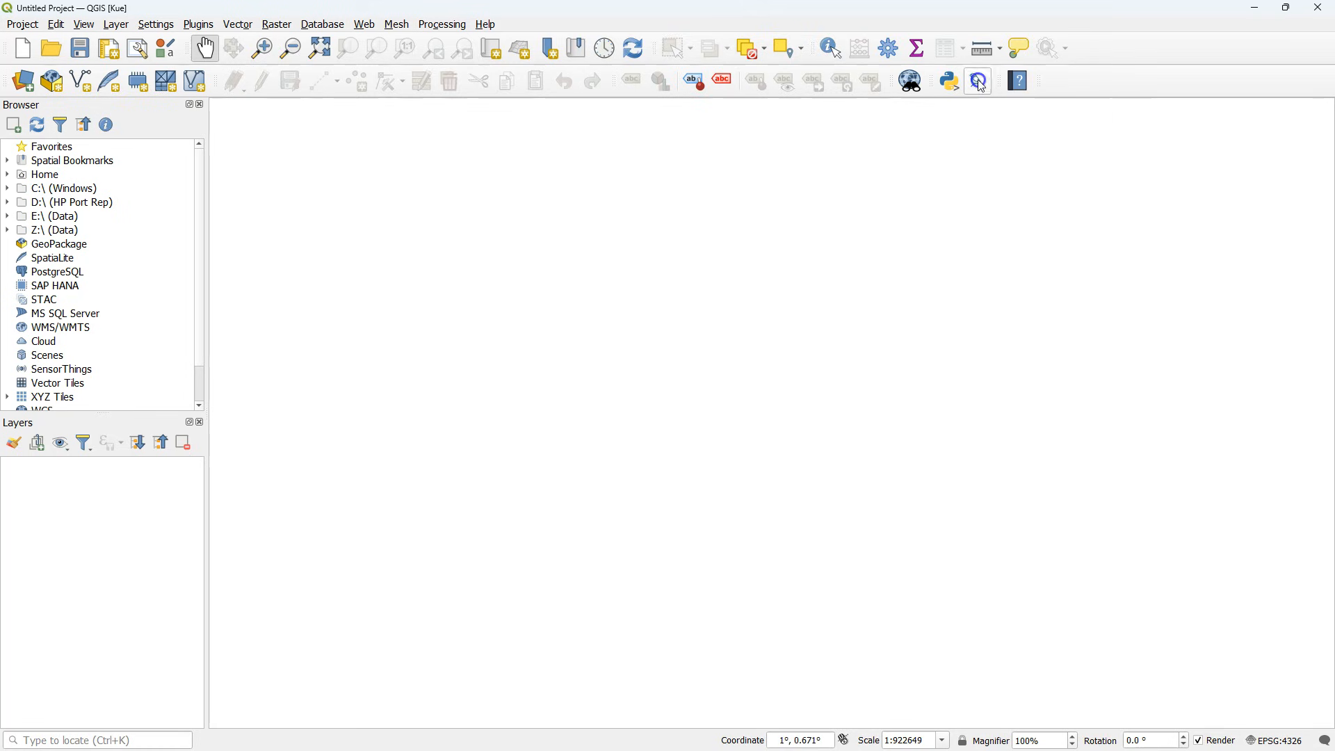
pyautogui.click(978, 81)
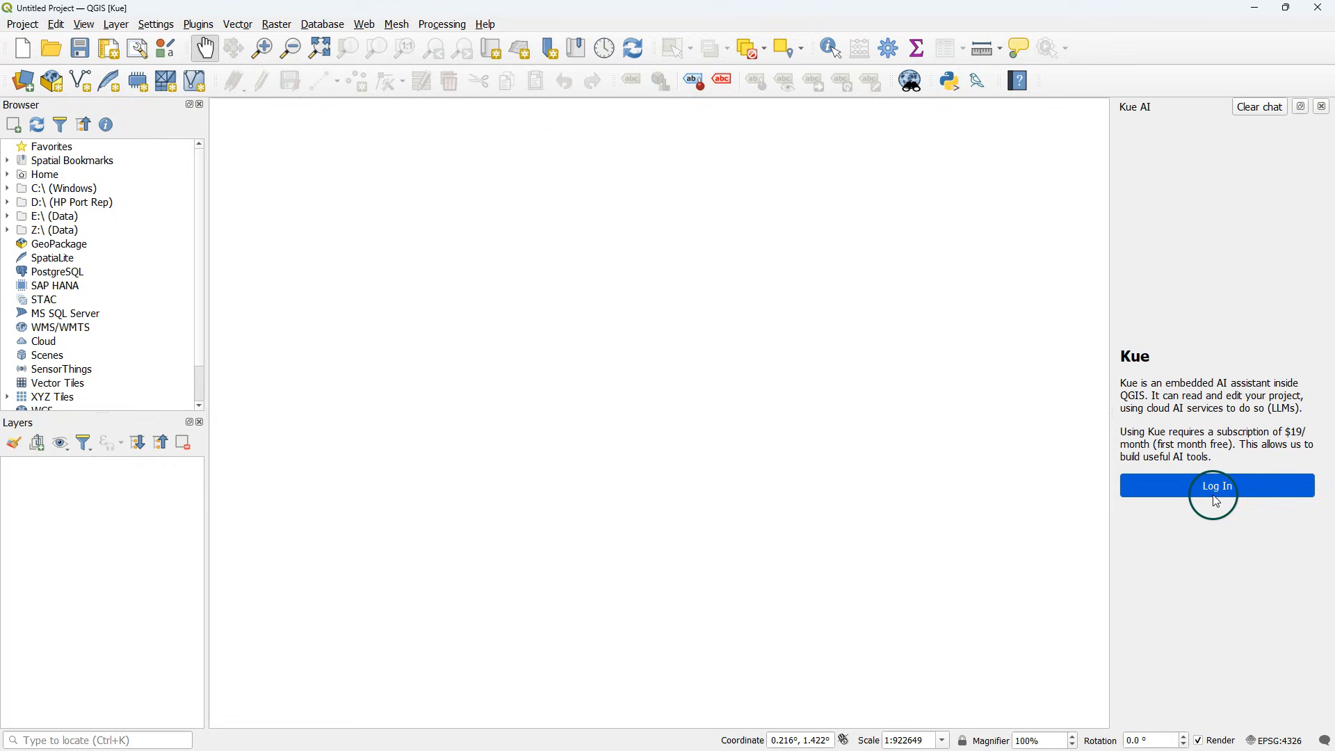
pyautogui.click(1216, 486)
pyautogui.write('Can')
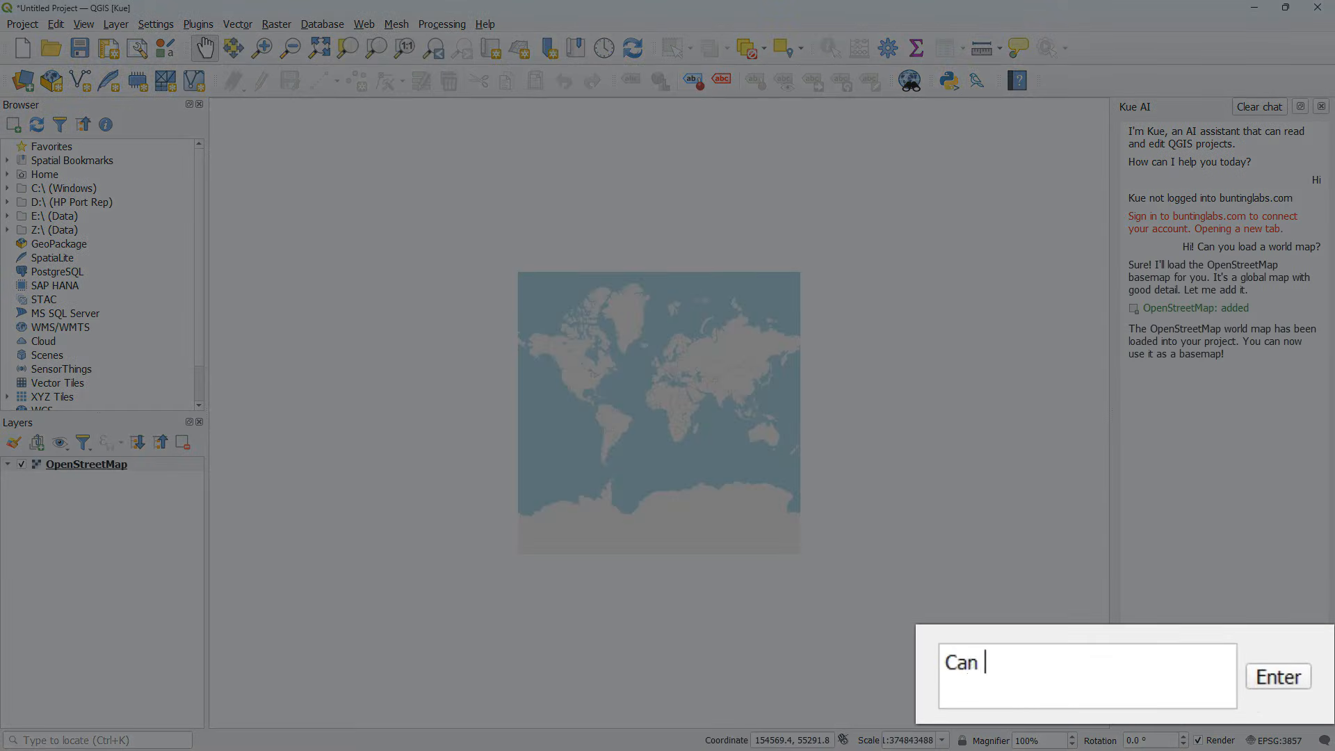
# - Ask Kue 'Can you add the country boundary polygon of the Netherlands?' and send it
pyautogui.write('you add')
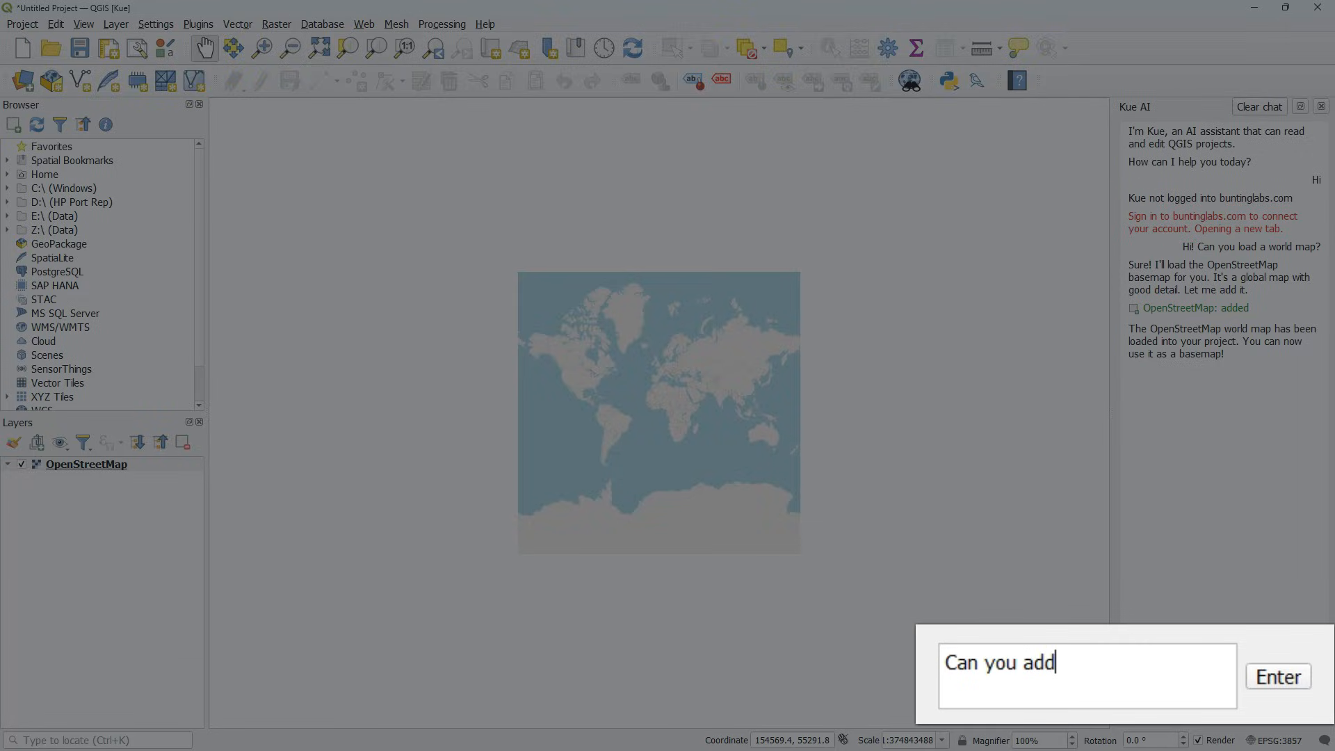
pyautogui.write('the countr')
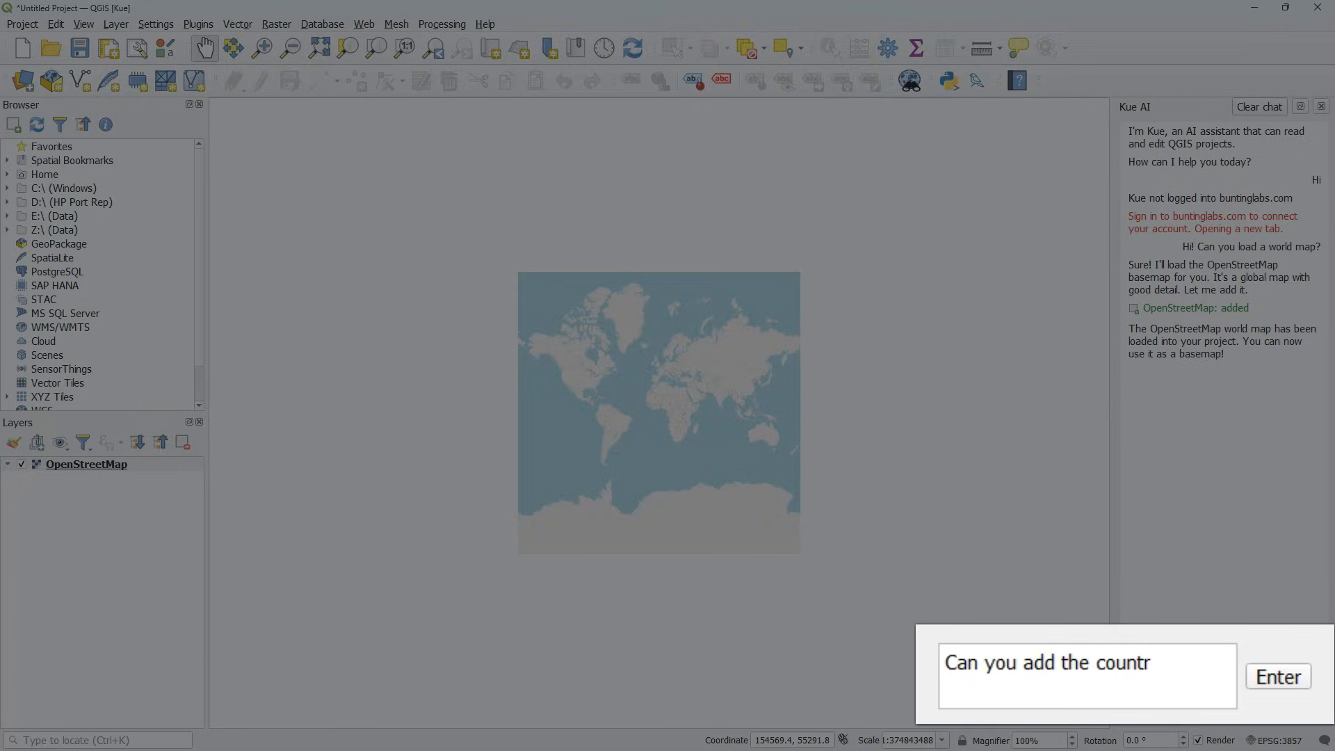
pyautogui.write('y boundary polygon of the Netherla')
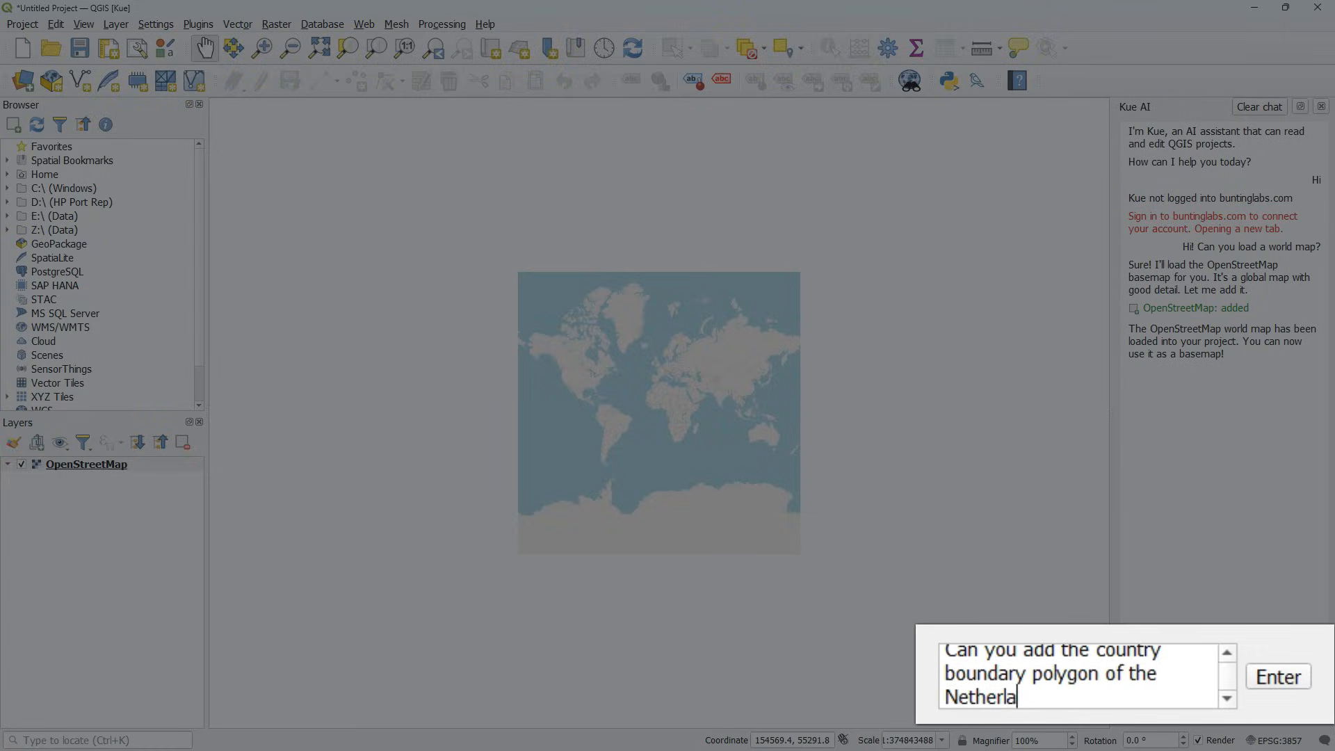
pyautogui.click(1277, 676)
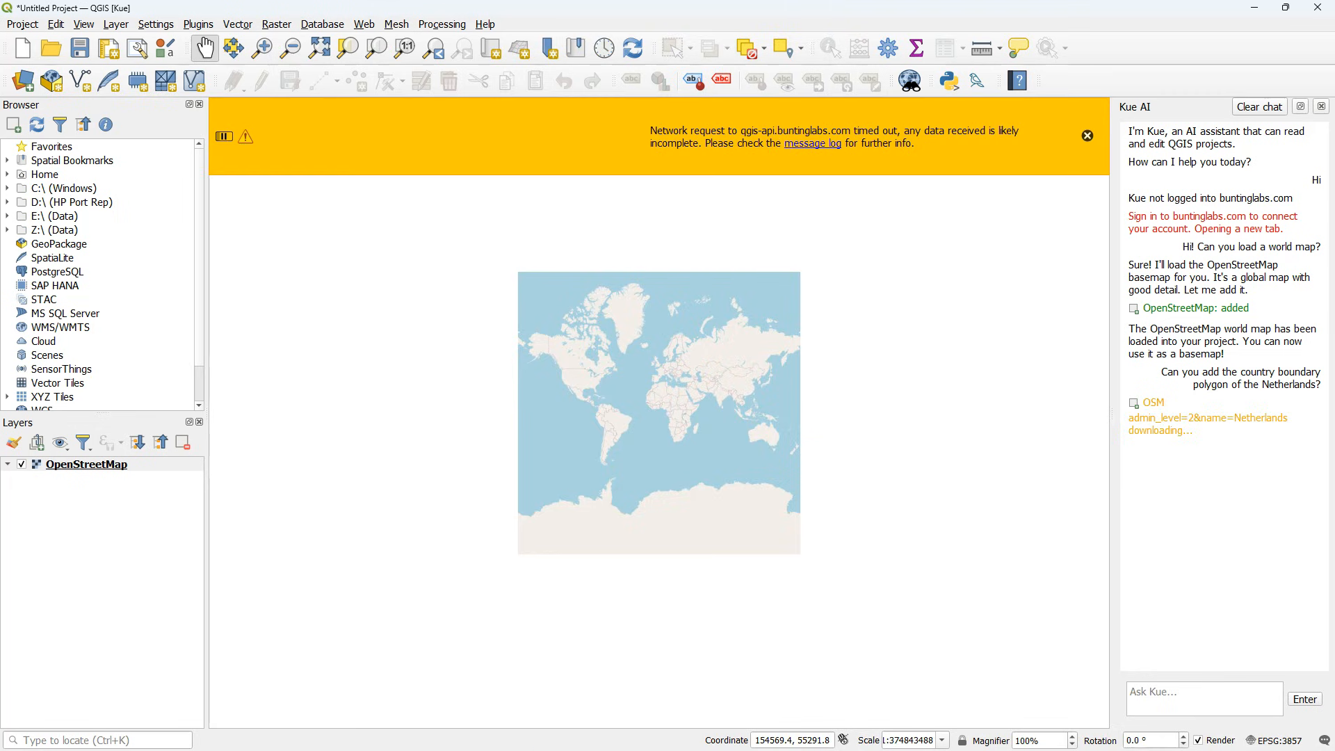
pyautogui.click(1088, 135)
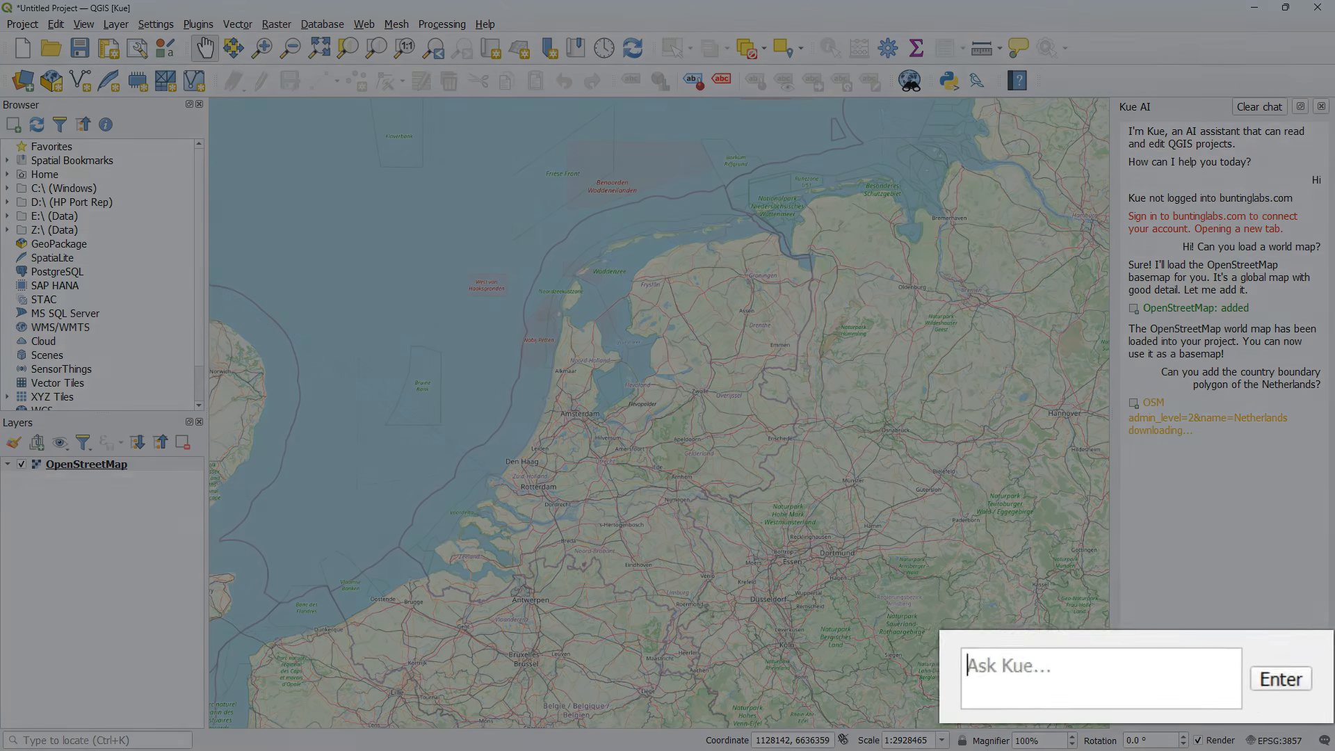
# - Ask Kue 'Can you add the municipality of Groningen?' and send it
pyautogui.write('Can you add the municipality of Groningen?')
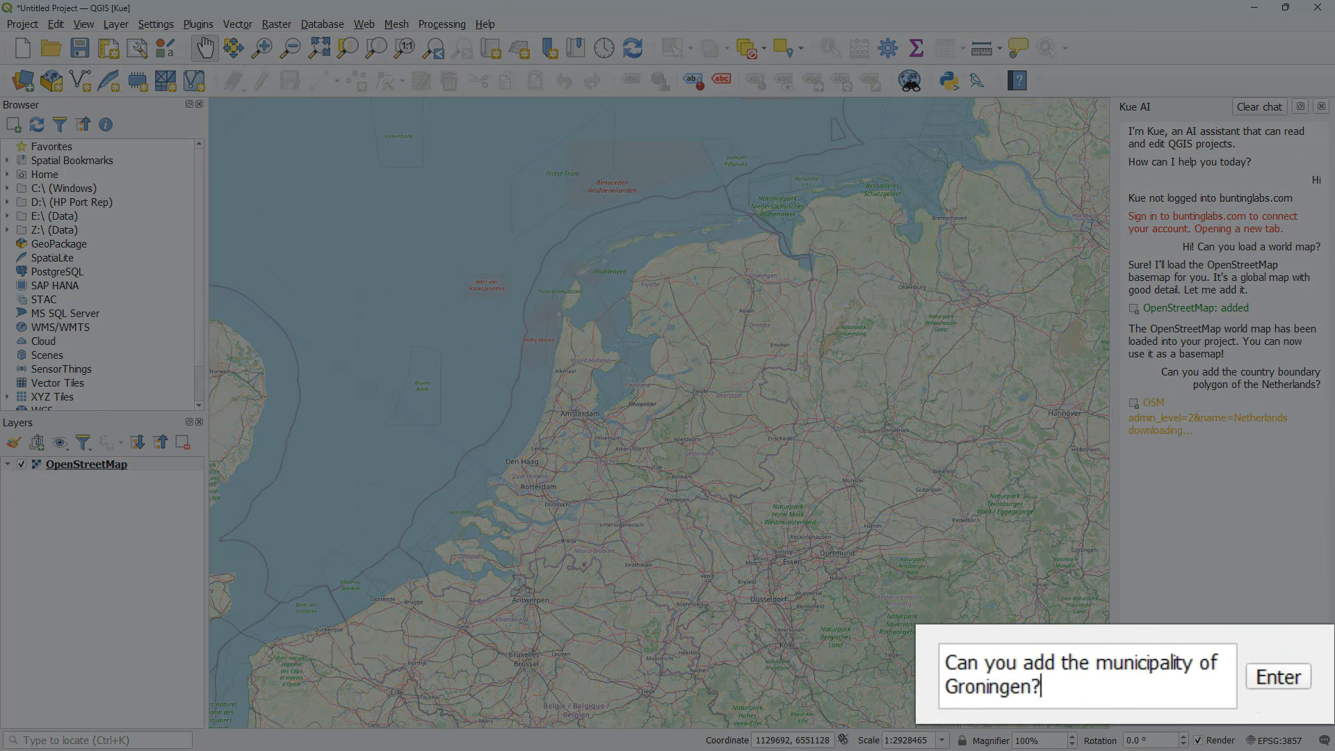
pyautogui.click(1277, 676)
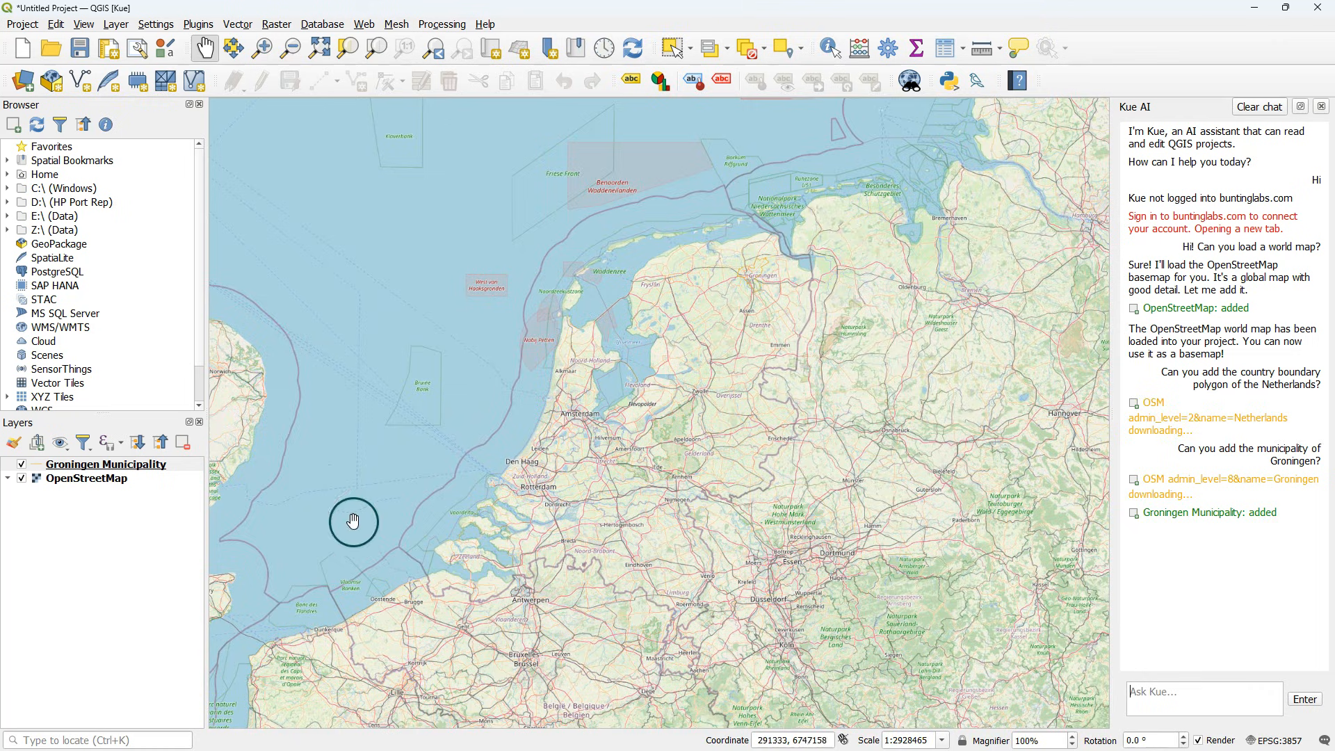
# - Zoom the map to the Groningen Municipality layer, toggling the OpenStreetMap basemap off and on
pyautogui.rightClick(106, 465)
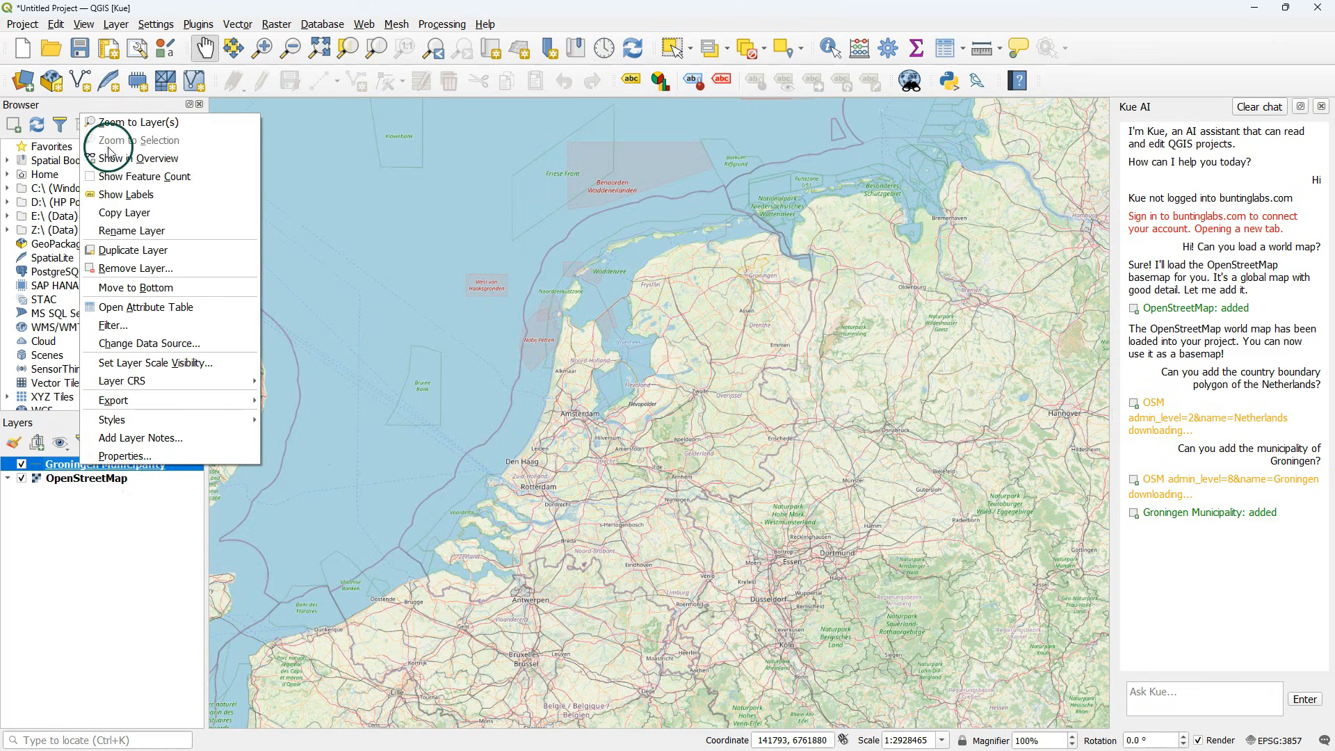
pyautogui.click(131, 122)
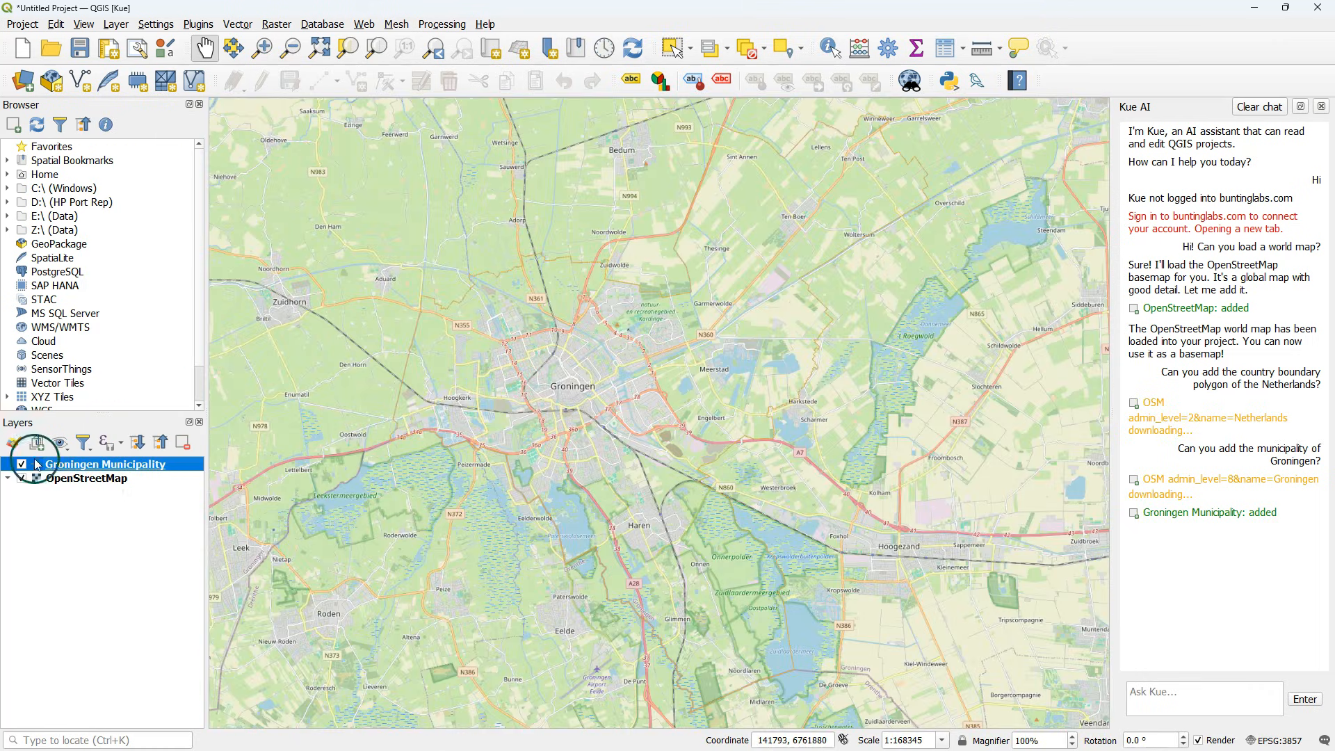
pyautogui.click(21, 477)
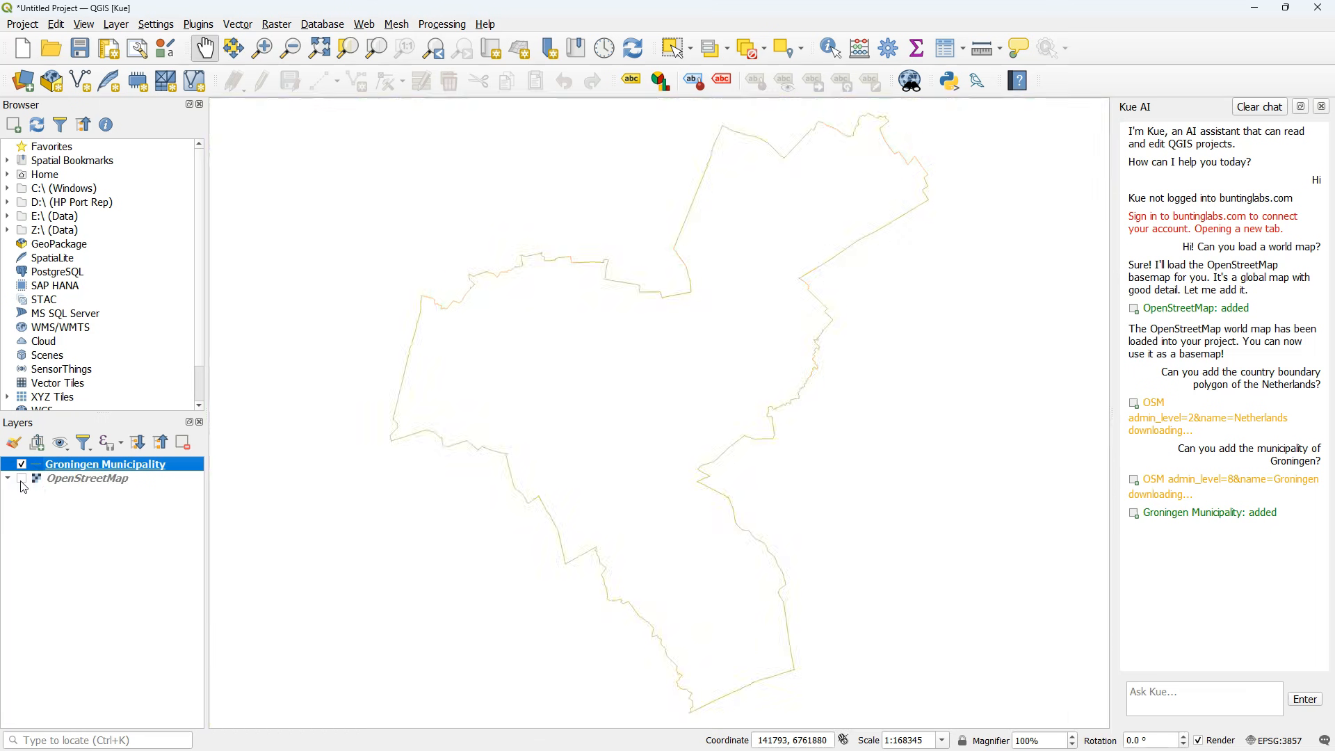
pyautogui.click(21, 479)
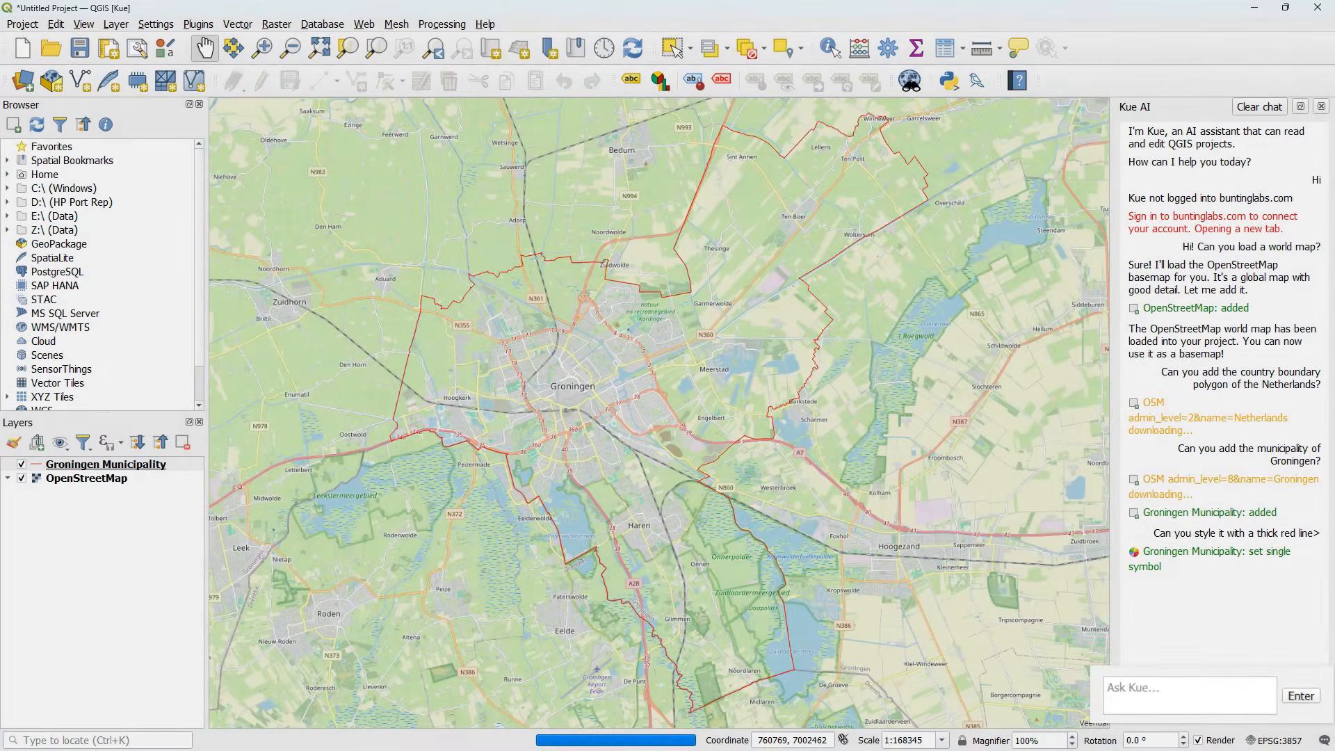
# - Ask Kue for Groningen's building footprints and the boundary as a polygon, then begin a clip request
pyautogui.write('Can add the b')
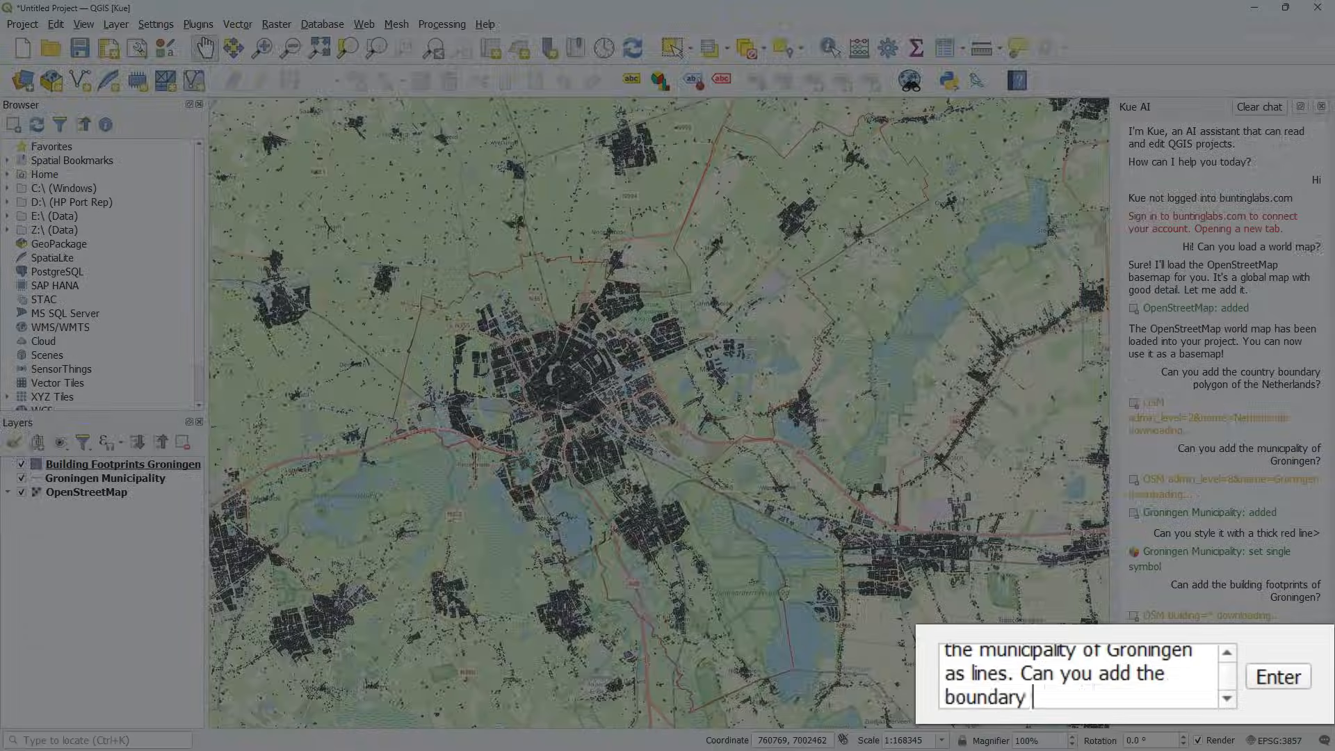
pyautogui.click(1277, 676)
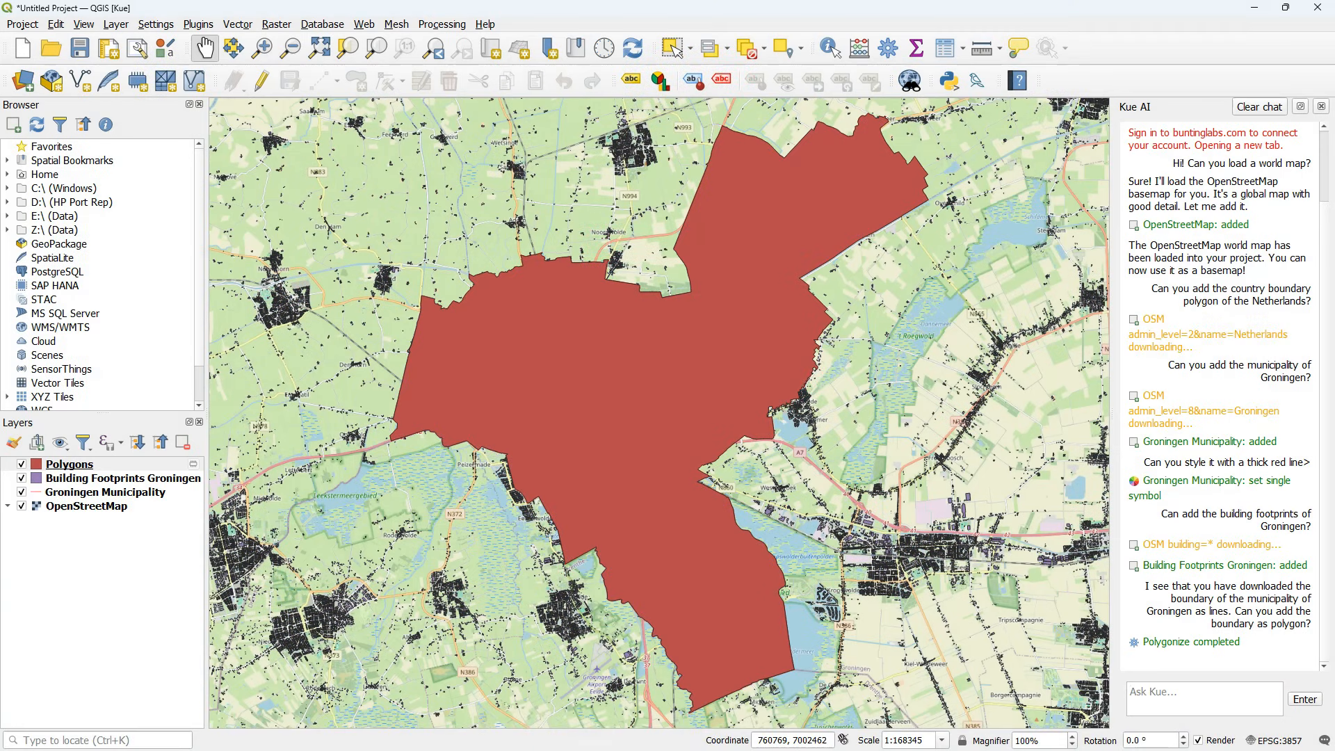
pyautogui.write('Can you clip the building footprints with the polygon of the municipality of Groningen')
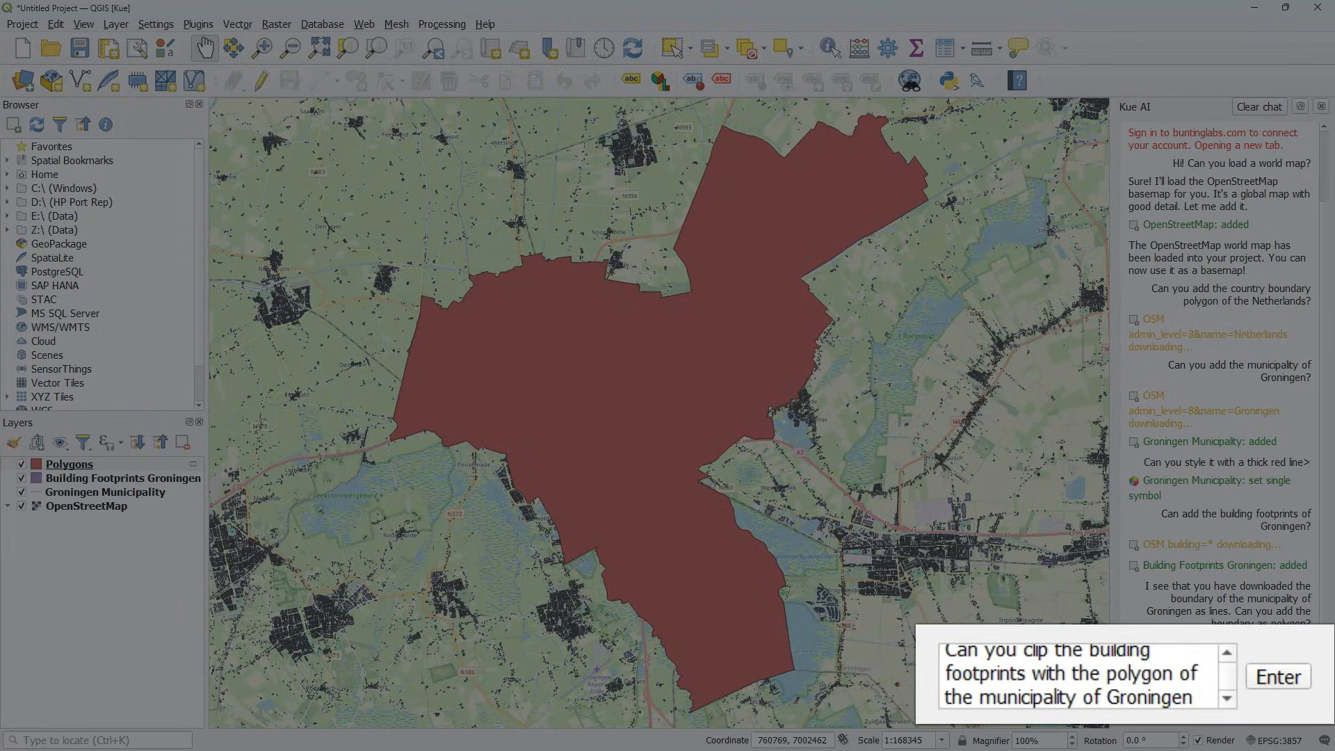
# - Send requests to clip the building footprints to the municipality and hide the original footprints
pyautogui.click(1275, 676)
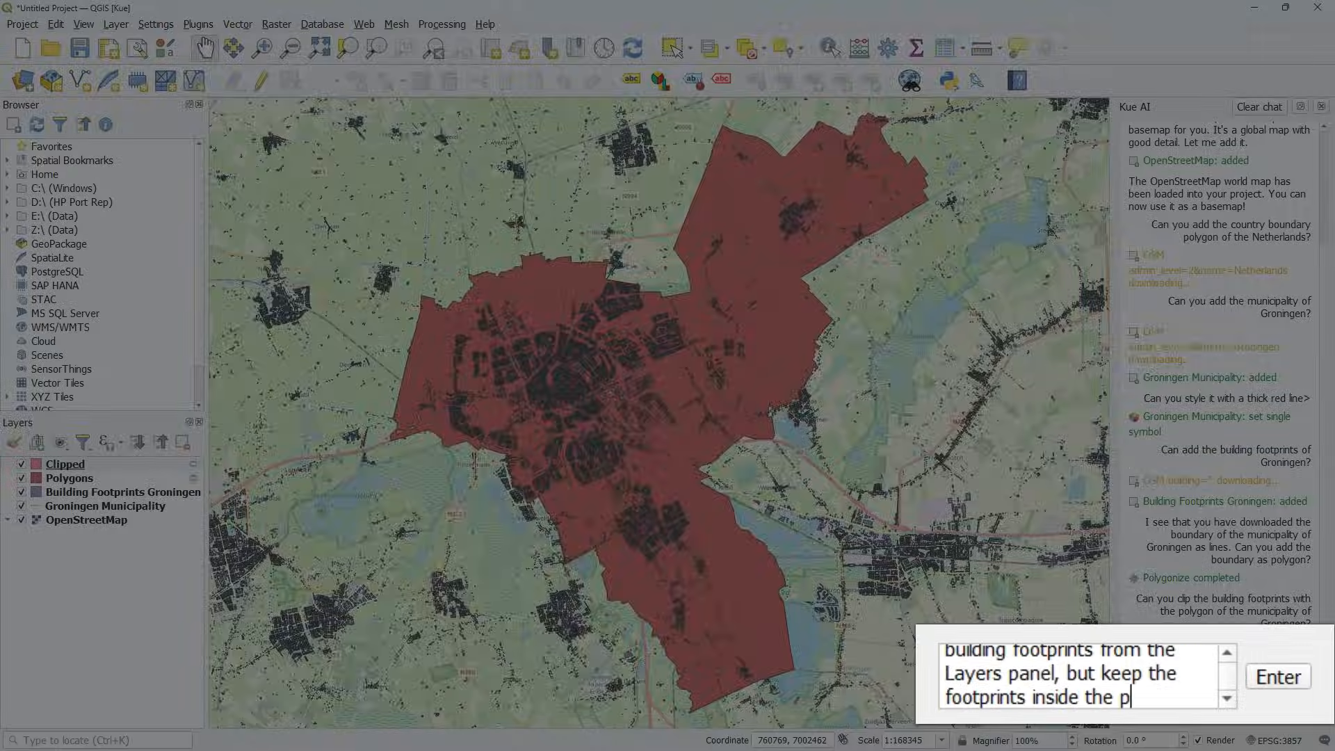
pyautogui.click(1277, 676)
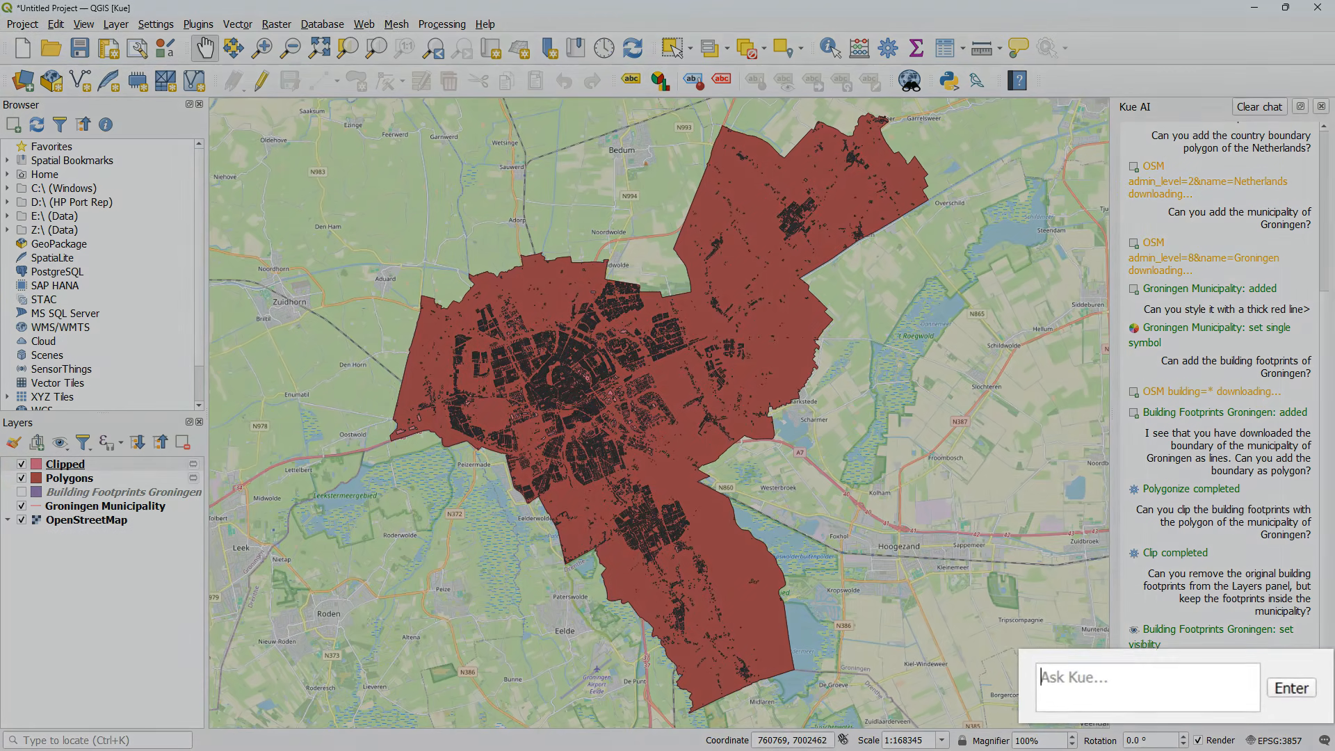
# - Ask Kue to style the polygon with a thick red outline and no fill
pyautogui.write('Can you style the polyg')
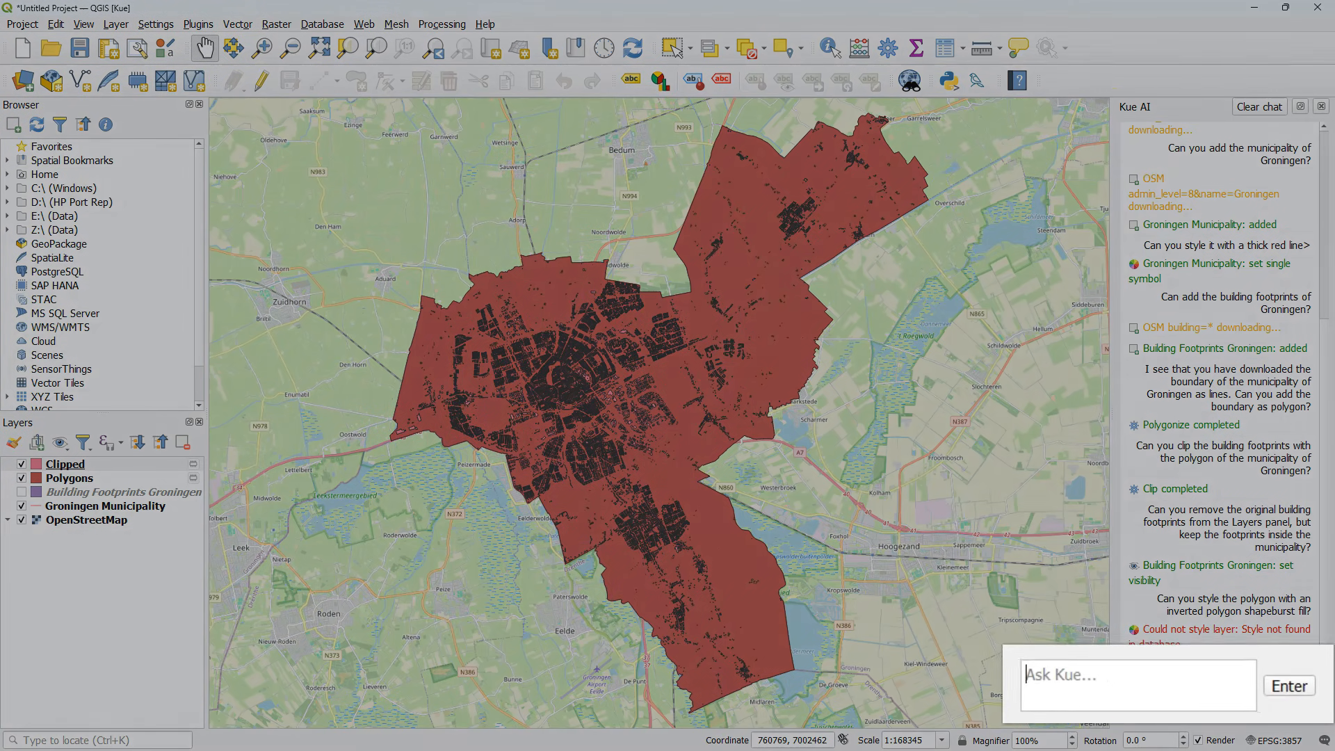
pyautogui.write('Can you style the polygon with a thick red')
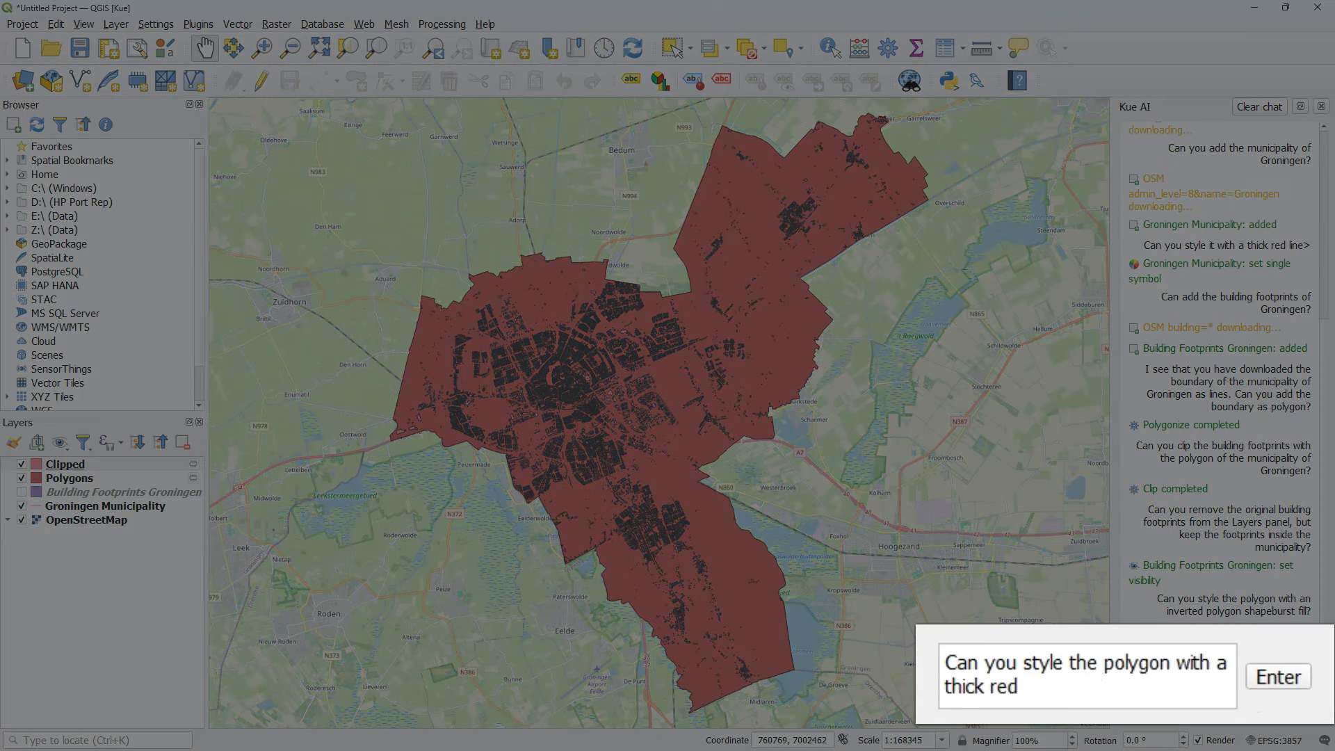
pyautogui.click(1277, 676)
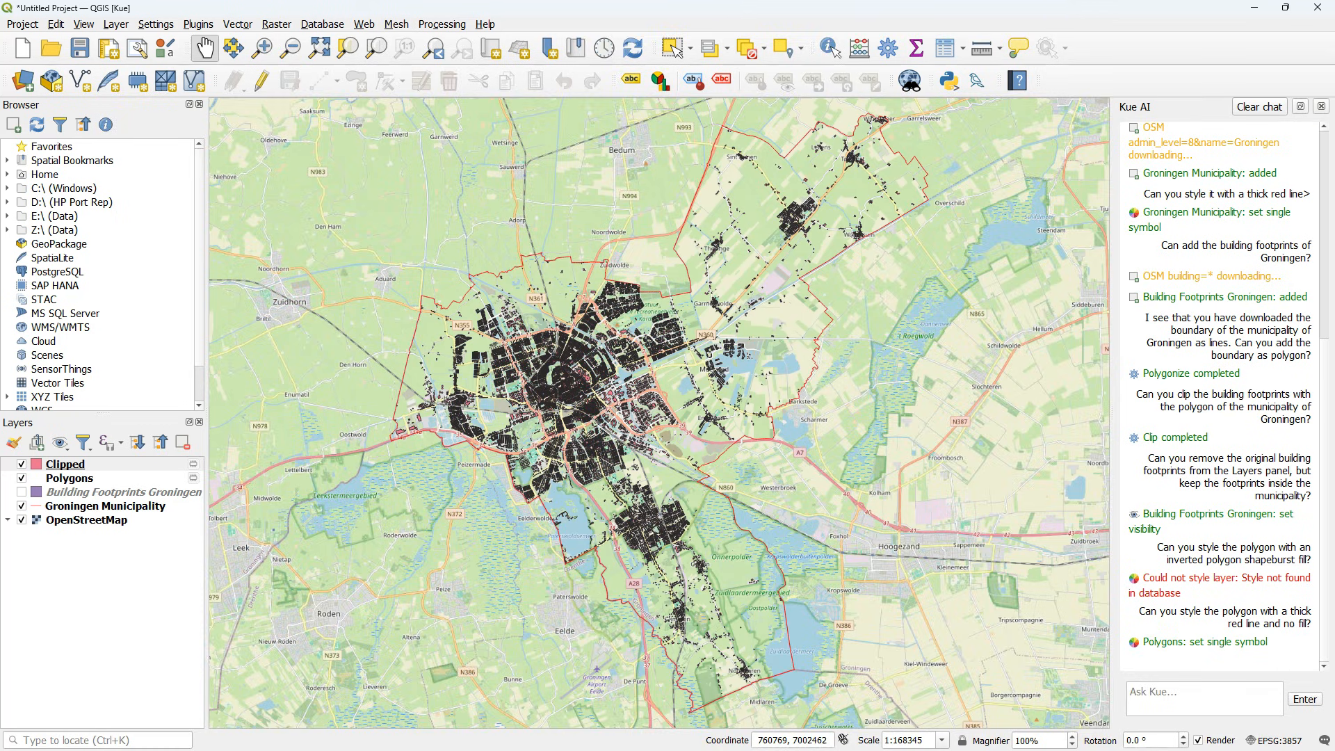
pyautogui.write('Can you')
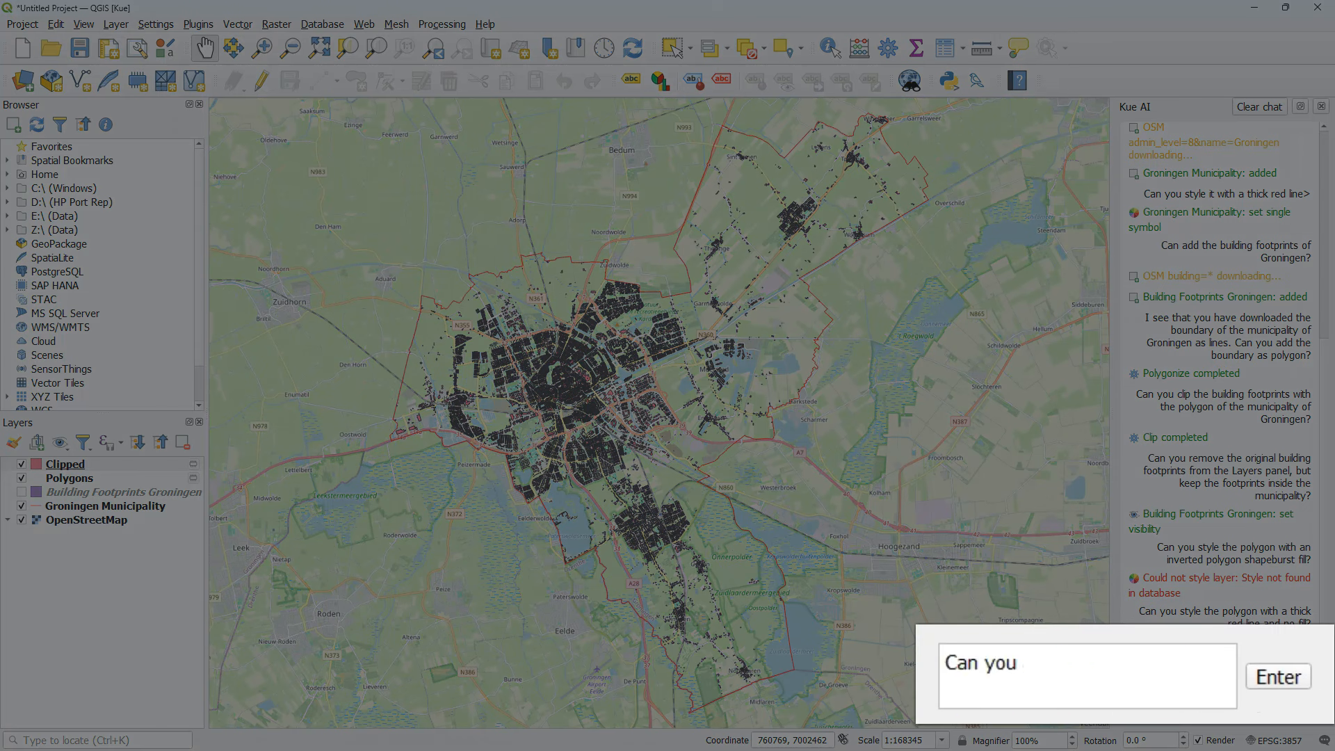
# - Ask Kue to add the water bodies inside the municipality and clip them to the boundary polygon
pyautogui.write('add the water bodies inside the mun')
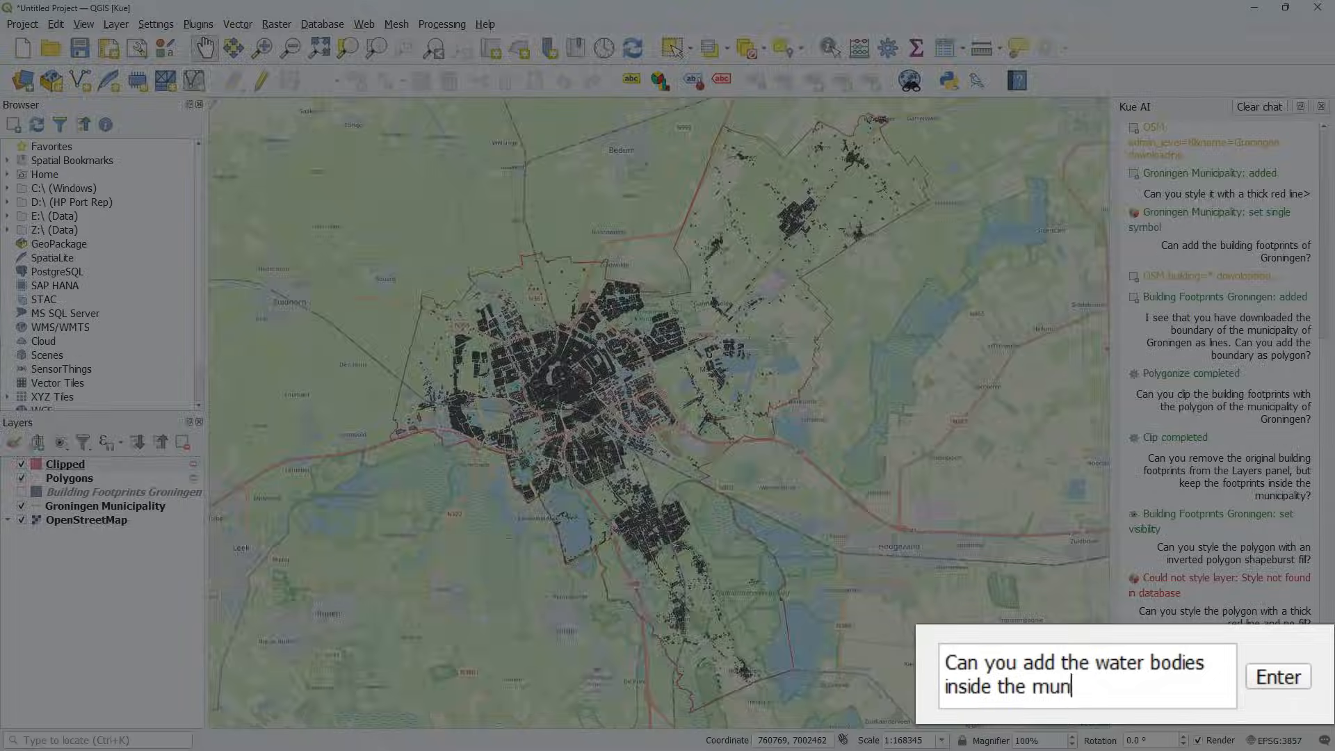
pyautogui.click(1275, 676)
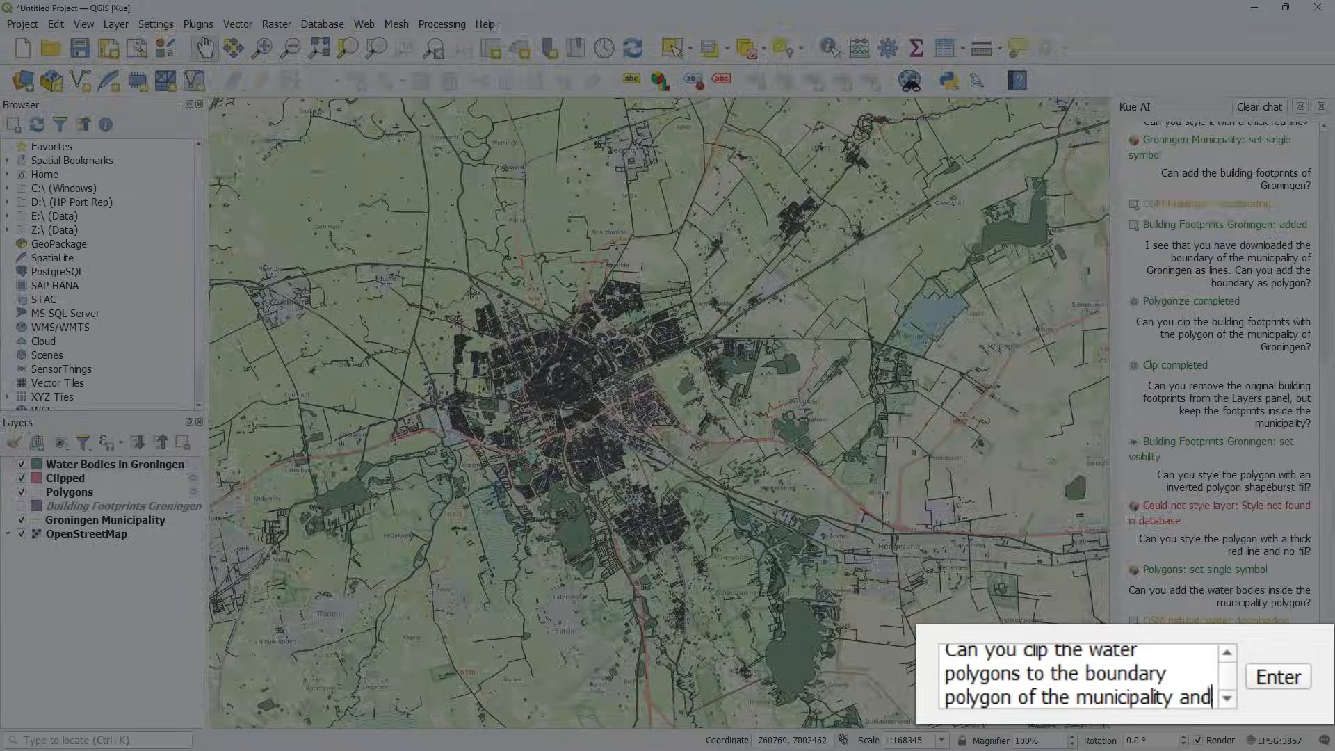
pyautogui.click(1276, 676)
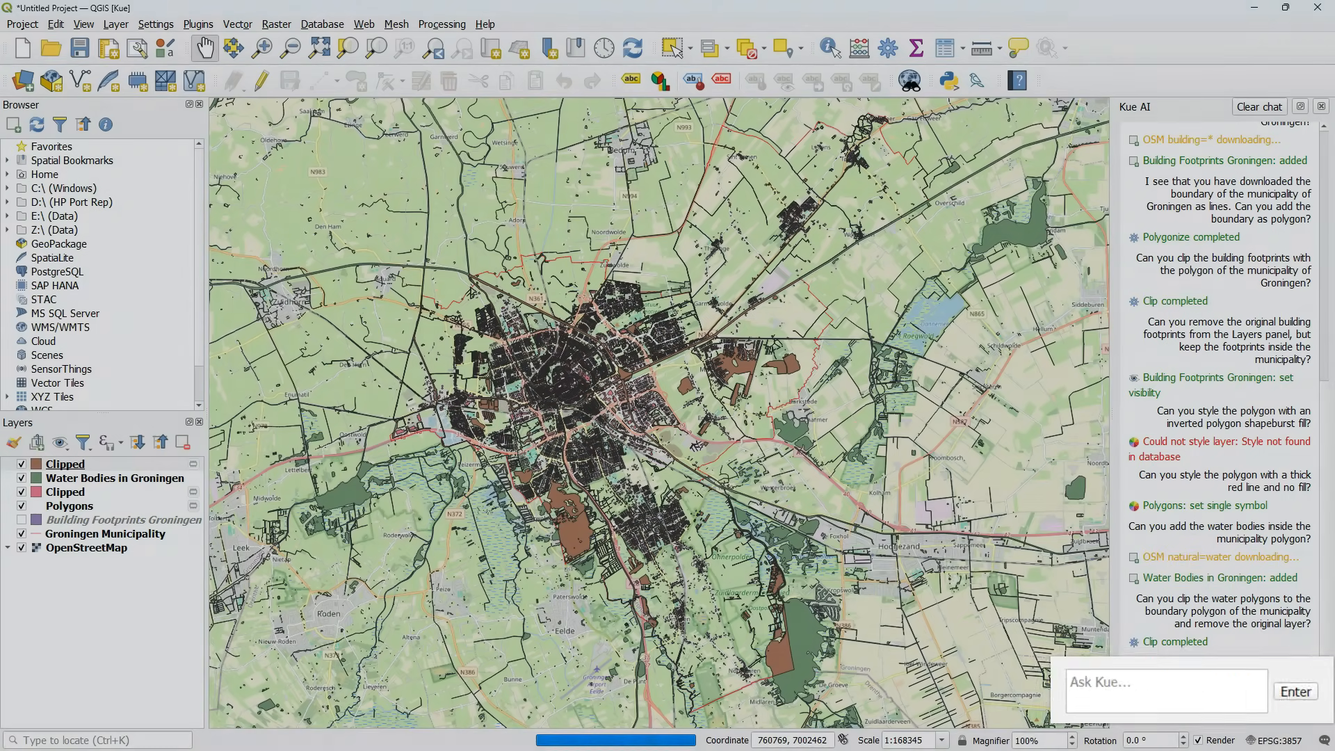
# - Have Kue rename the clipped layer to 'Water bodies' and hide Water Bodies in Groningen
pyautogui.write('Can you remove the')
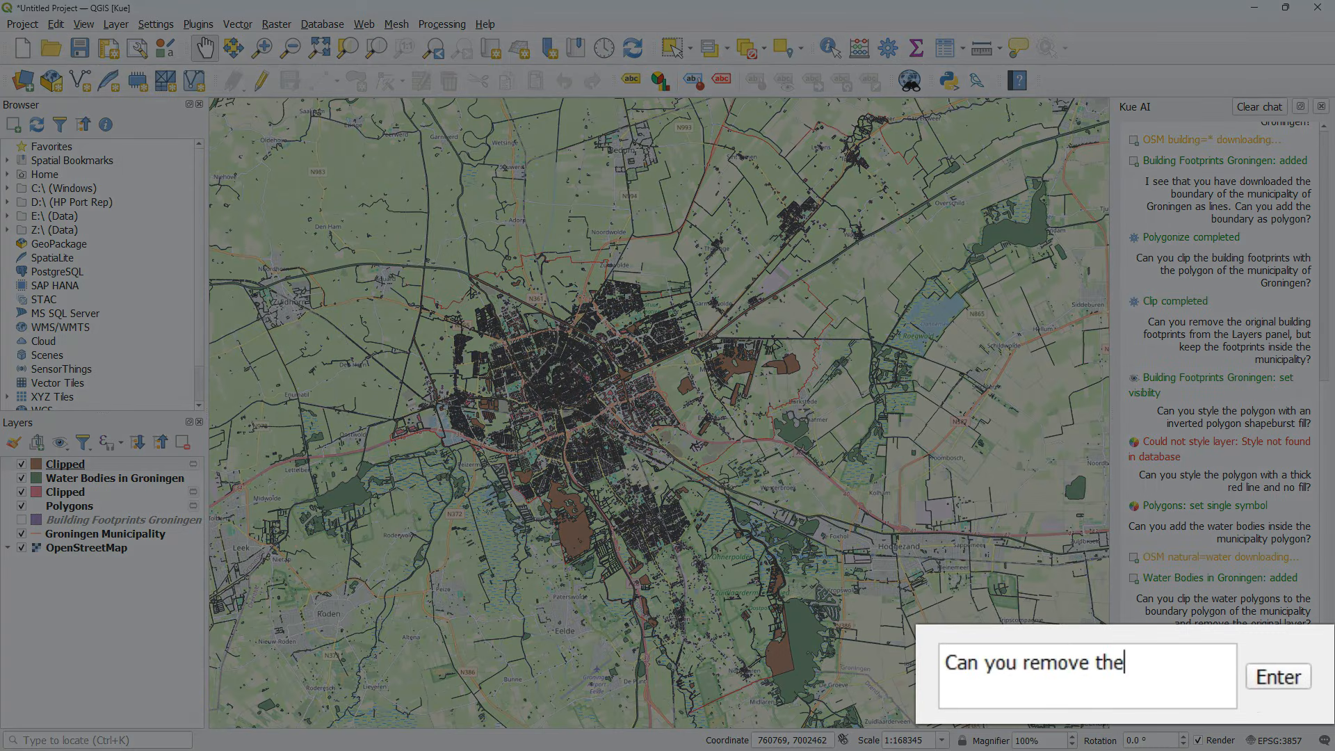
pyautogui.write('Can you rename the clipped layer to')
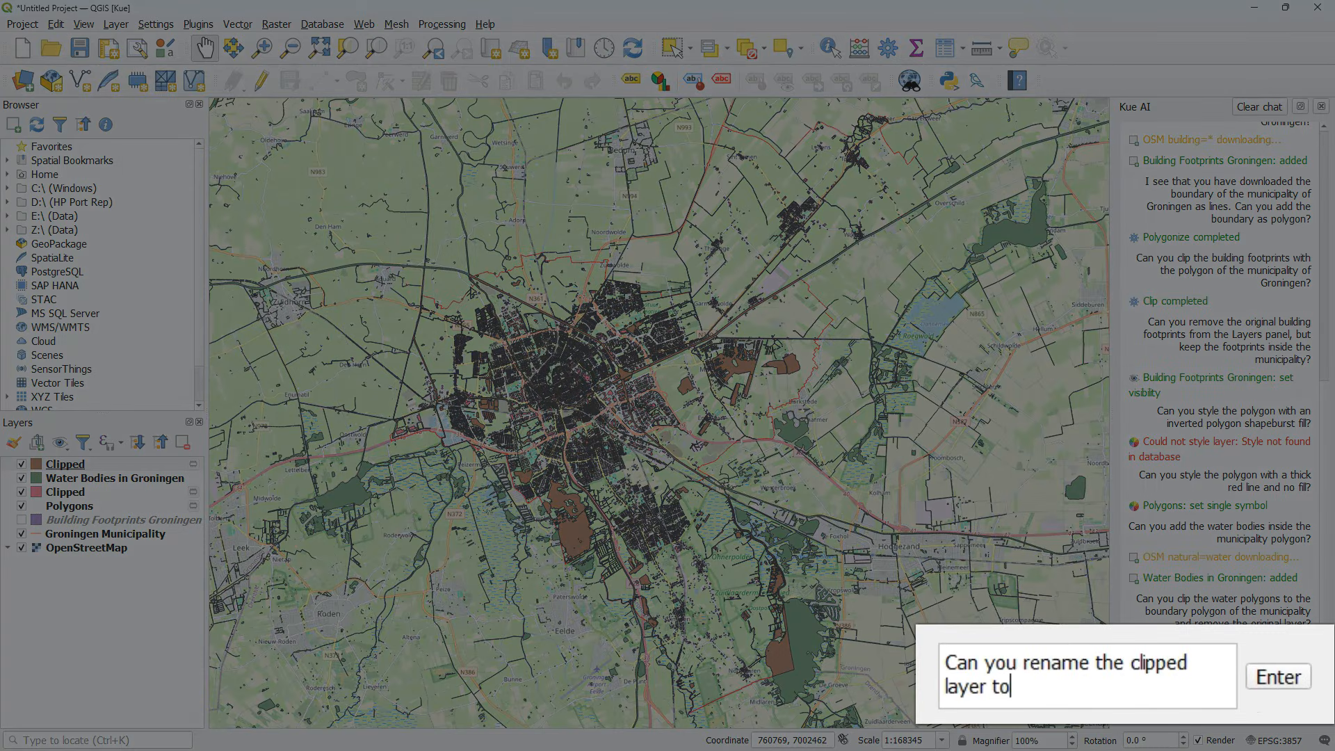
pyautogui.click(1277, 676)
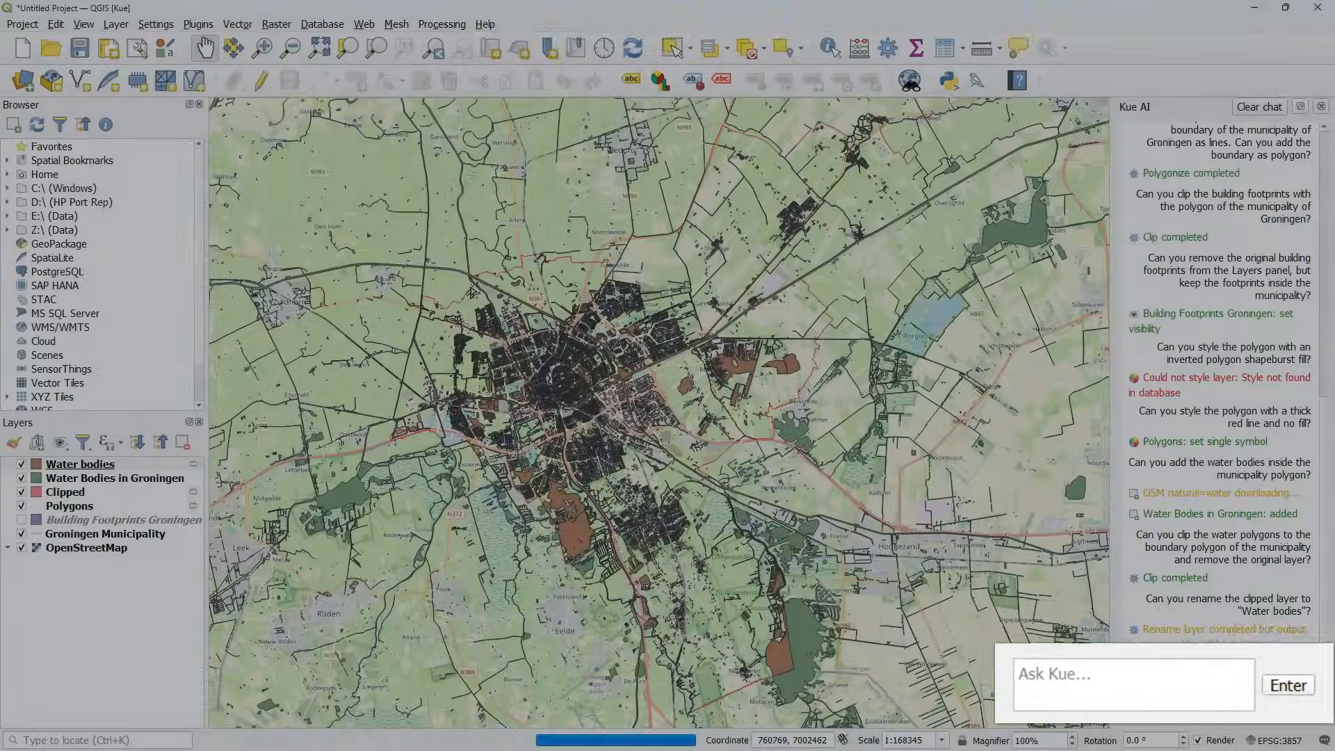
pyautogui.write('Can you hide the Water Bodies in Groningen layer?')
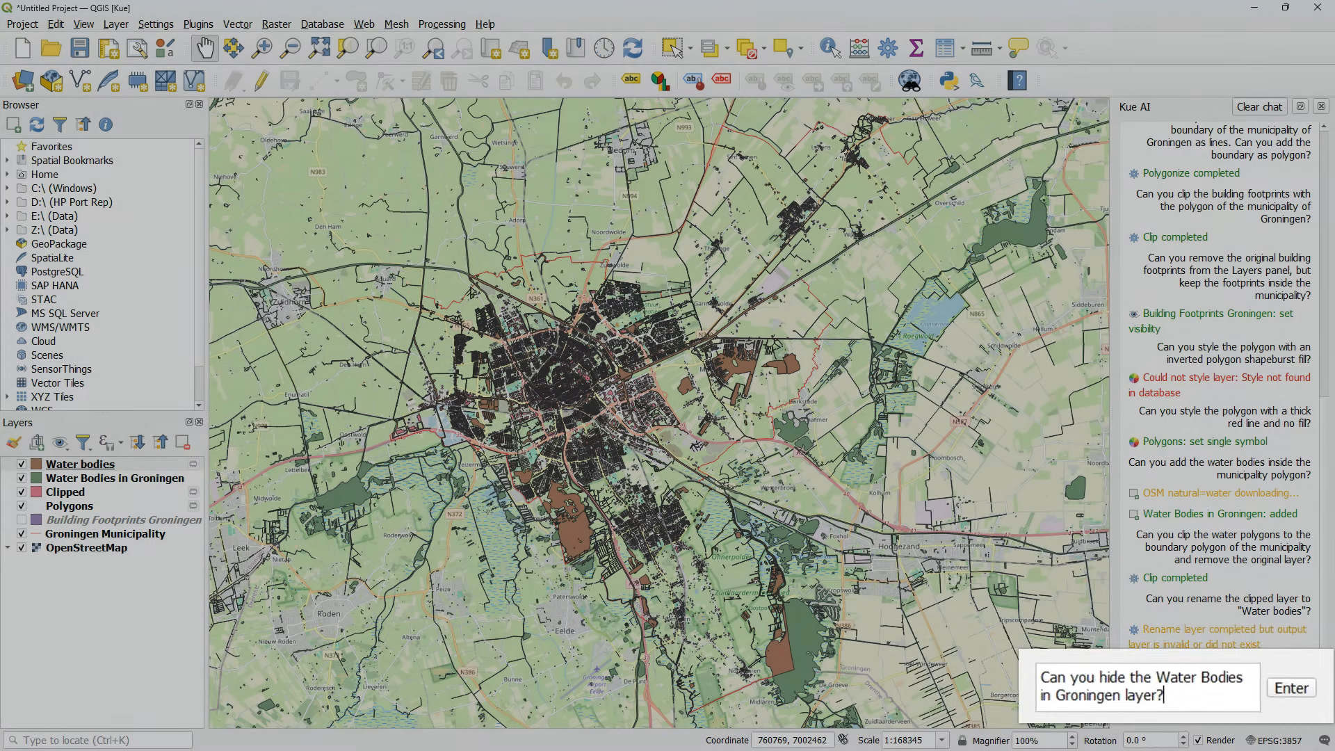
pyautogui.click(1289, 687)
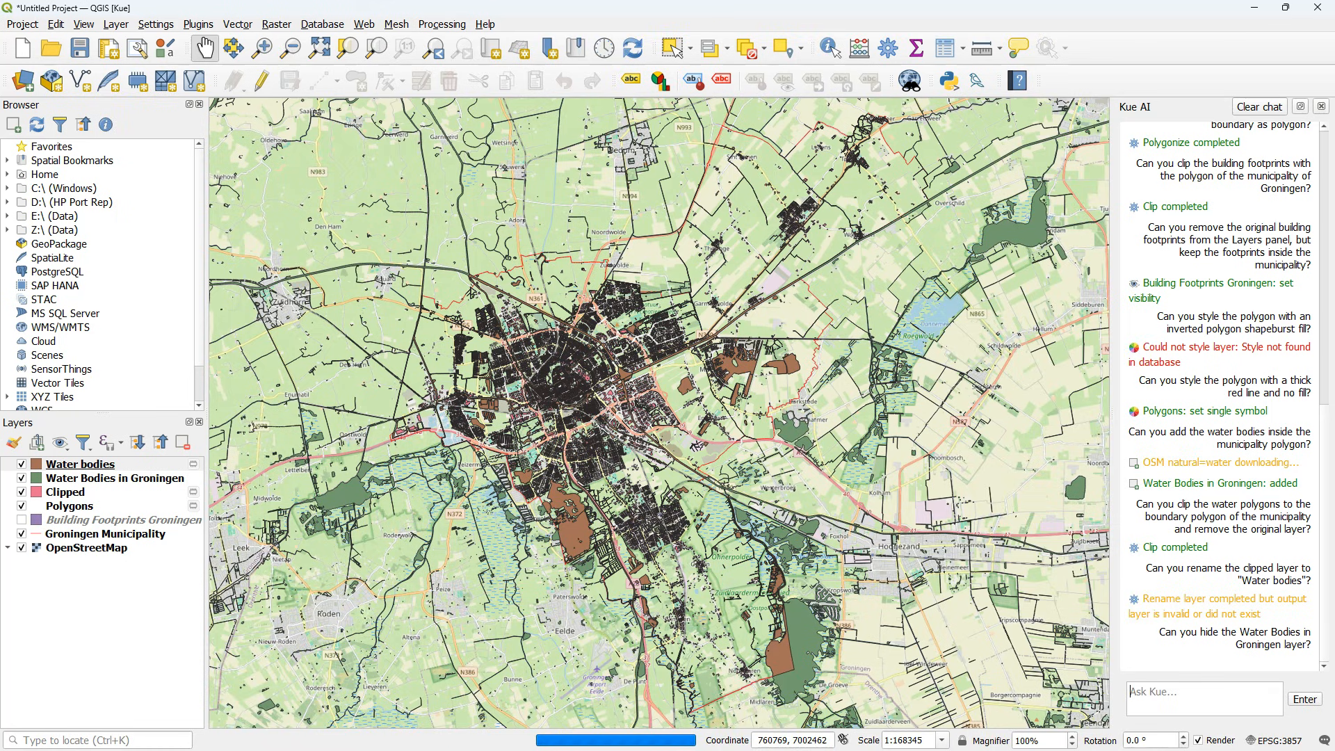
# - Draft a request to style the Water Bodies with a light blue fill
pyautogui.click(21, 477)
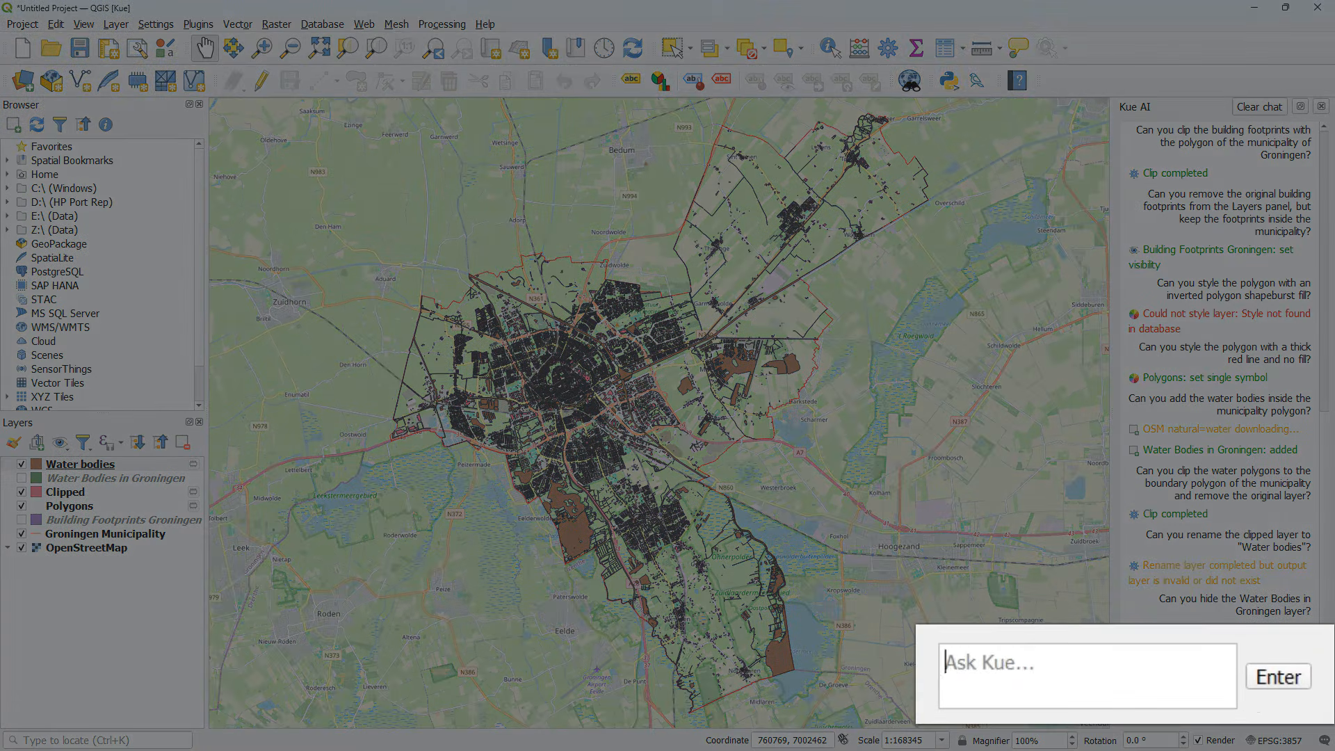
pyautogui.write('Can you style the Water Bodies with a light blue')
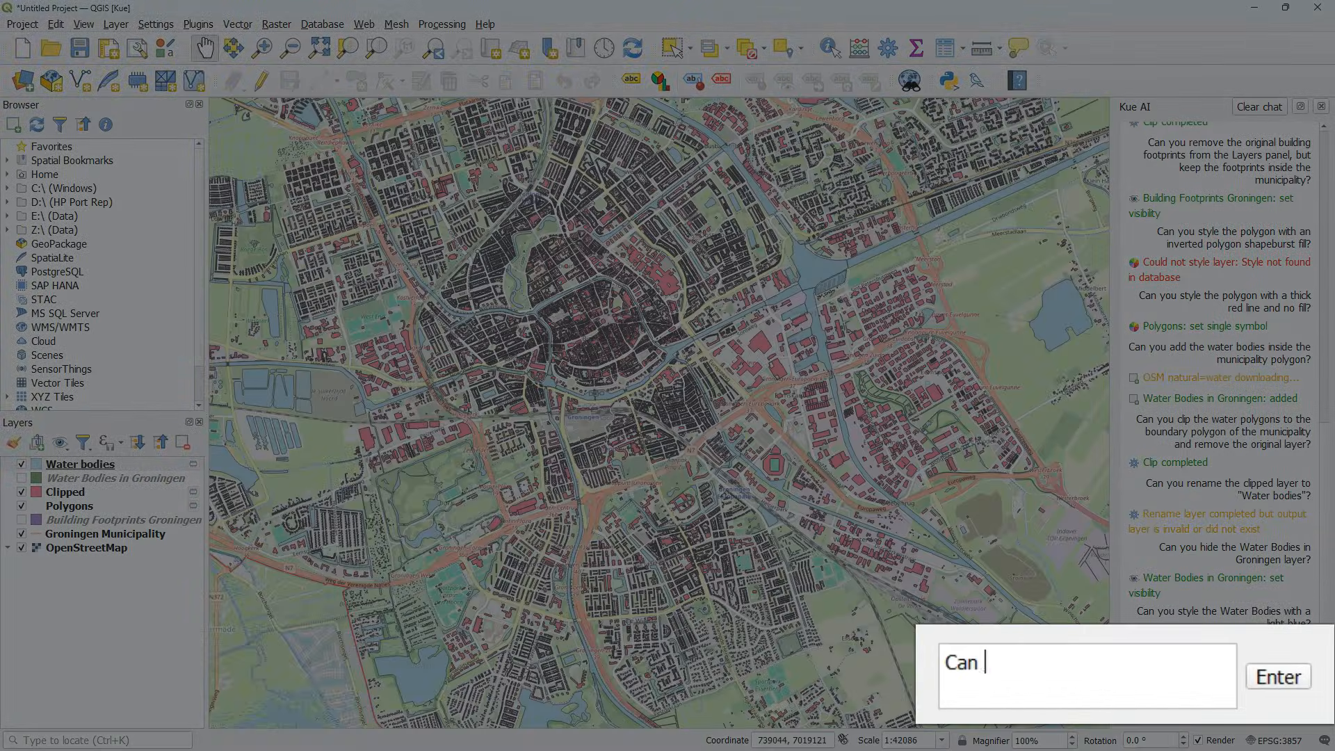
# - Ask Kue to add the roads of Groningen municipality and style them by road type
pyautogui.write('you add the roads of the municipali')
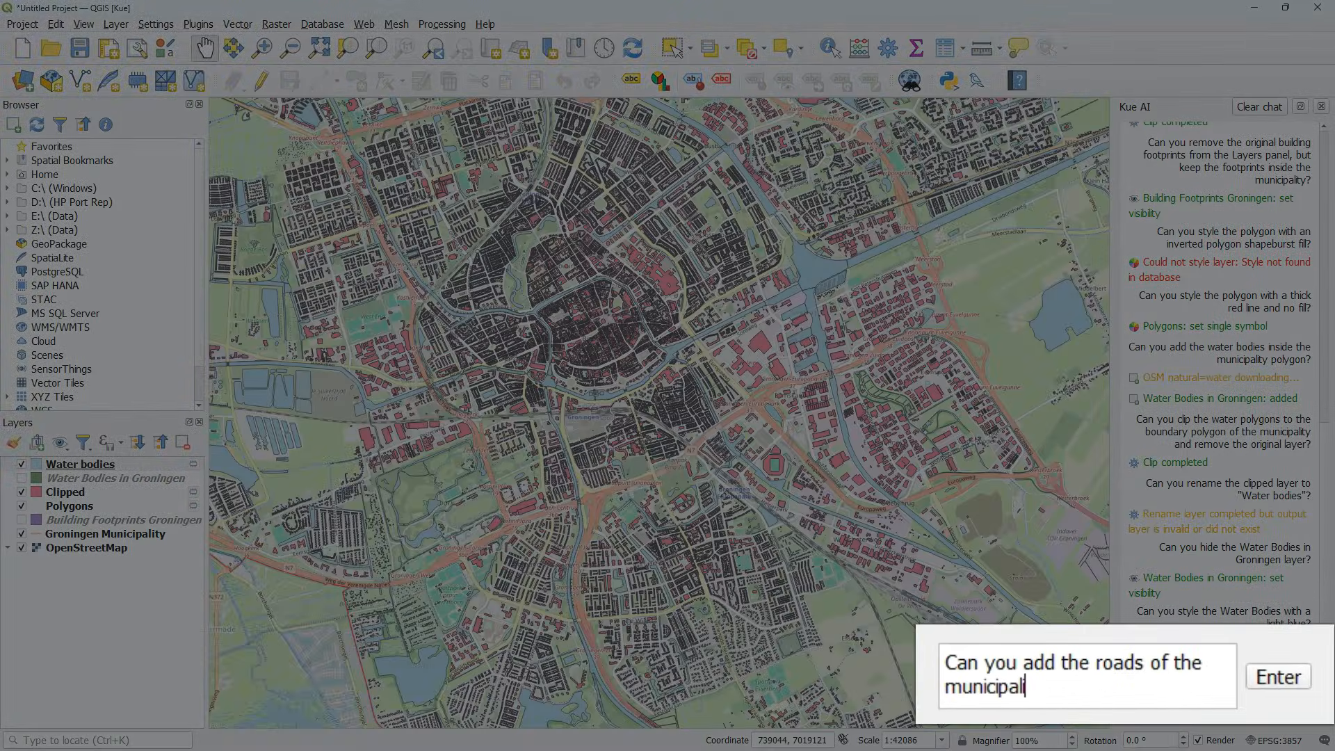
pyautogui.click(1277, 676)
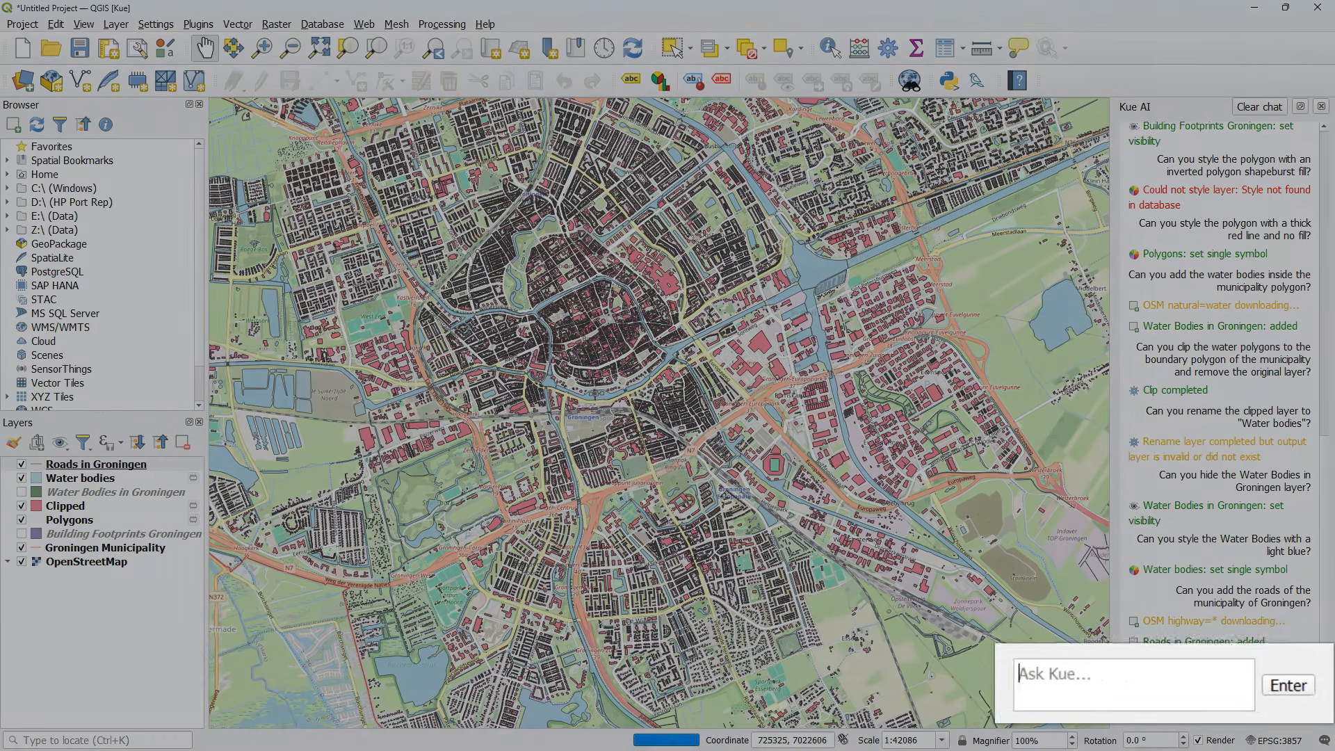
pyautogui.write('Can you style the road types')
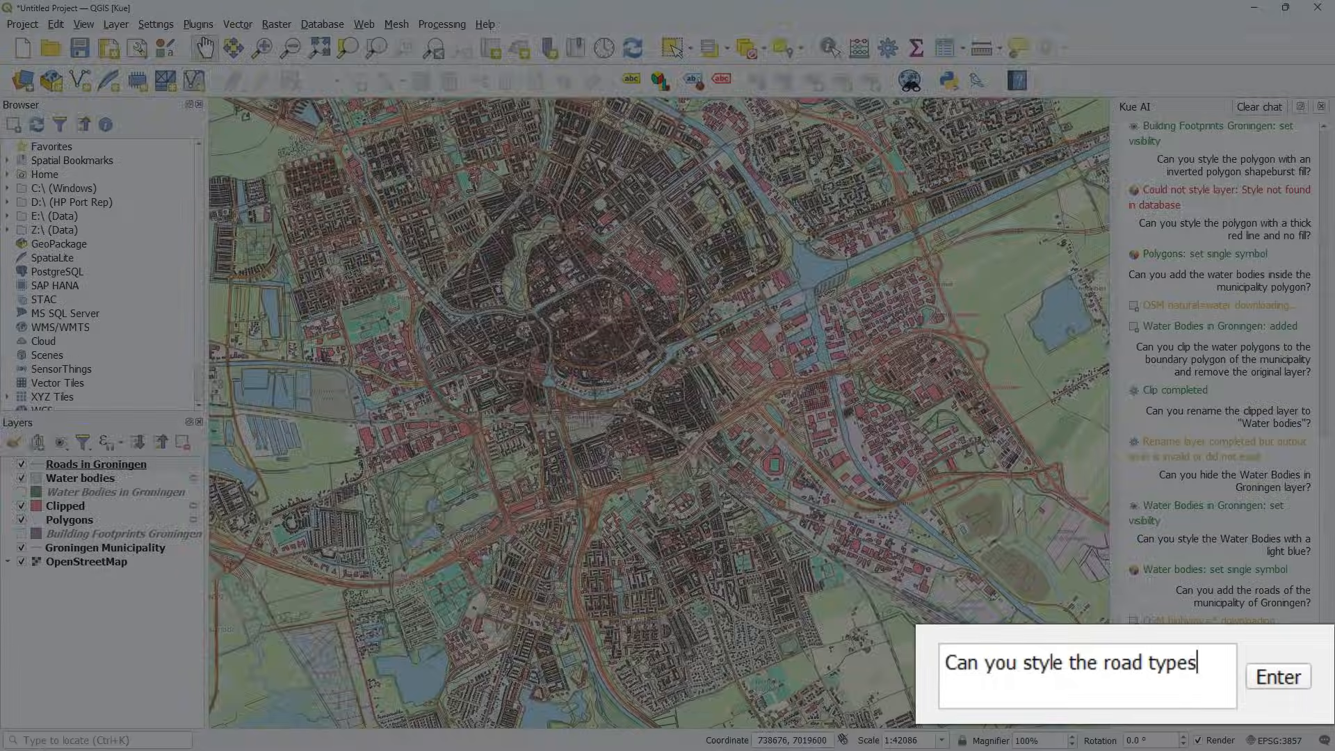
pyautogui.click(1277, 676)
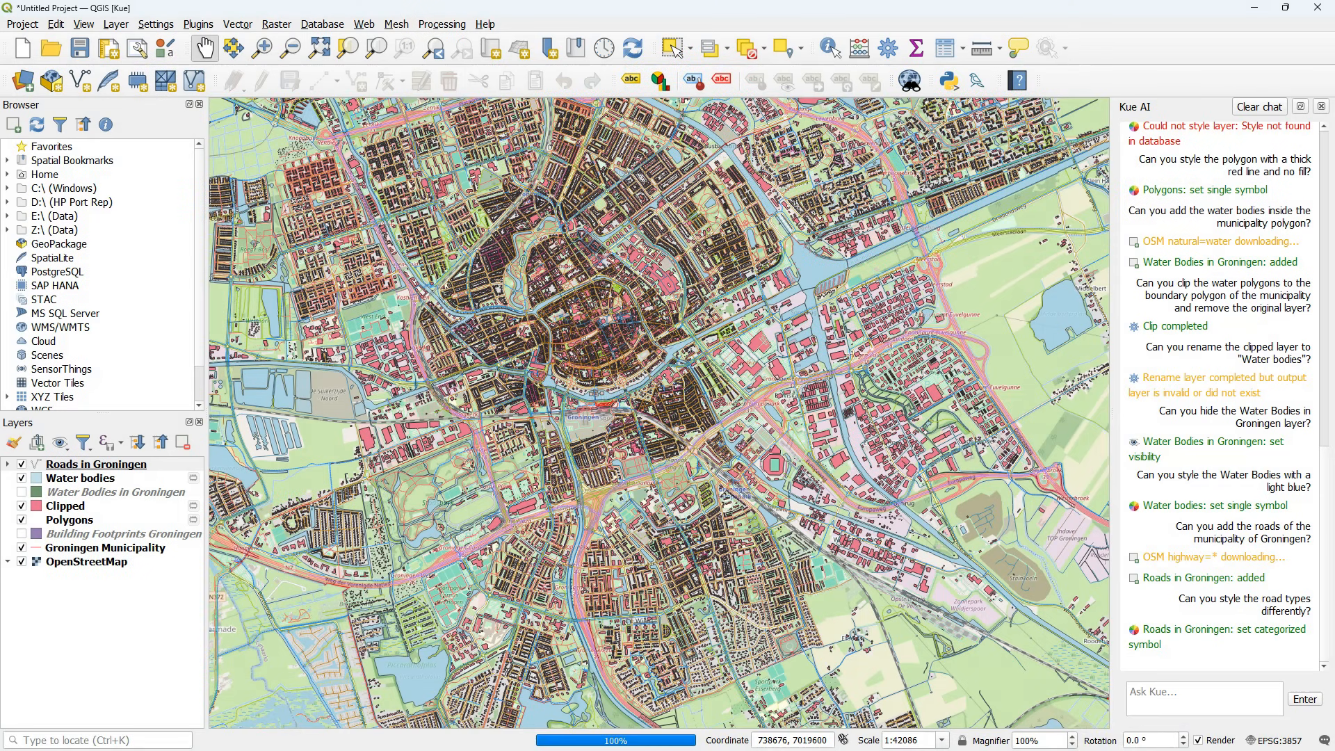
# - Expand the Roads in Groningen categories and start asking where roads cross water bodies
pyautogui.click(9, 463)
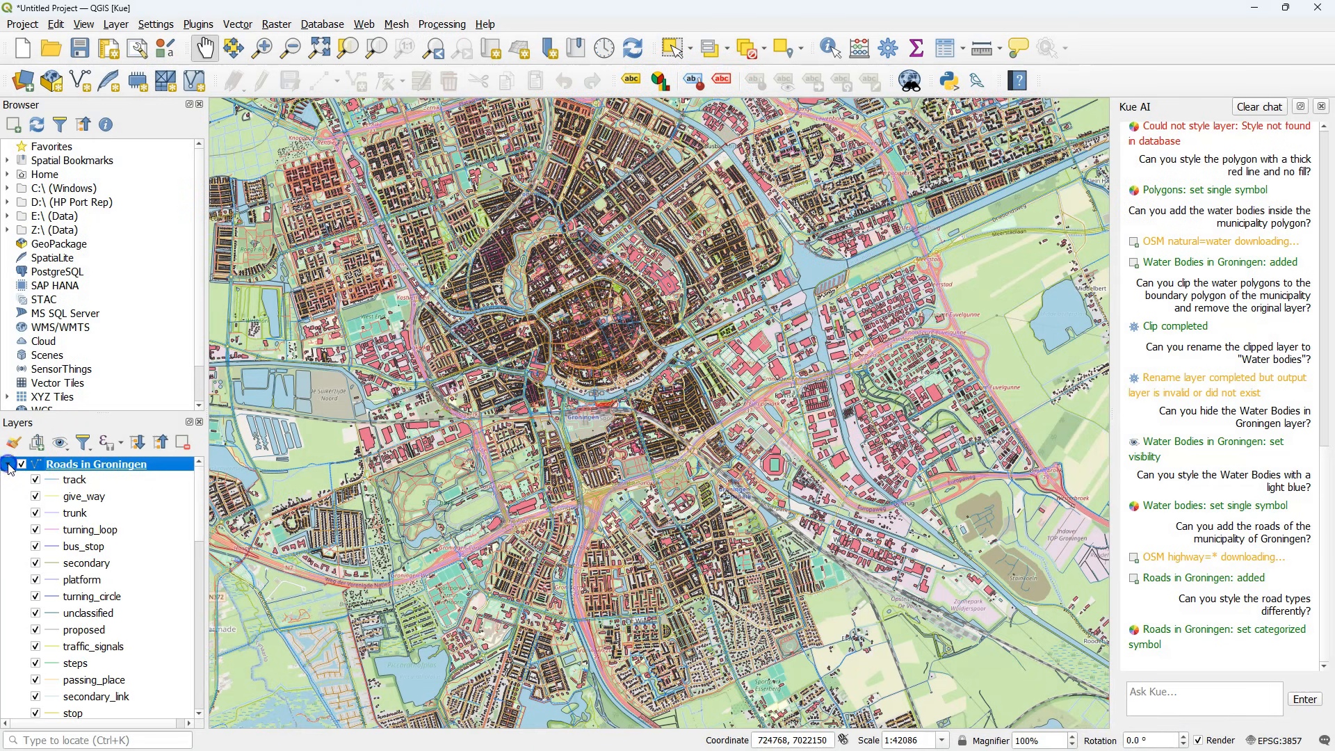
pyautogui.write('Can you find the')
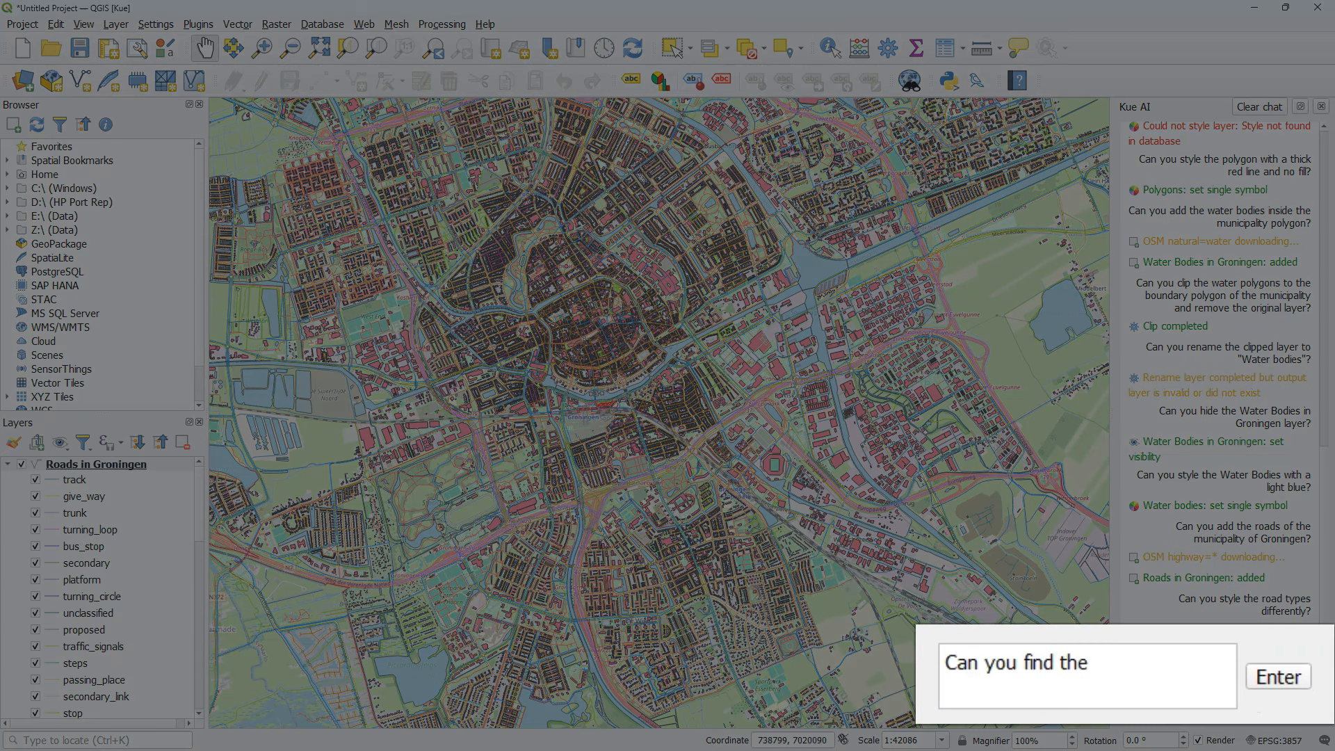
pyautogui.write('locations where th')
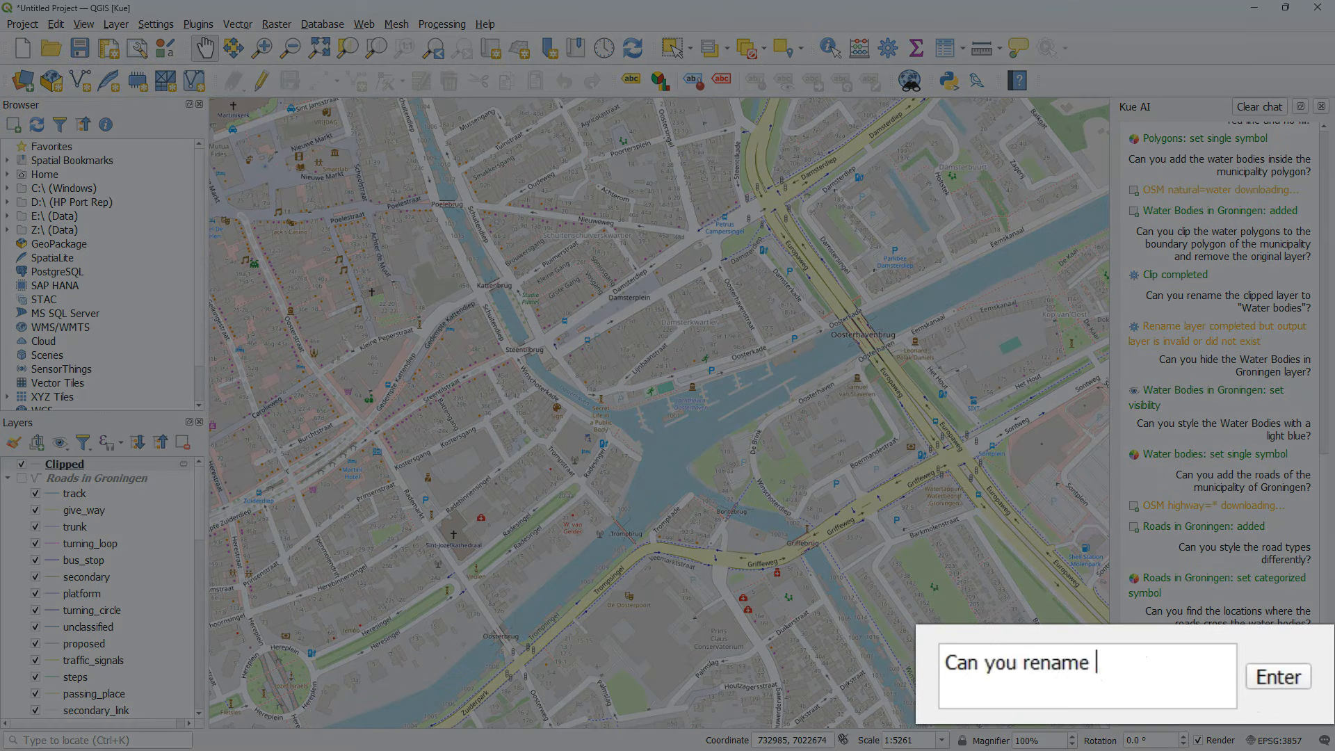
# - Send the request to rename the crossings layer to 'Bridges and tunnels'
pyautogui.click(1277, 676)
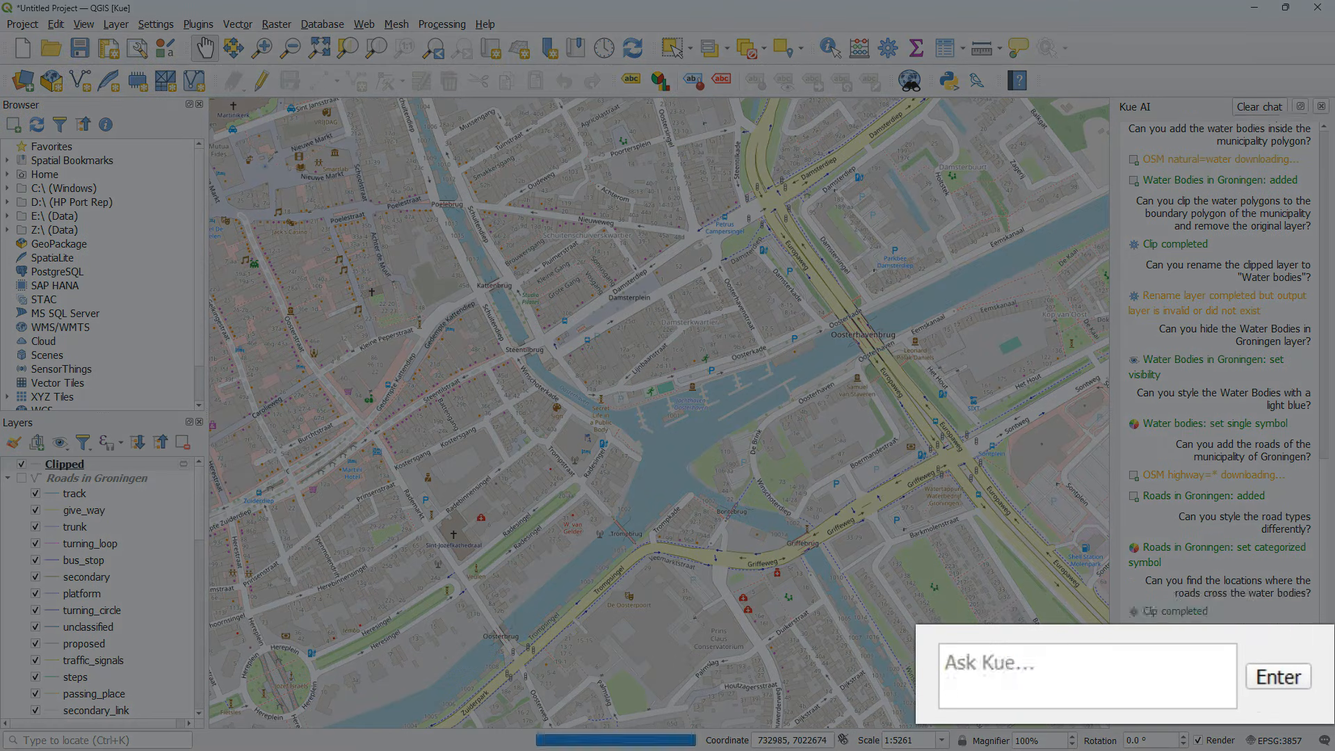
pyautogui.write('Can you add all parkings in Groni')
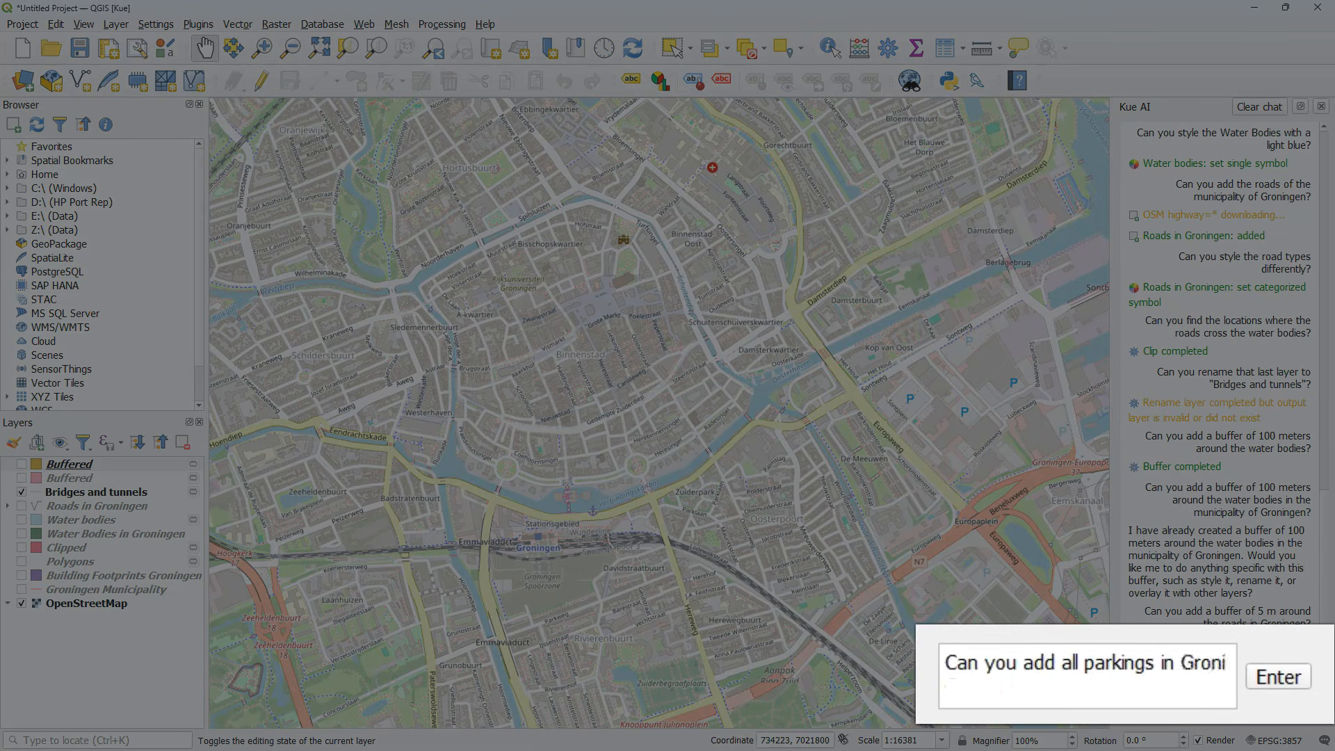
# - Have Kue add all Groningen parkings and style them with grey fill and black outline
pyautogui.click(1277, 676)
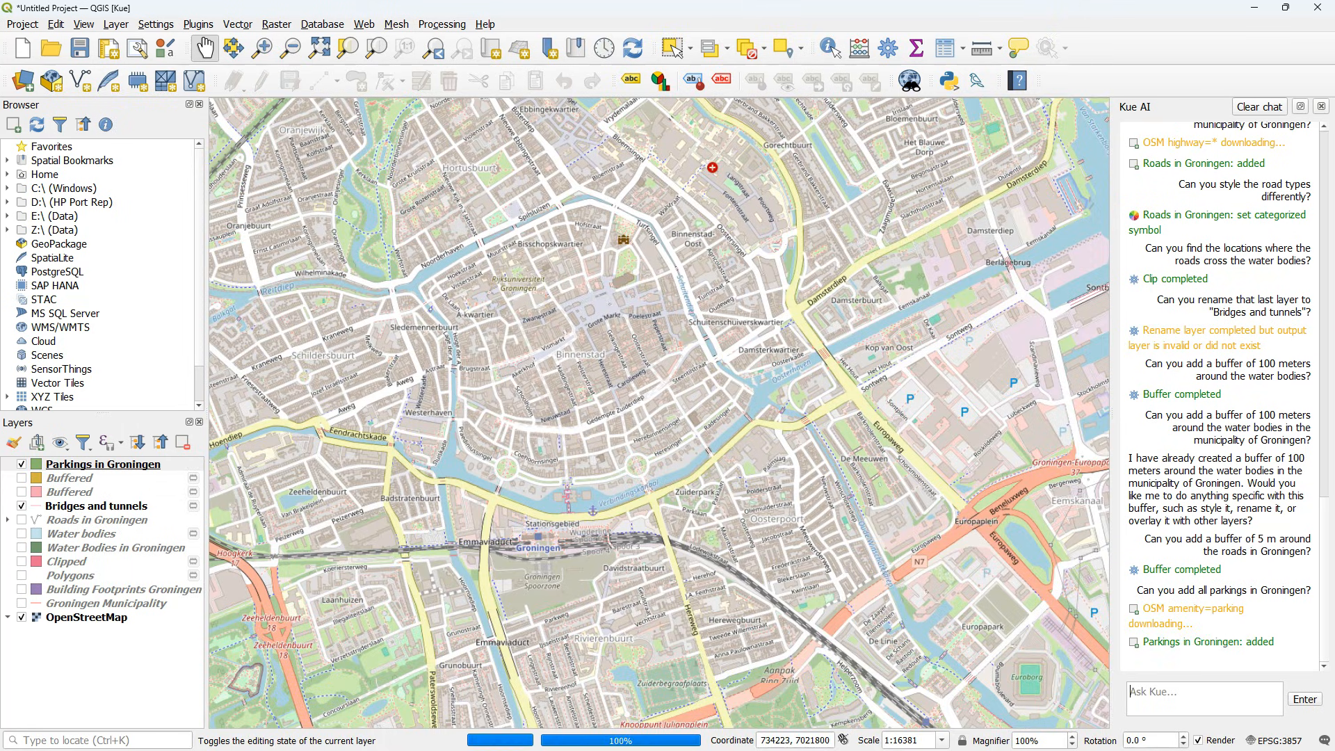
pyautogui.write('Ca')
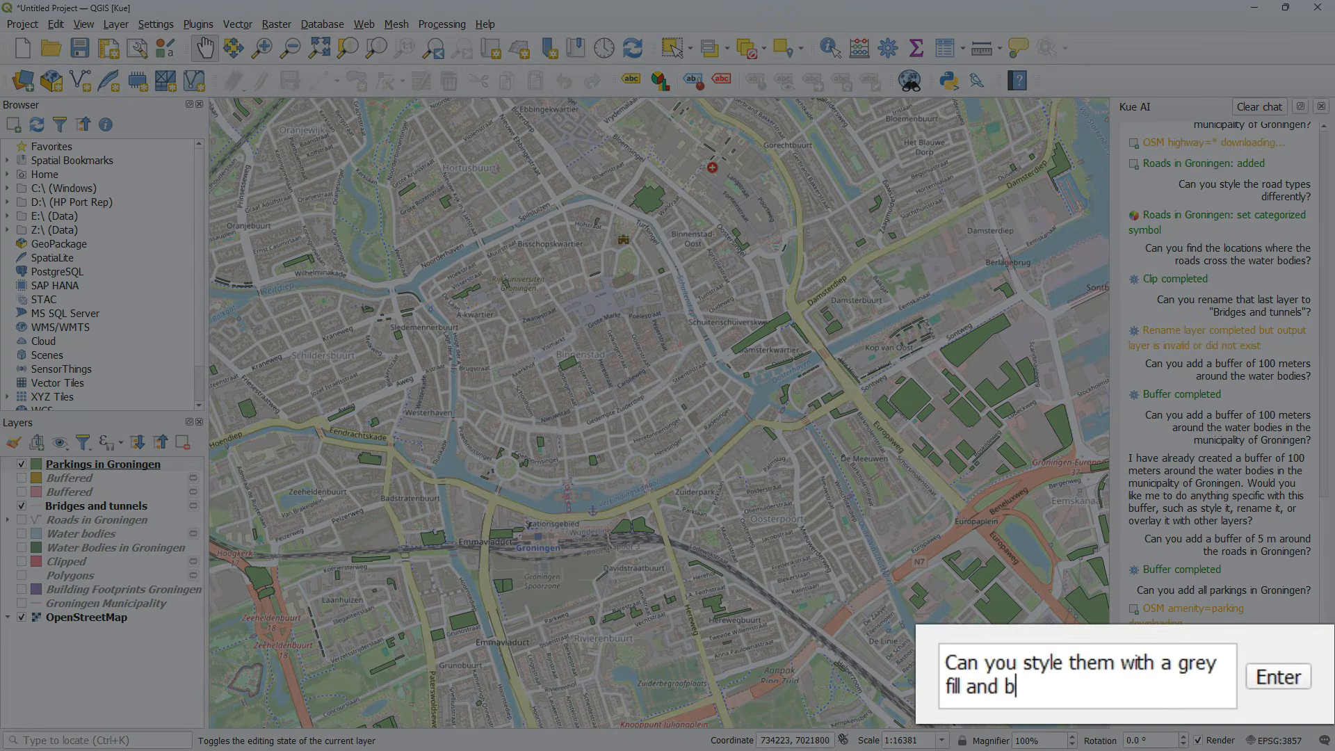
pyautogui.click(1276, 676)
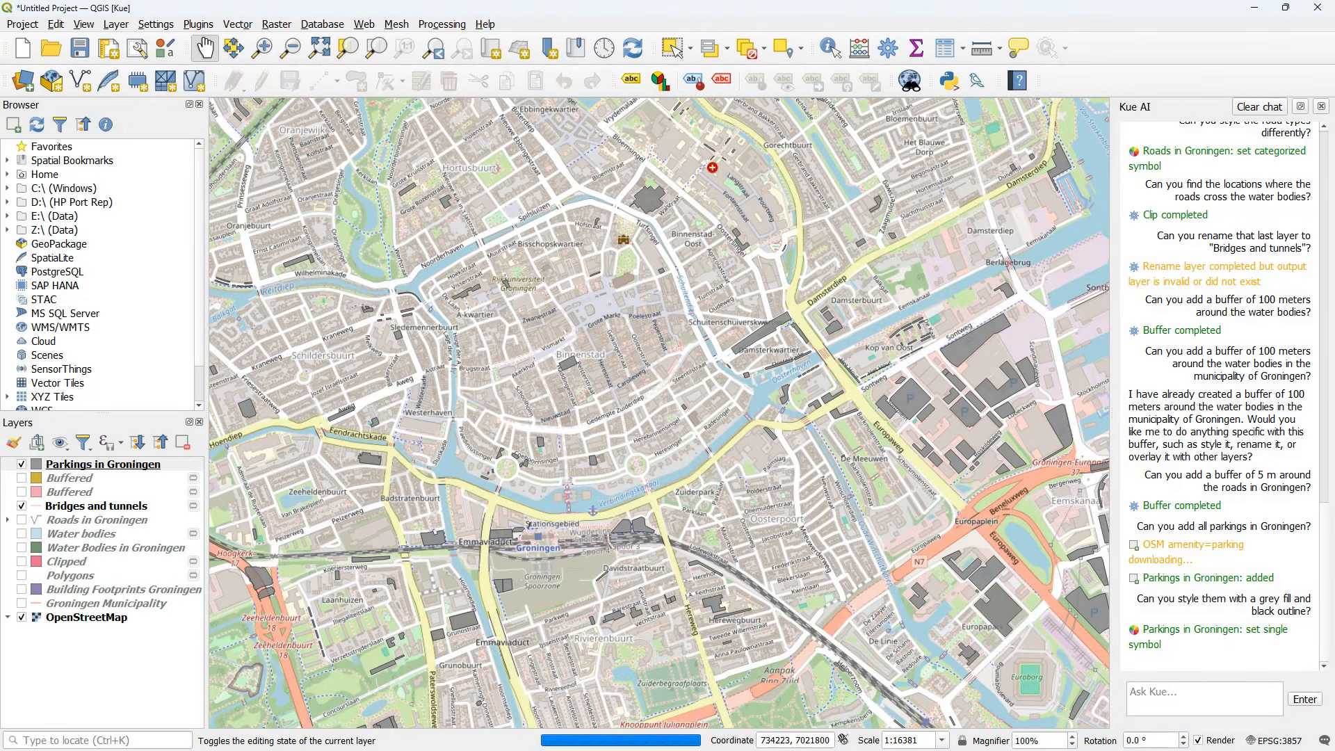
# - Ask Kue which parkings are closest to the station and begin the next request
pyautogui.write('Which parkings are')
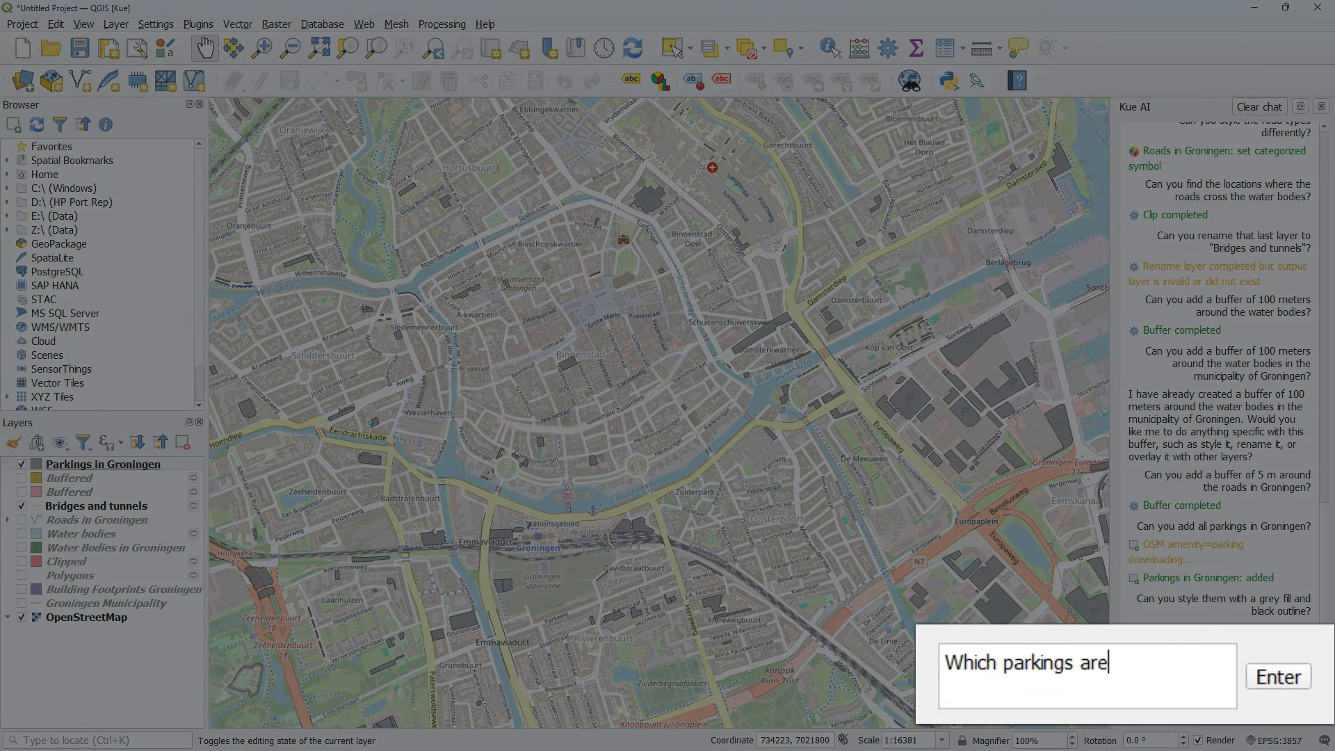
pyautogui.write('closest to th')
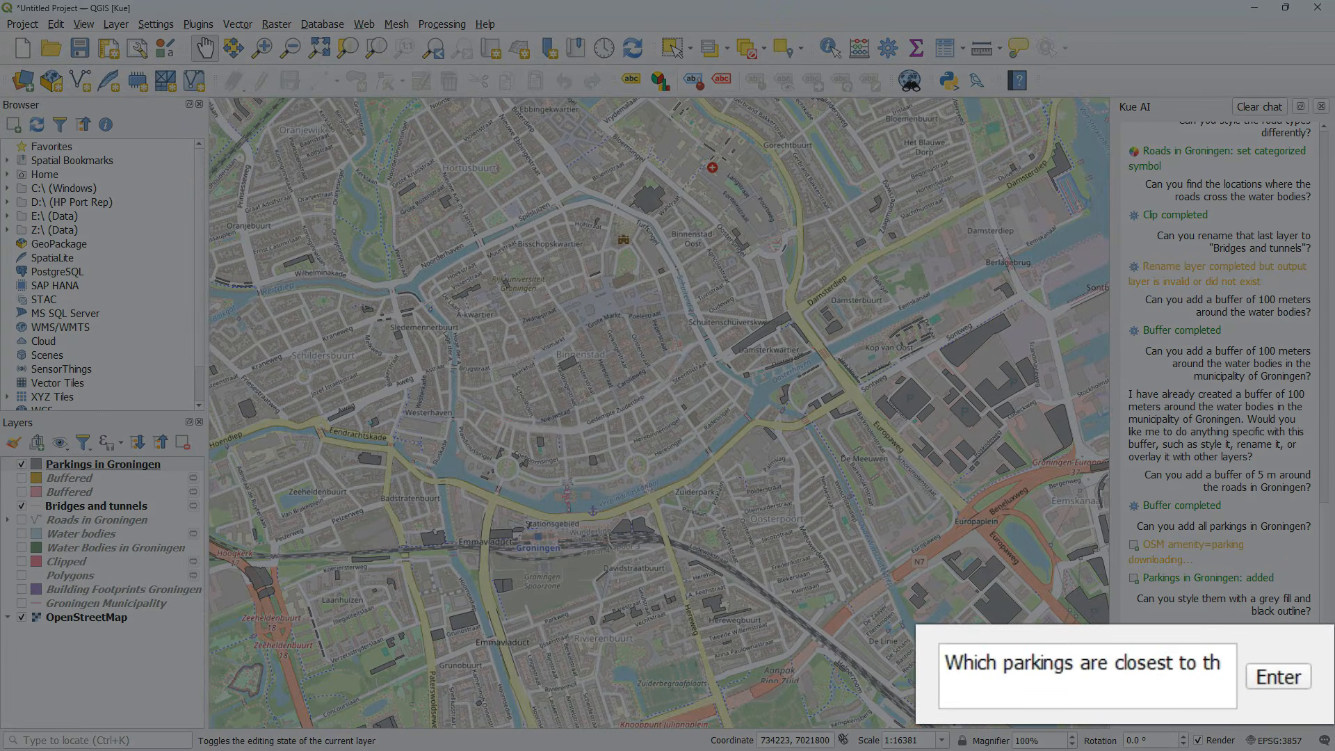
pyautogui.click(1276, 676)
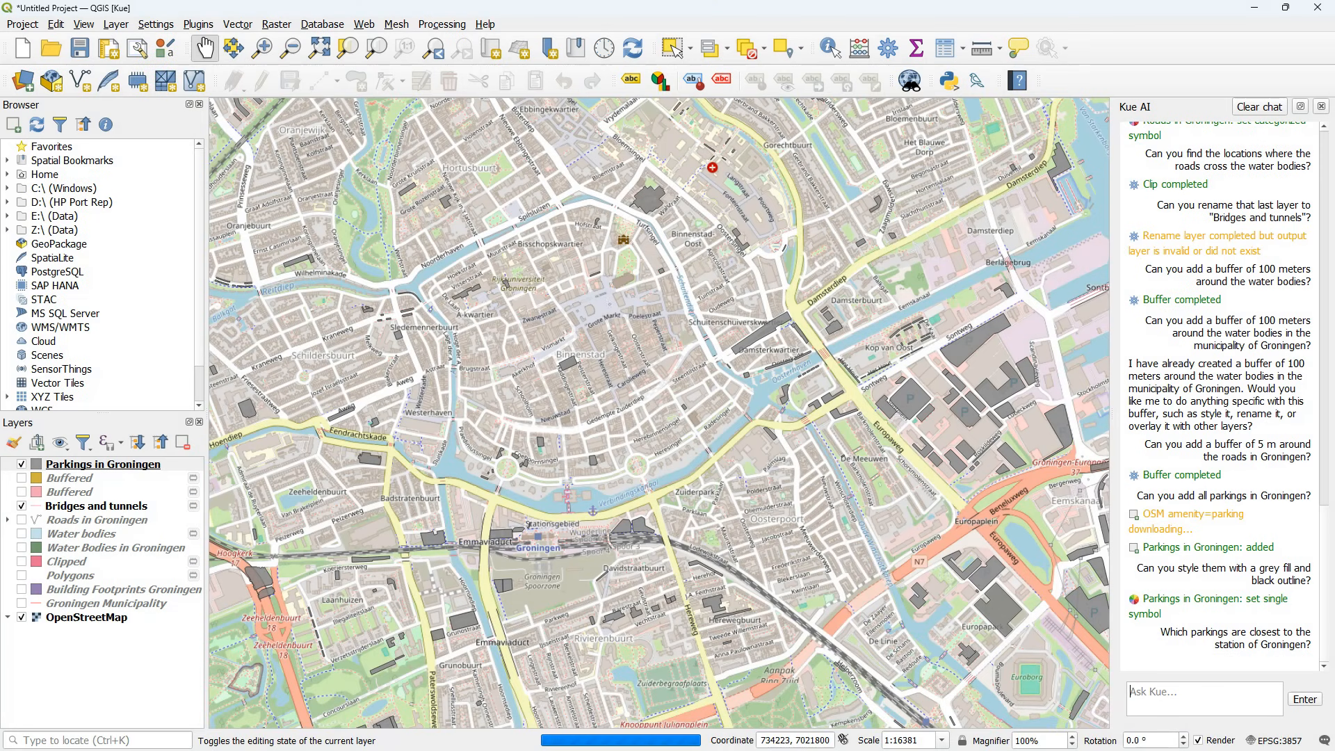
pyautogui.scroll(-3)
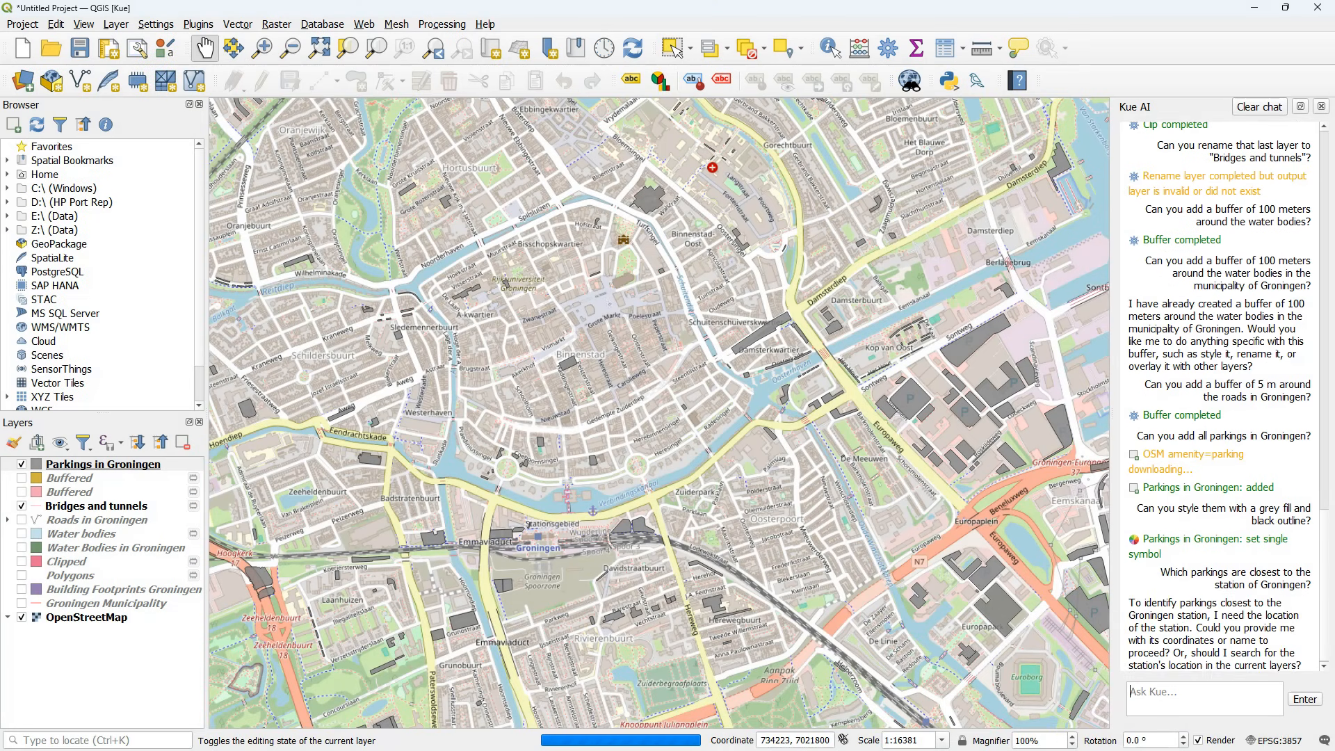
pyautogui.write('Can yo')
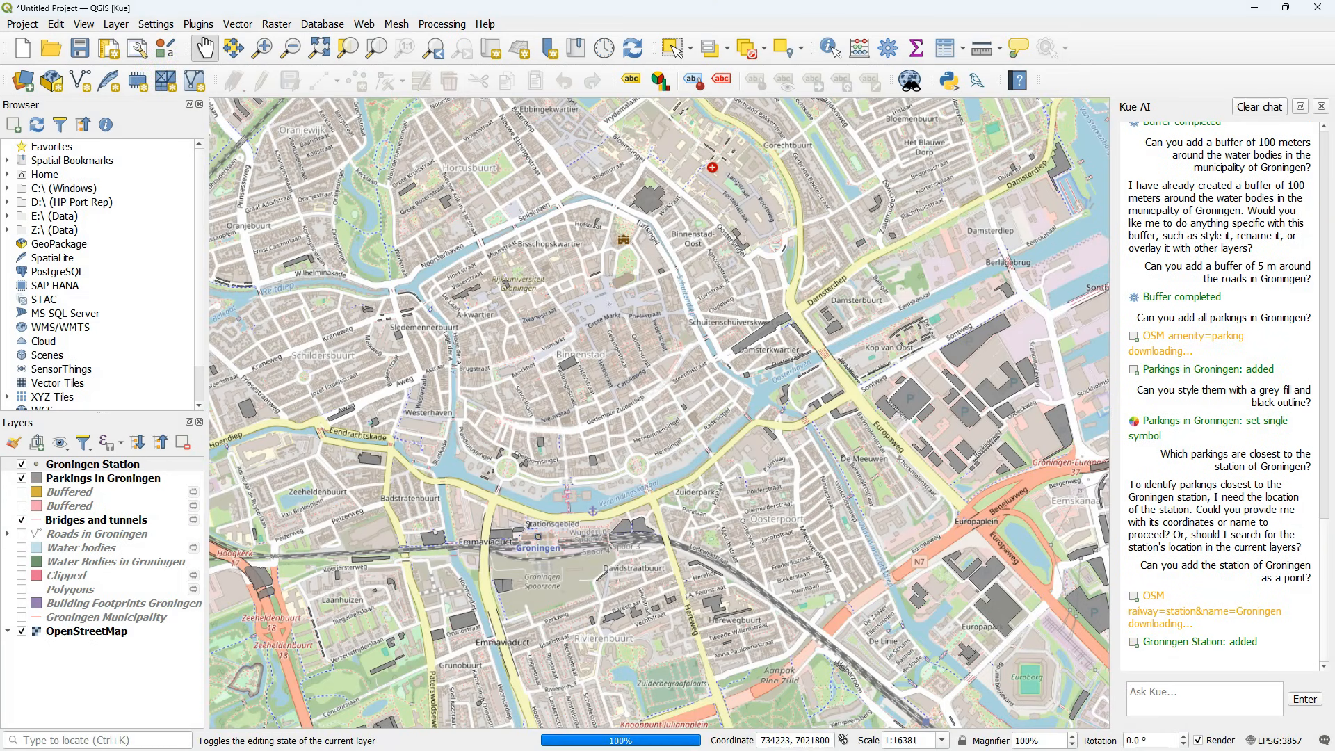
pyautogui.write('Can you style it with an SVG marker')
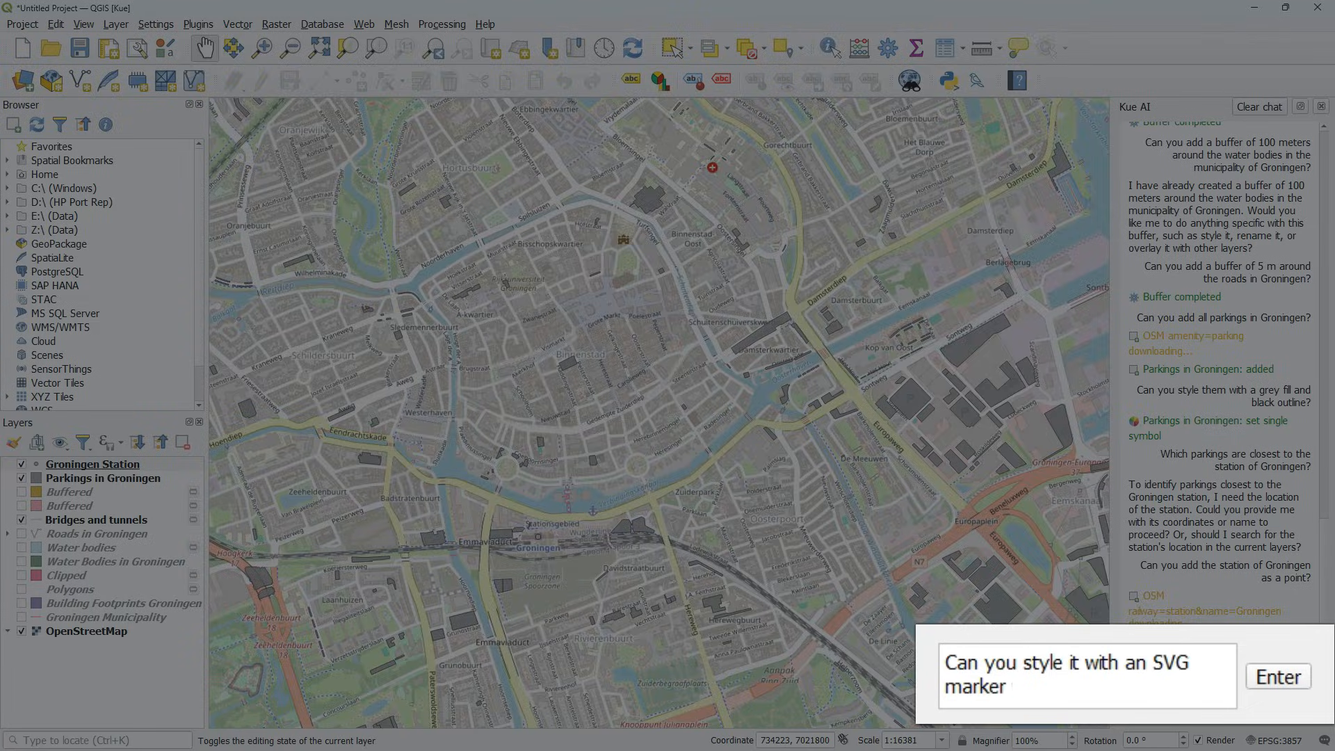
# - Ask Kue to style the station point with an outline and create centroids of the parkings
pyautogui.write('with')
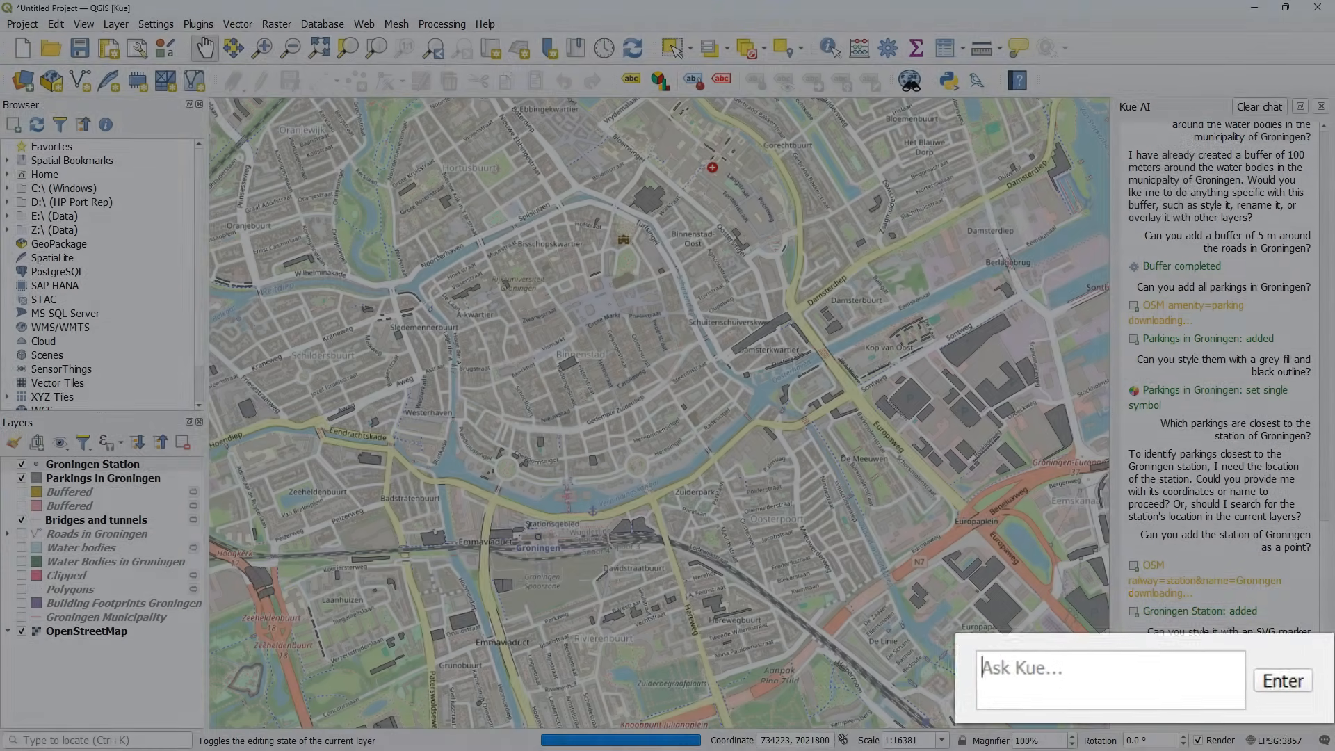
pyautogui.write('Can you')
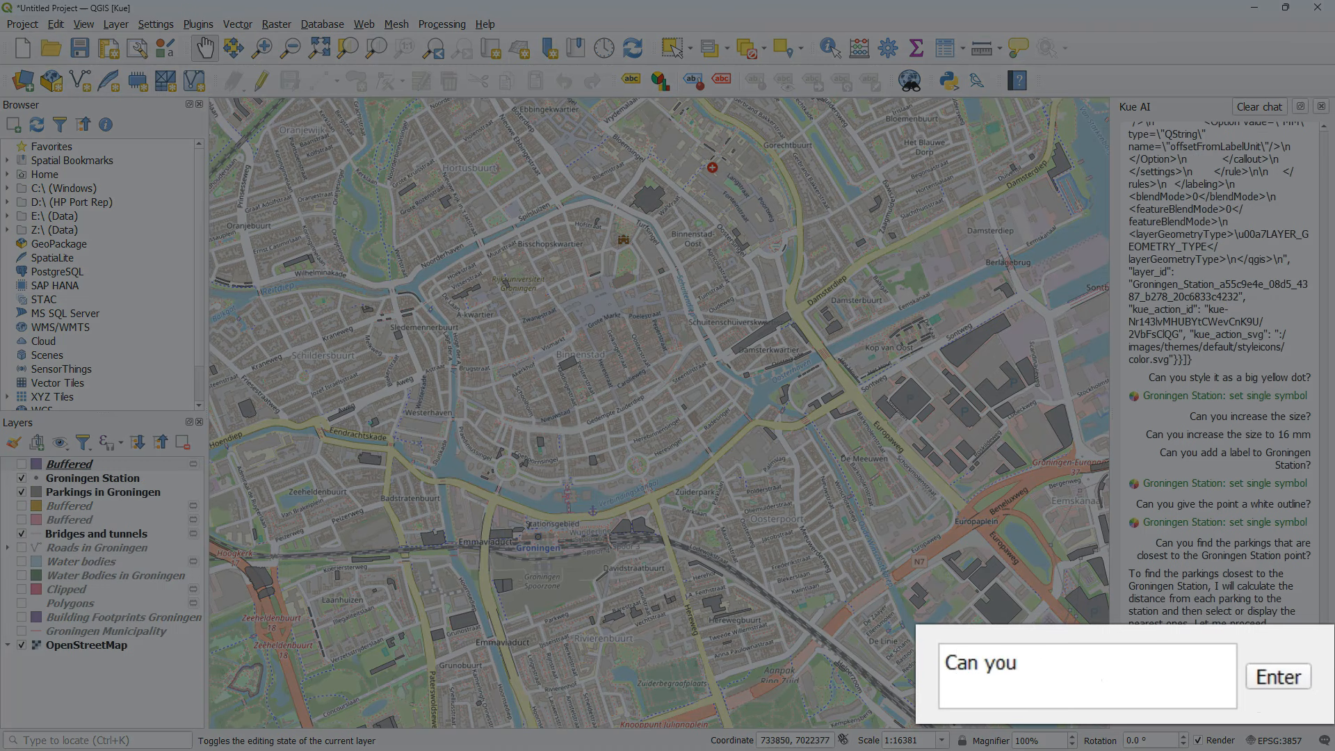
pyautogui.write('create the centro')
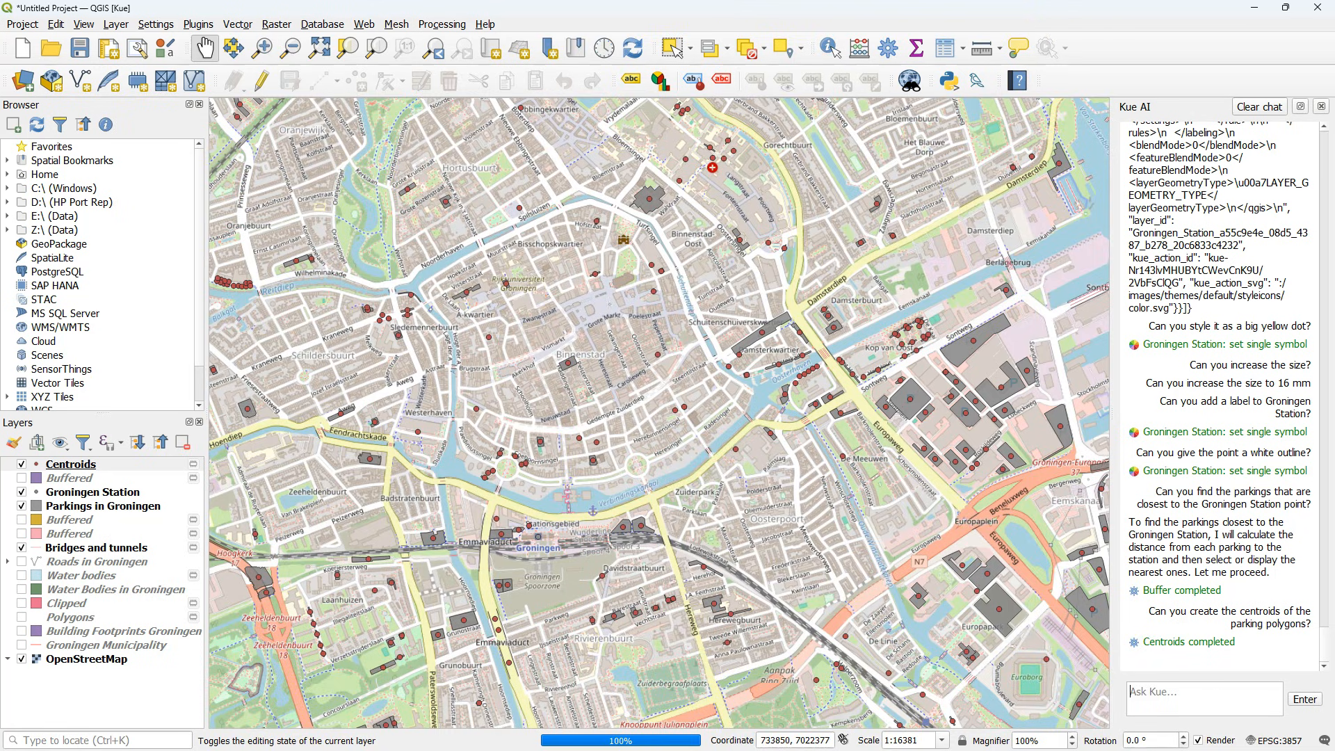
# - In a cleared chat, ask Kue to dissolve the Water bodies layer and confirm dissolving all polygons
pyautogui.click(1260, 107)
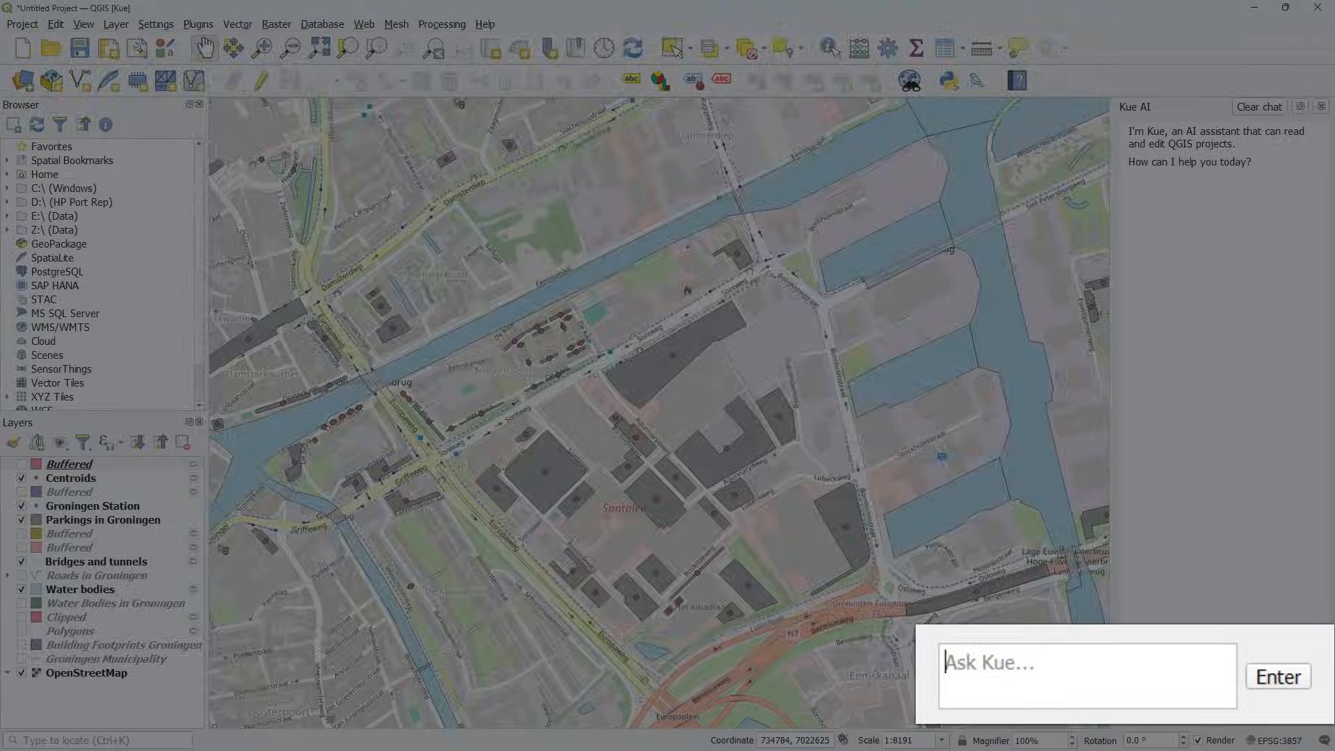
pyautogui.write('Can you dissolve the Water bodies layer?')
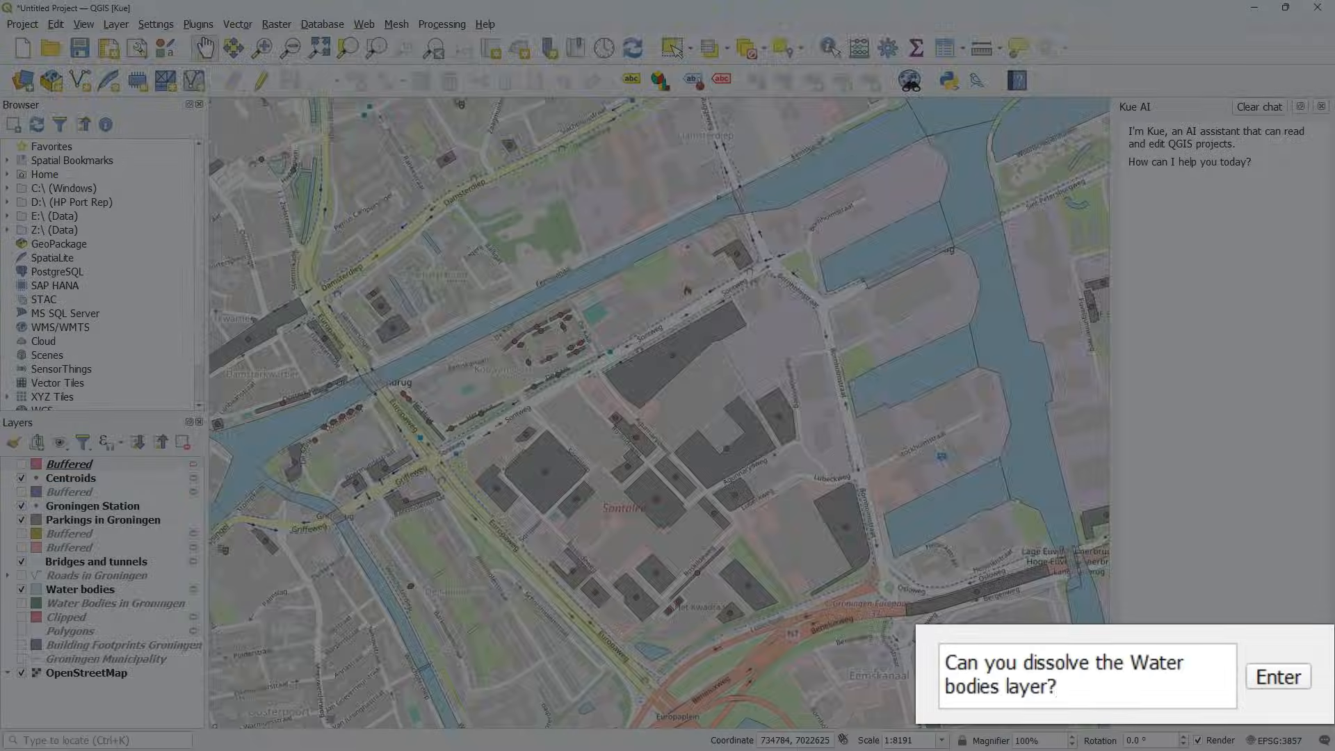
pyautogui.click(1277, 675)
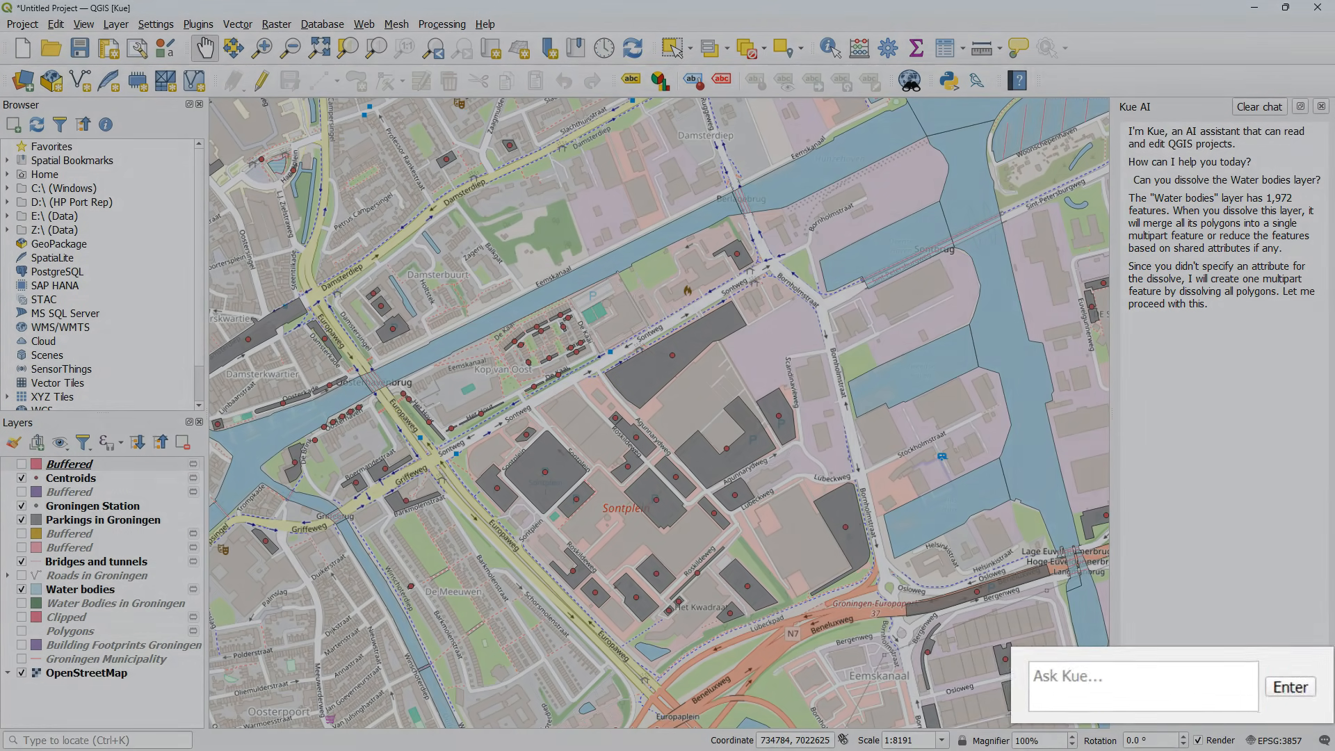
pyautogui.write('Yes, proceed with dissolving all p')
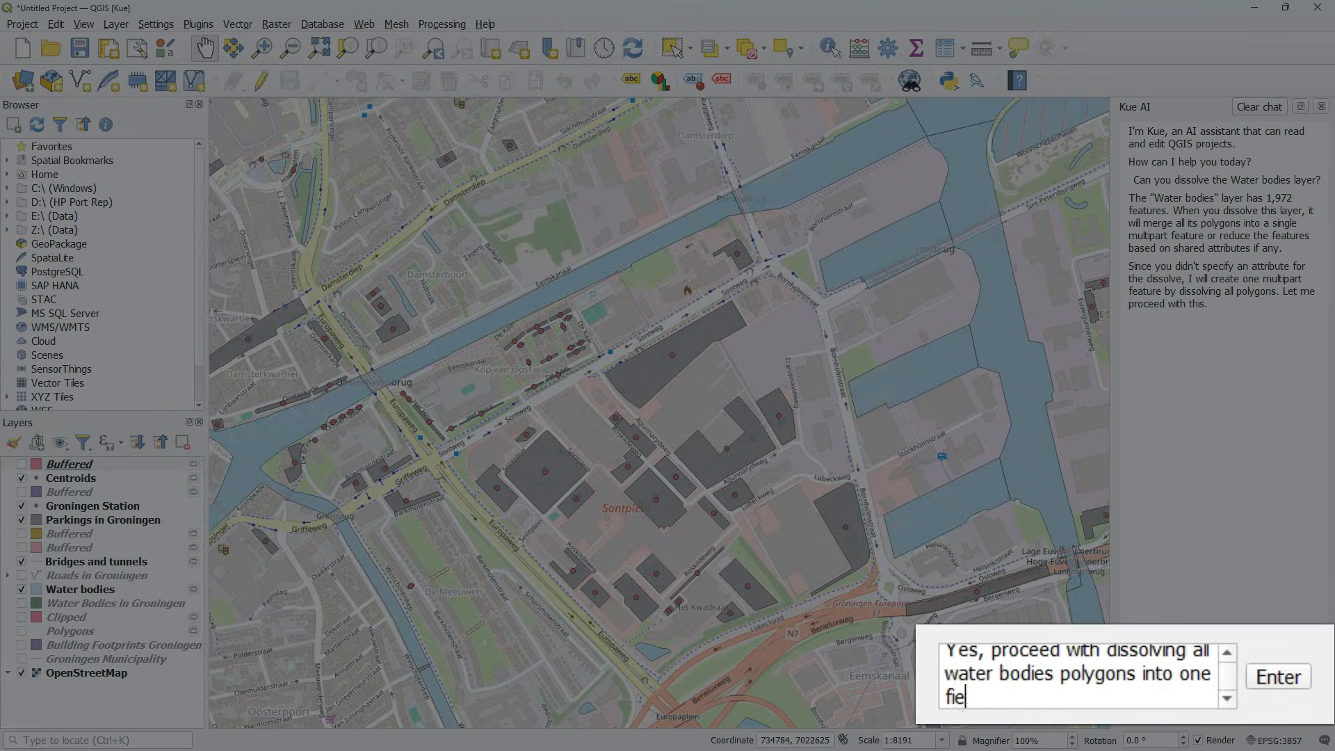
pyautogui.click(1277, 676)
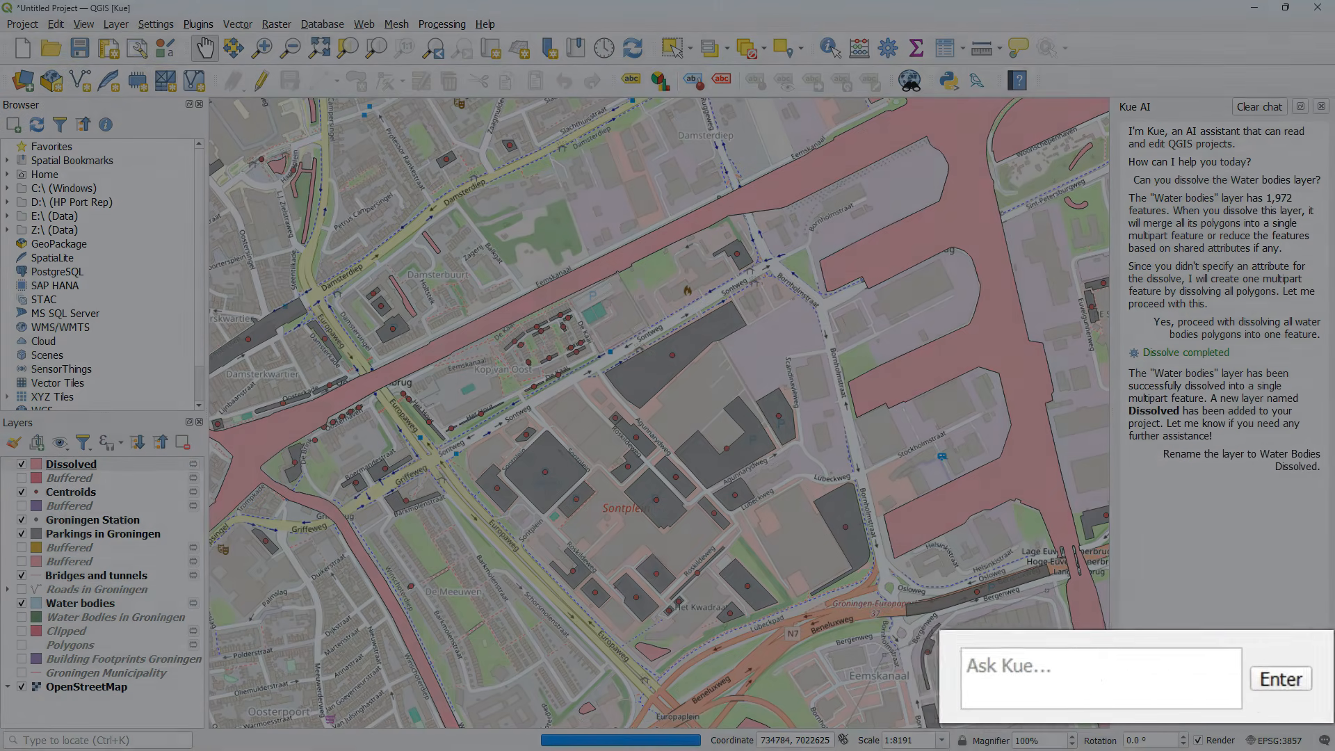
pyautogui.write('Can you sy')
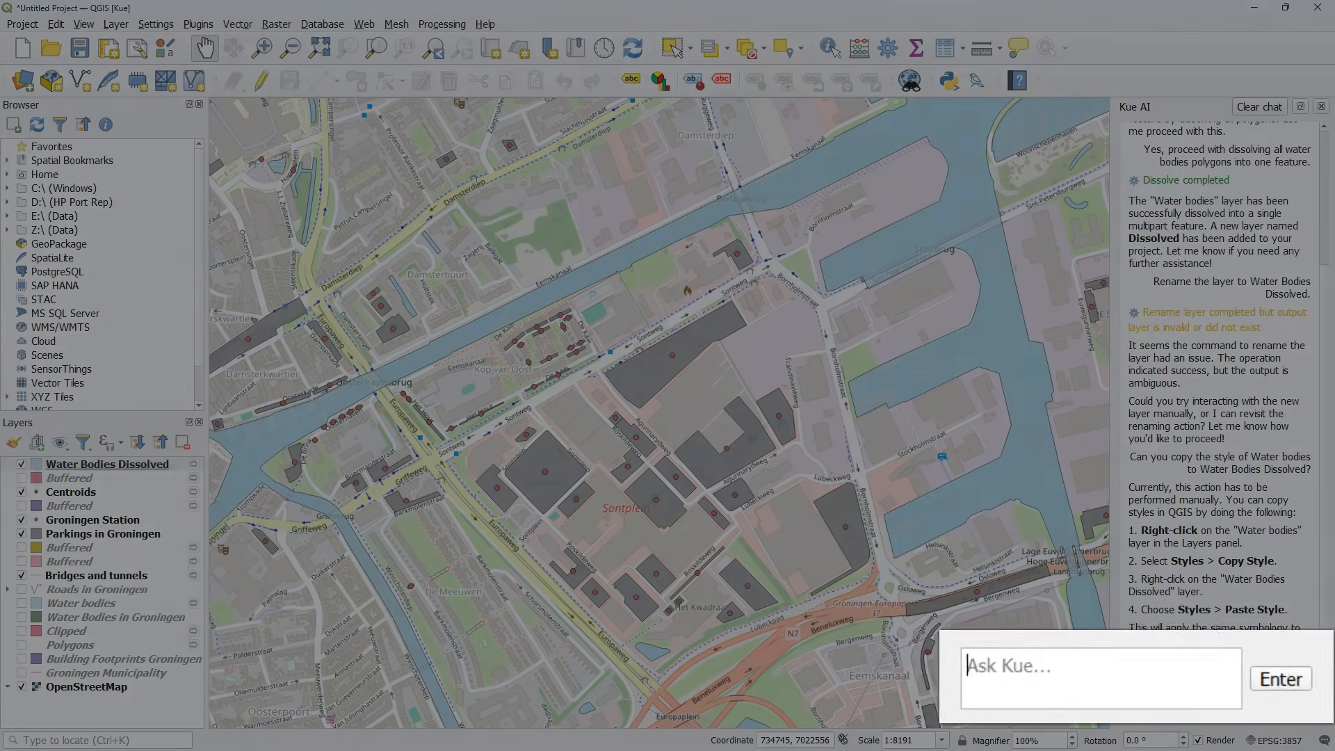
# - Ask Kue to label the original water bodies by name
pyautogui.write('Can you label the orig')
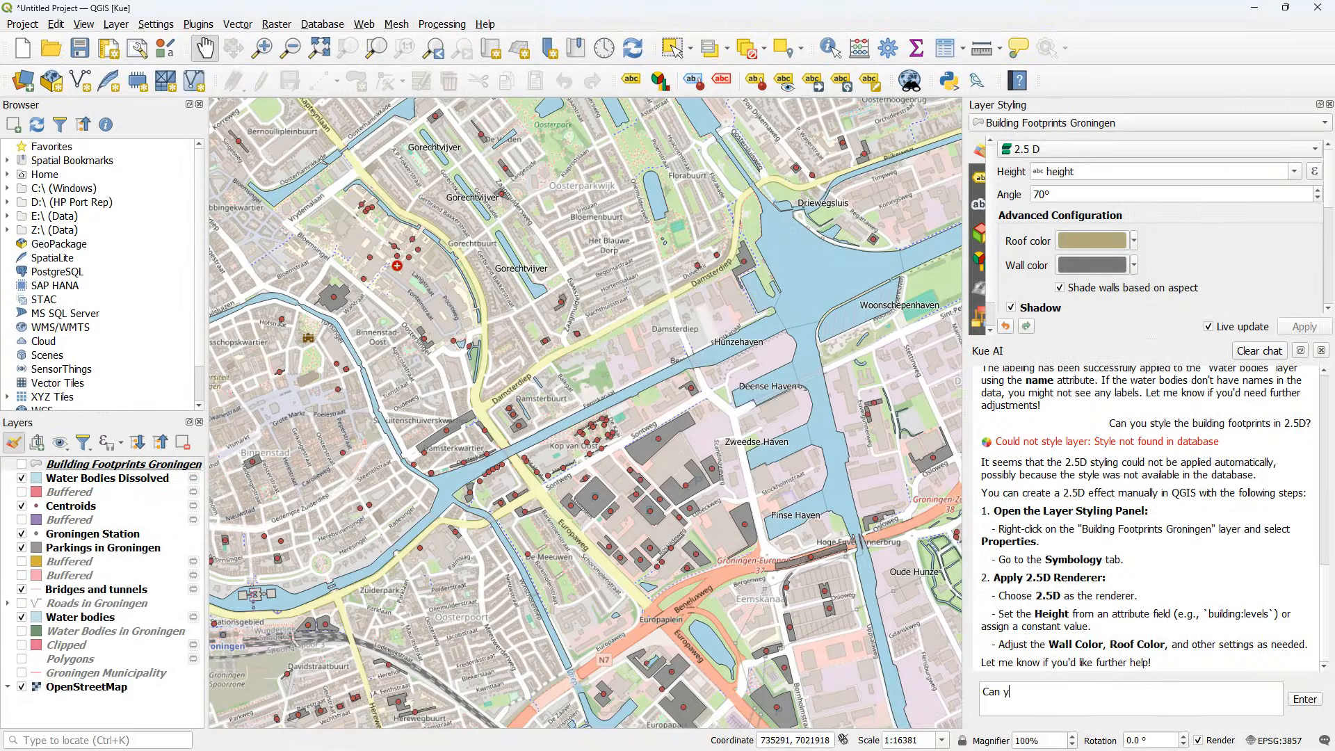
# - Ask Kue to reproject Building Footprints, Centroids and Water Bodies Dissolved to EPSG:28992
pyautogui.write('Can you reproject the following layers to EPSG')
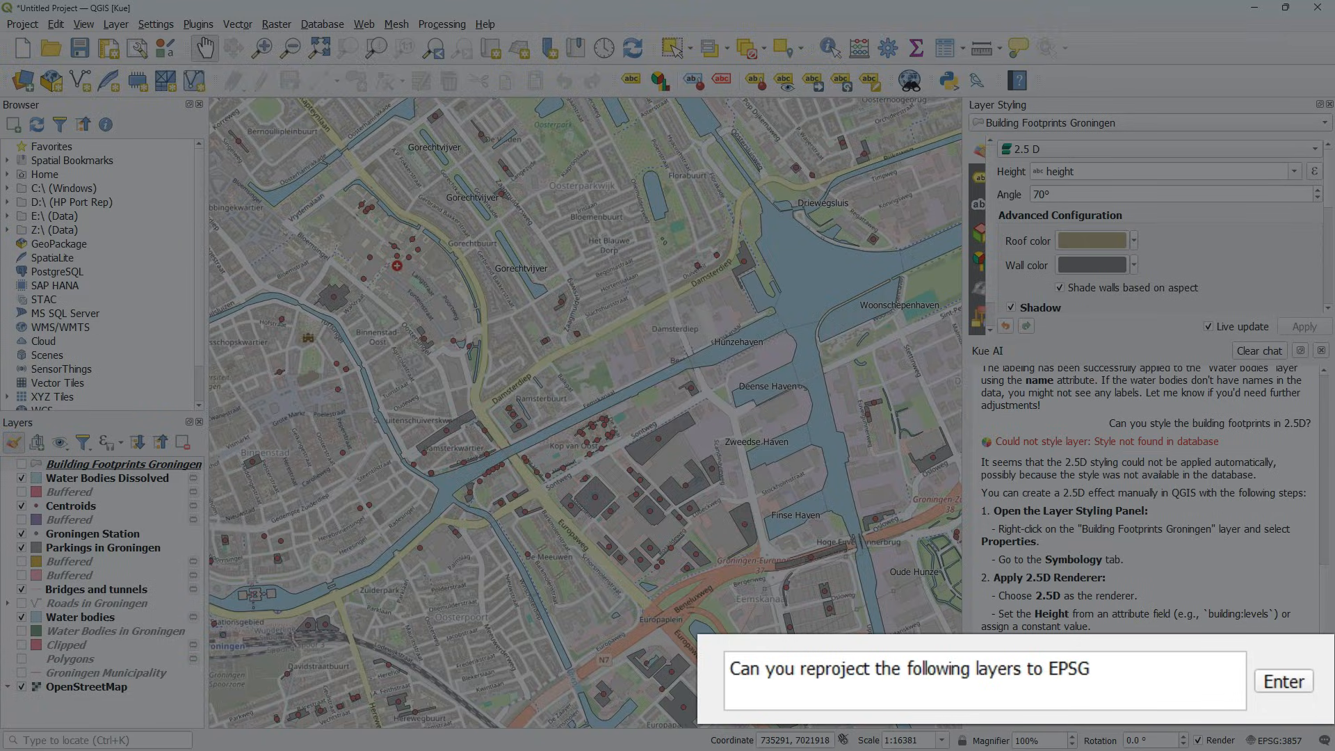
pyautogui.write(':28992: Building Footprints Groningen,')
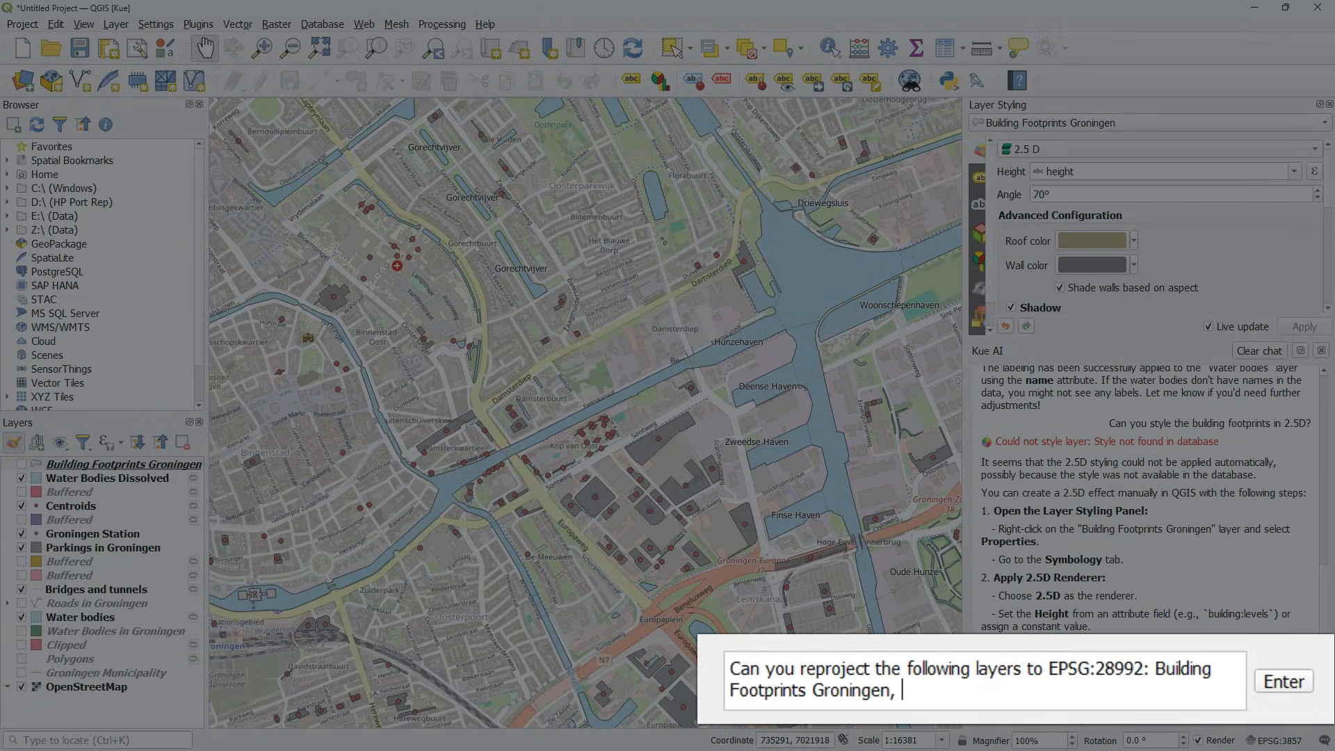
pyautogui.write('Centroids, Water Bodies Dissolved.')
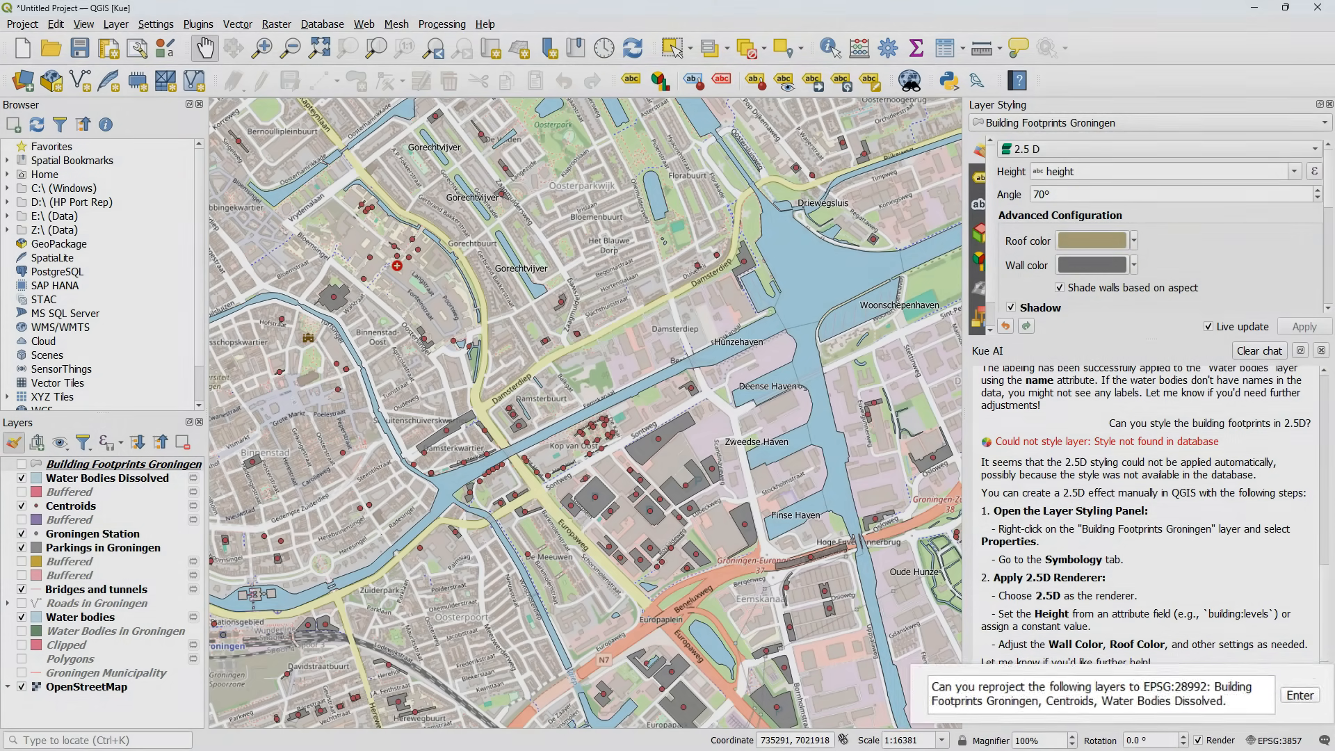
pyautogui.click(1297, 695)
pyautogui.write('Can you rename each layer so it reflects the data it r')
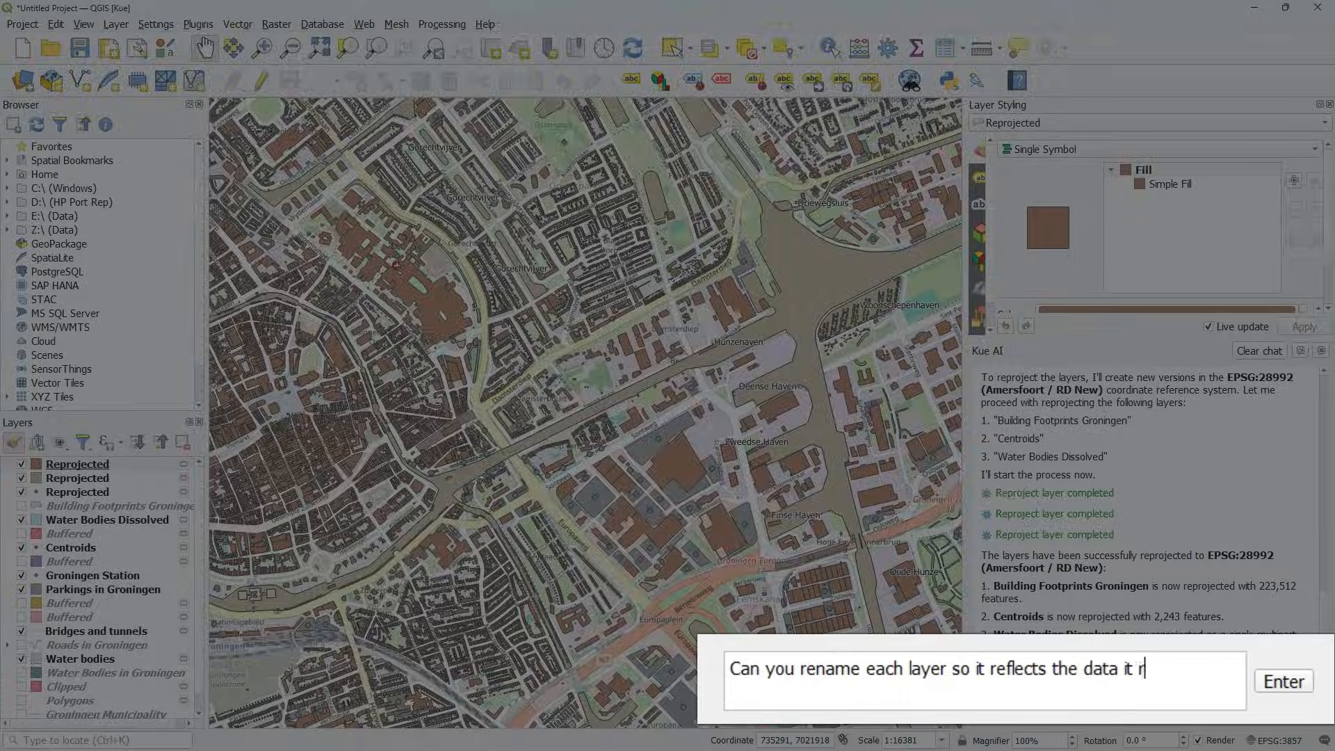
# - Send the request to rename the three reprojected layers with EPSG28992 suffixes
pyautogui.click(1284, 681)
pyautogui.write('Can you')
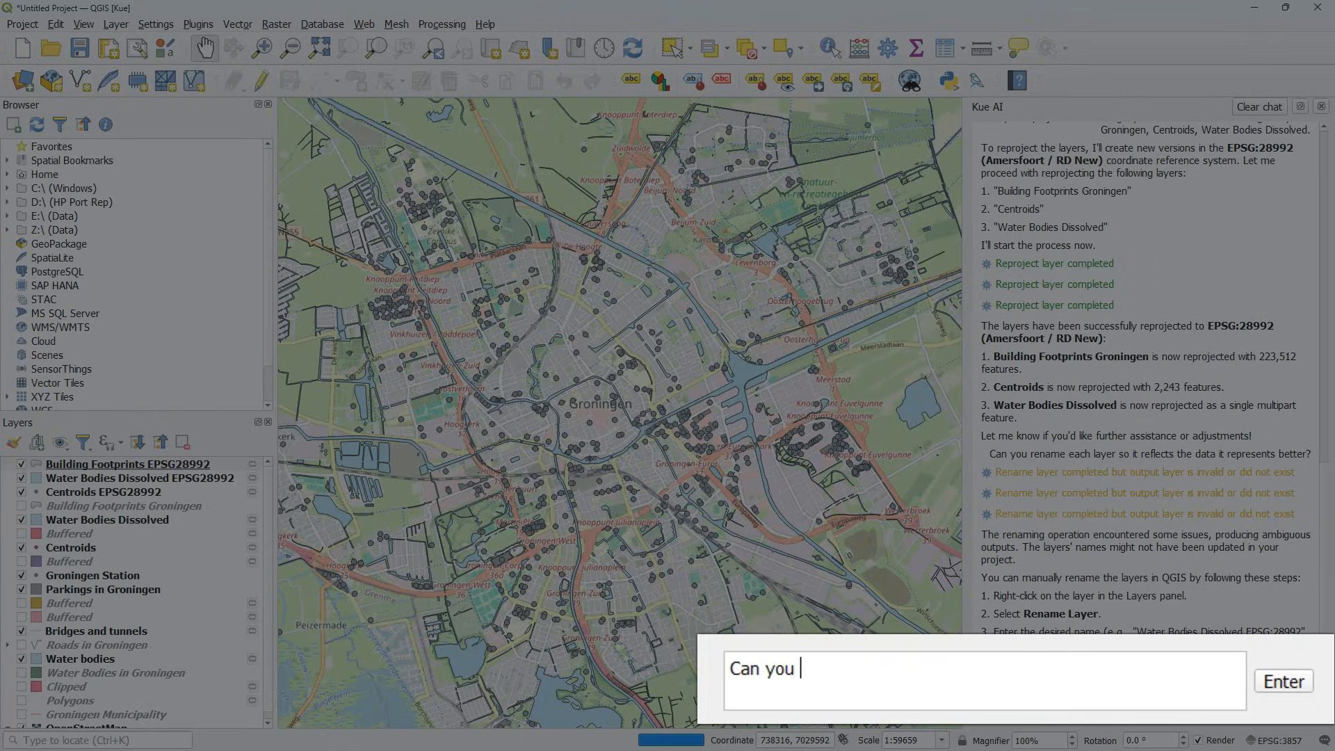
# - Ask Kue for a 100 m buffer around Centroids EPSG28992, then to dissolve the buffers into one polygon
pyautogui.write('create a buffer of 100')
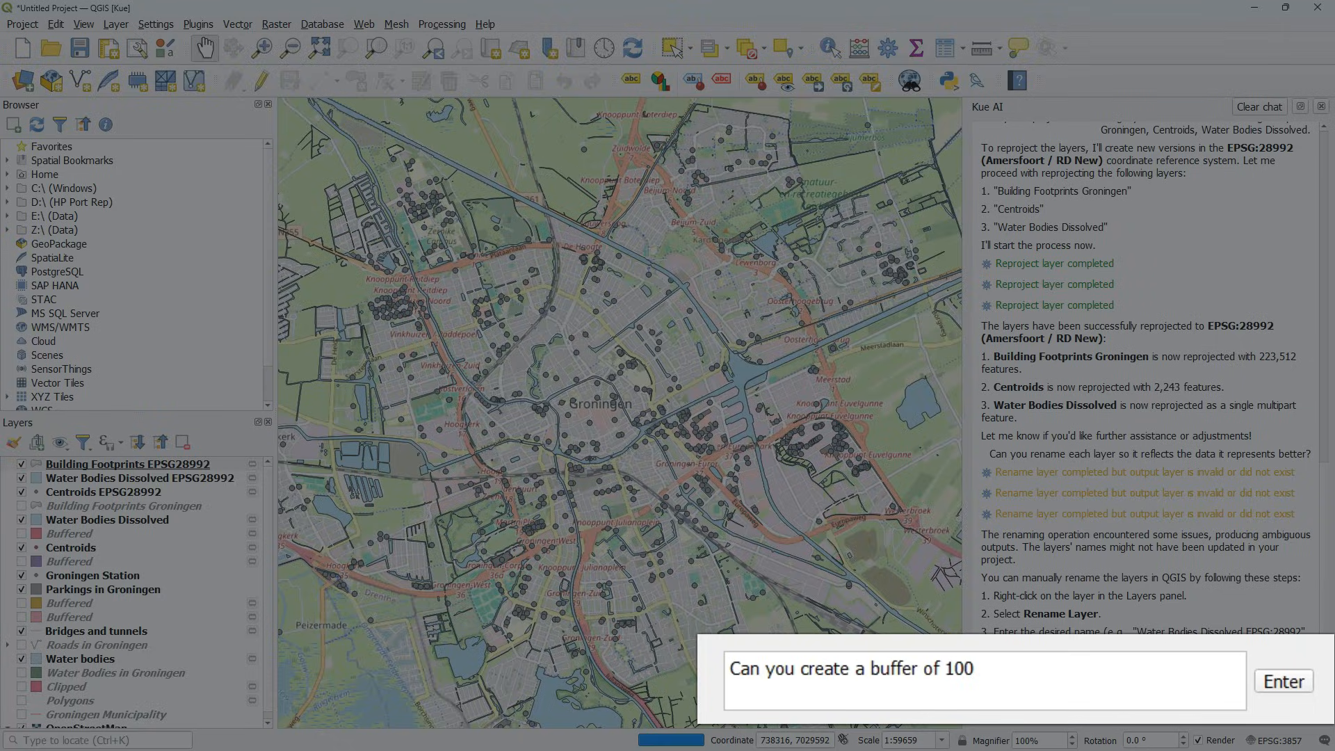
pyautogui.write('m around the Centroids EPSG')
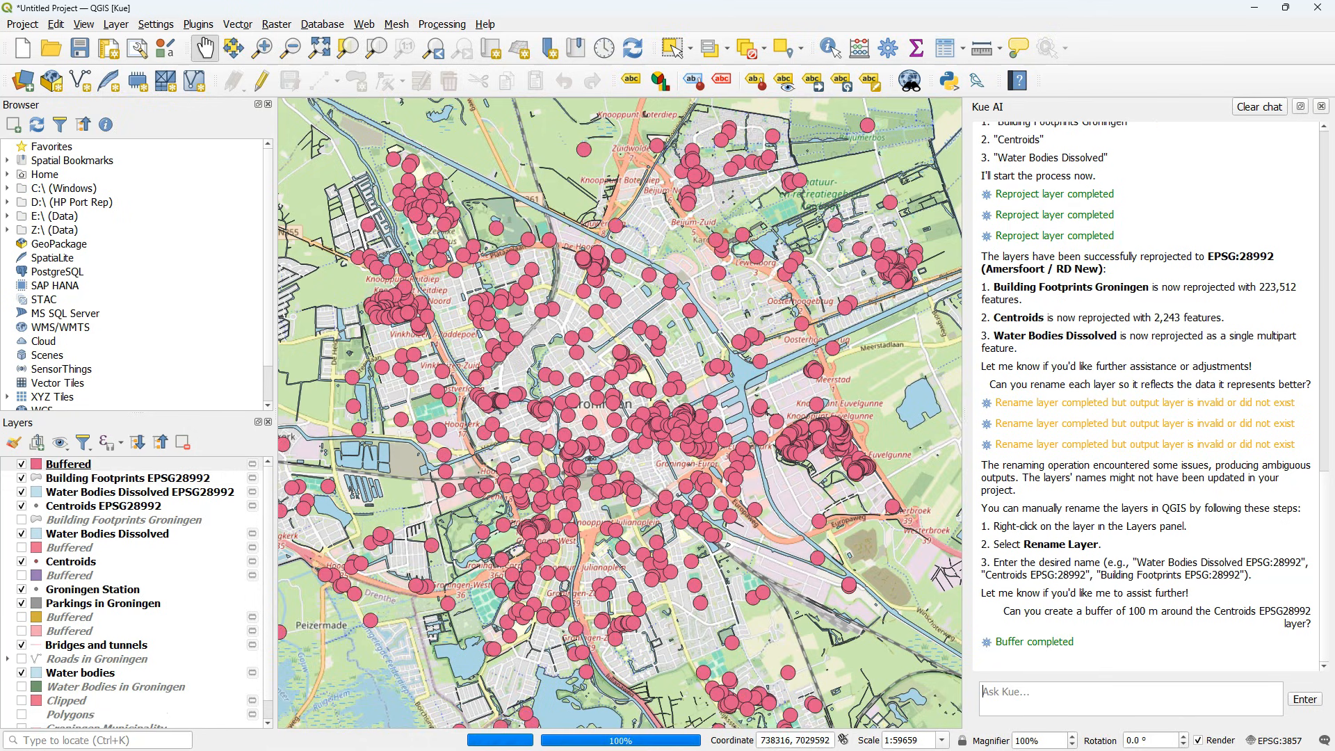
pyautogui.scroll(-3)
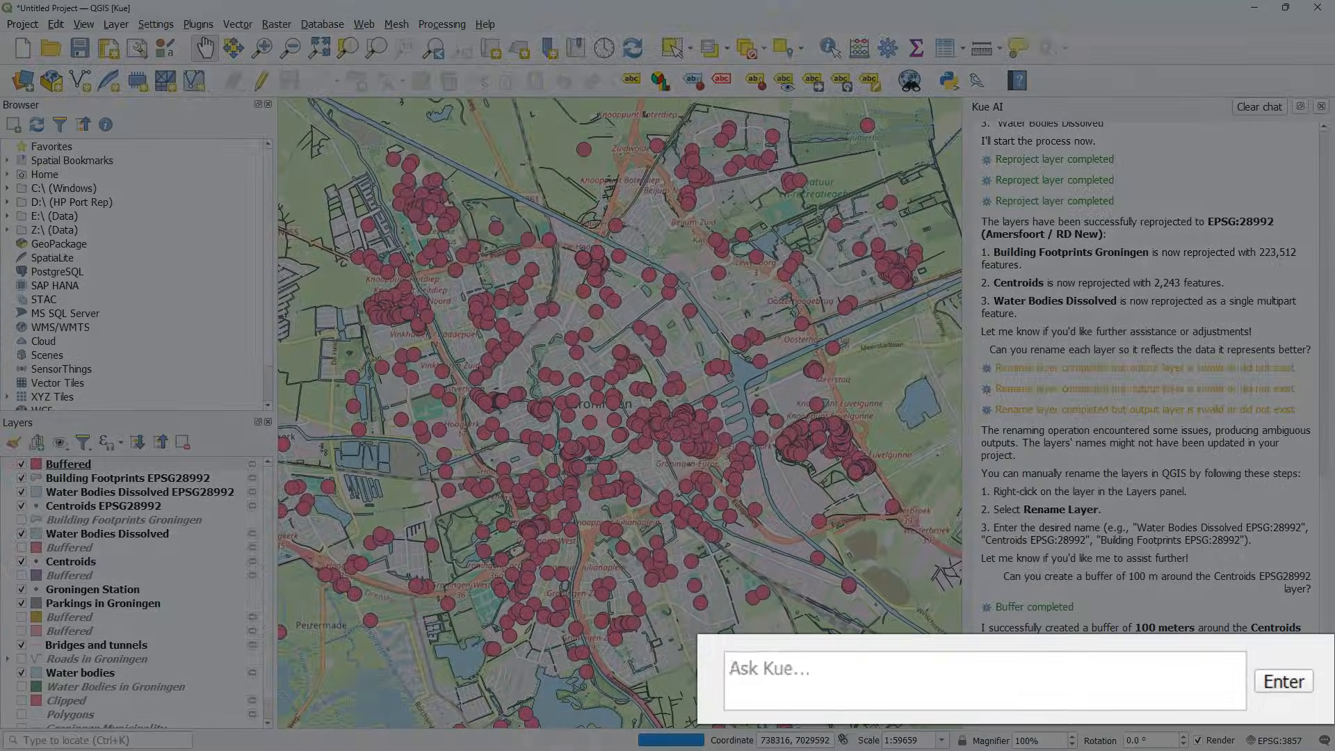
pyautogui.write('Can you dissolve these buffers into one polygon?')
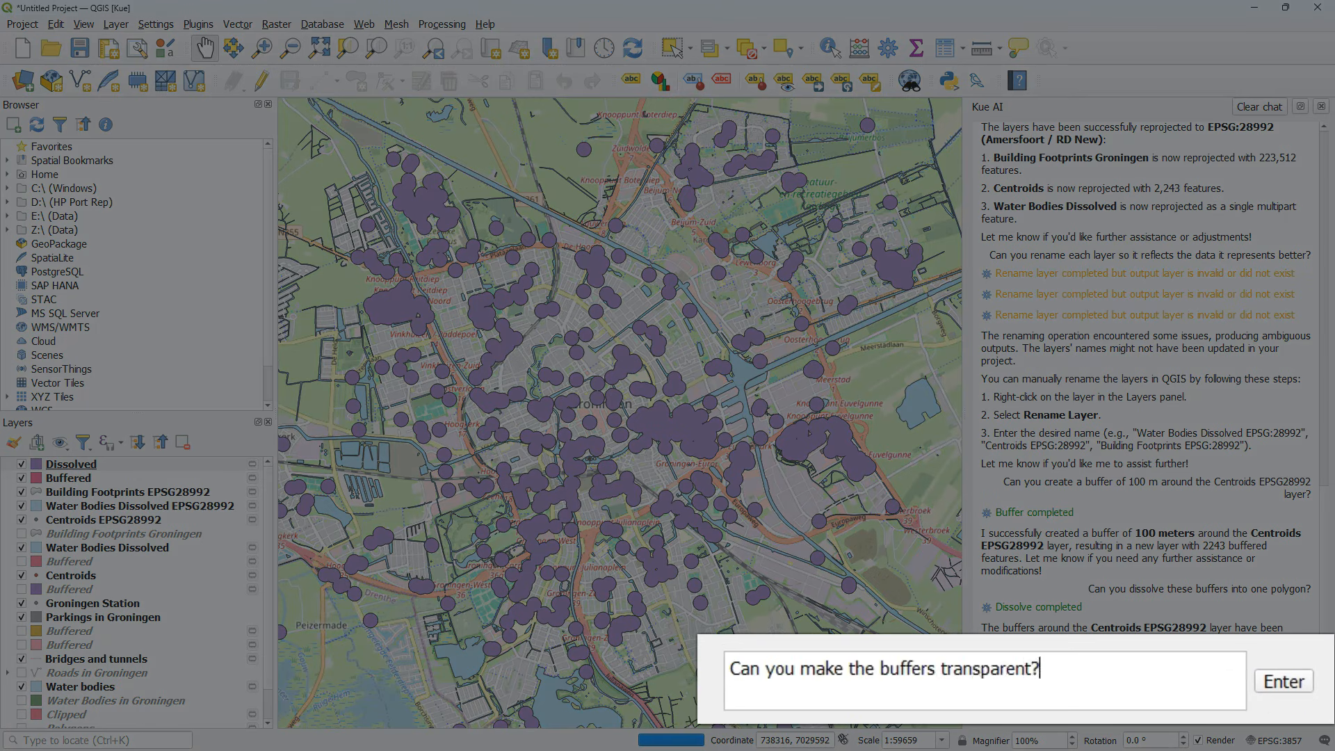
# - Ask Kue to make the buffers transparent and select the Dissolved layer in the Layers panel
pyautogui.click(1284, 682)
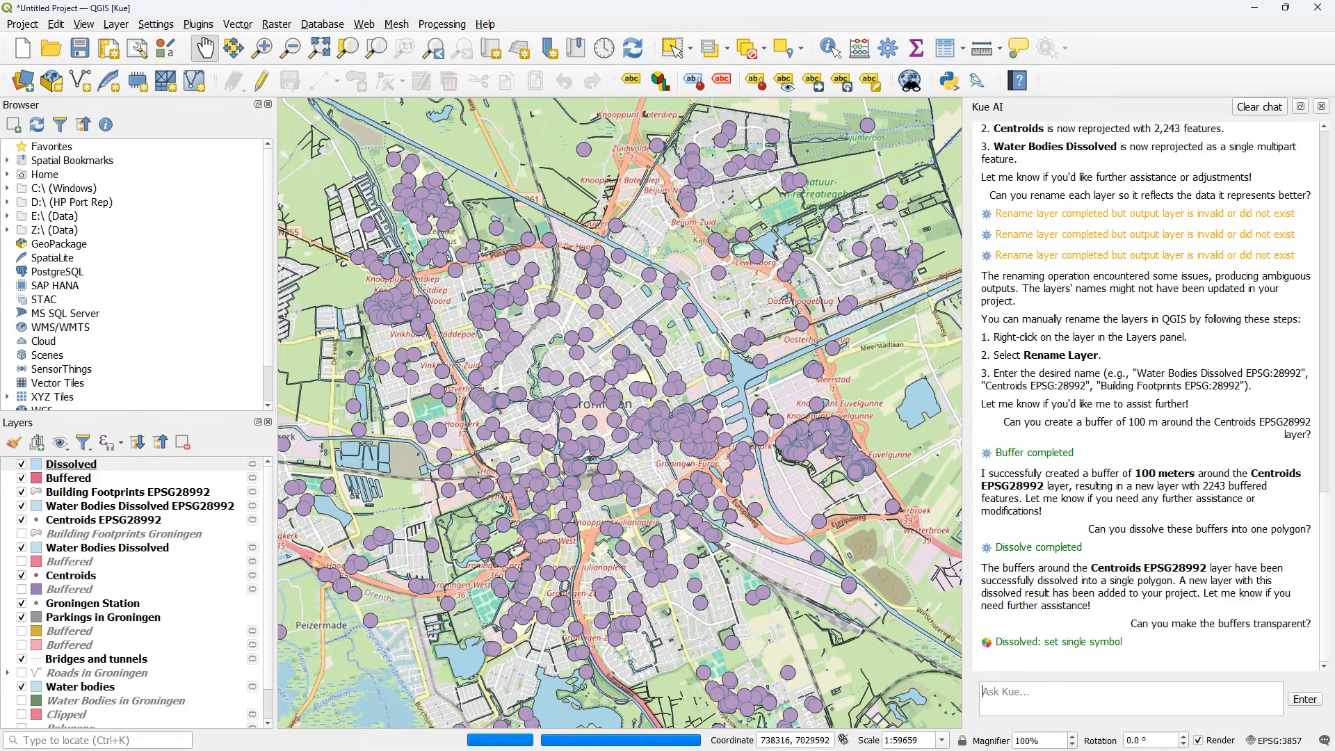
pyautogui.scroll(-3)
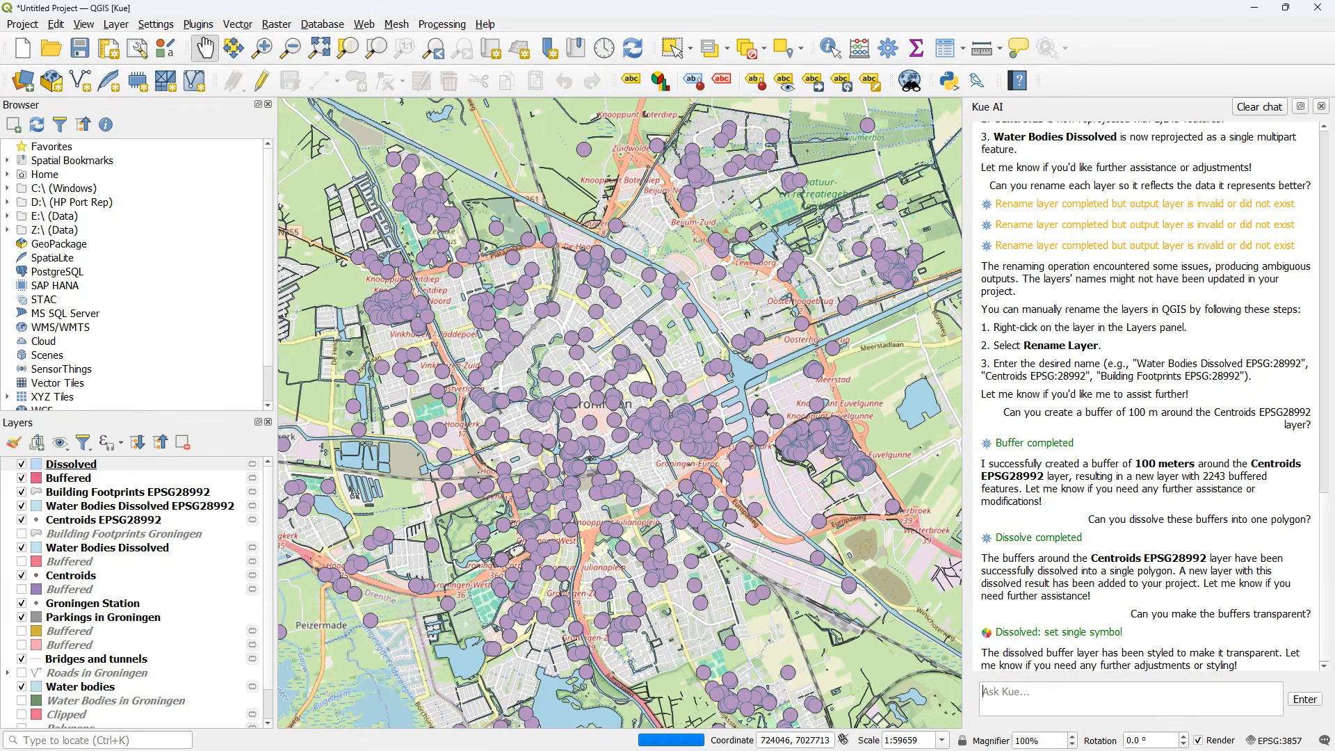
pyautogui.click(71, 463)
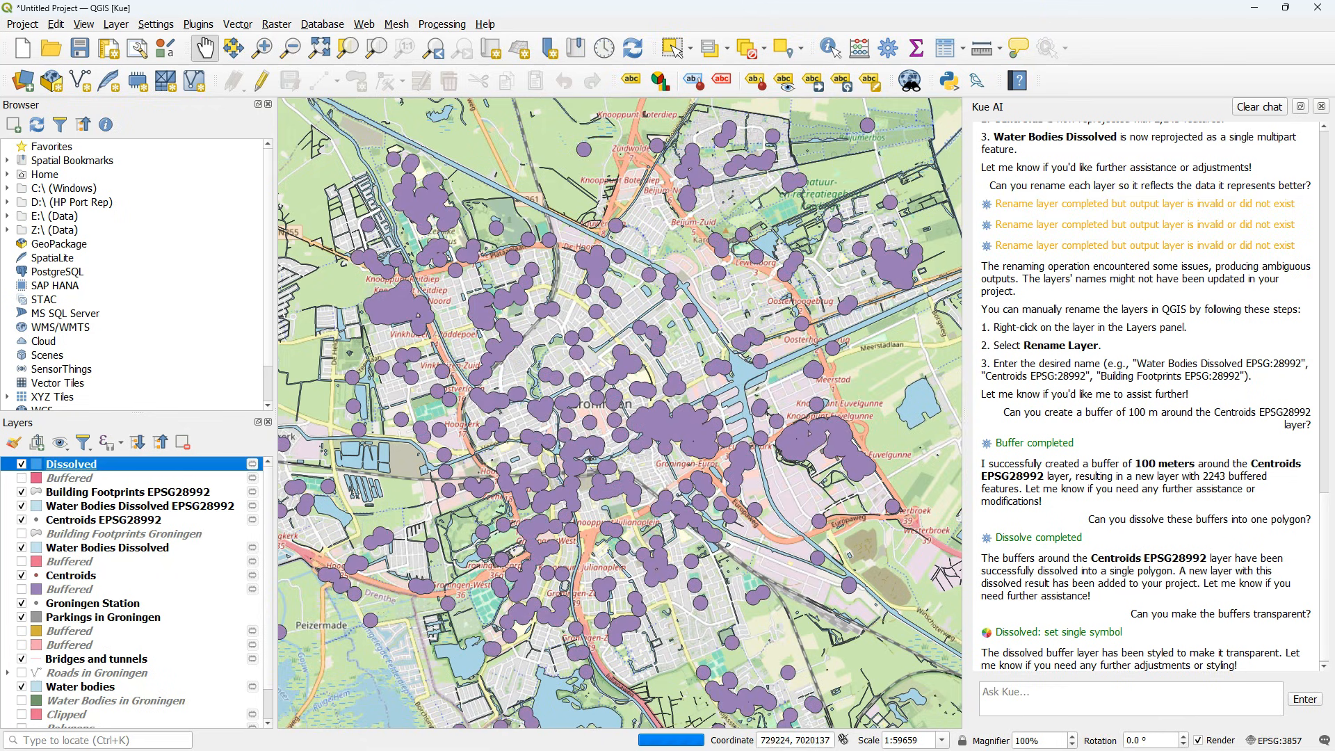
pyautogui.moveTo(1275, 740)
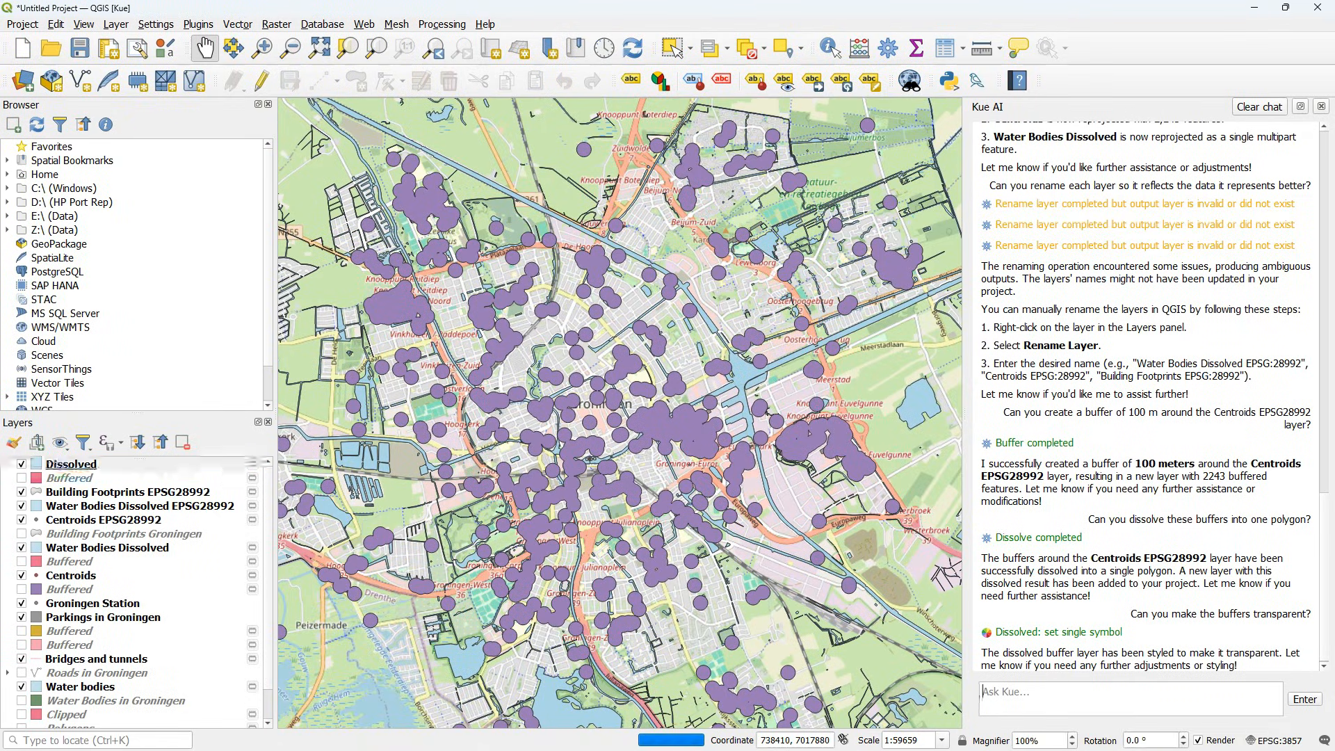
# - Ask Kue to find the buildings inside the Dissolved buffers and review its result
pyautogui.write('Can you find the buildings tha')
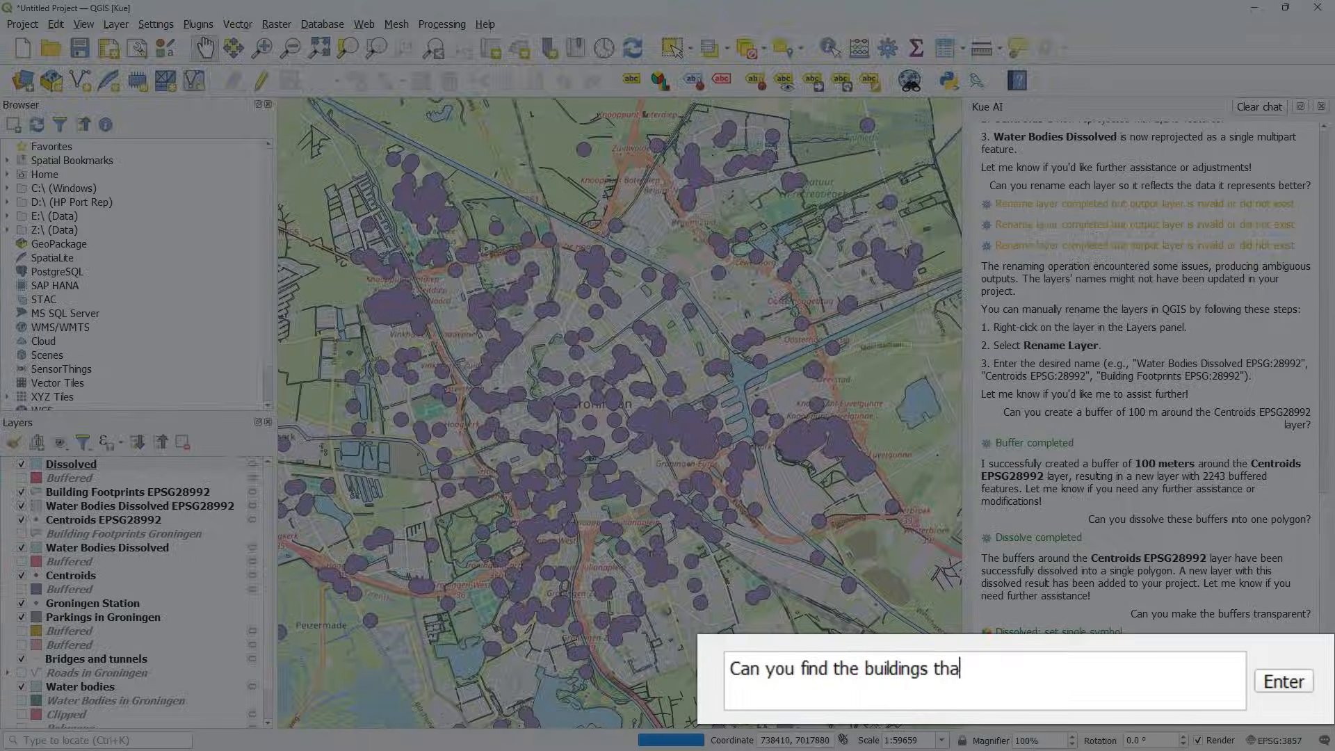
pyautogui.write('t are inside the Dissolved vbu')
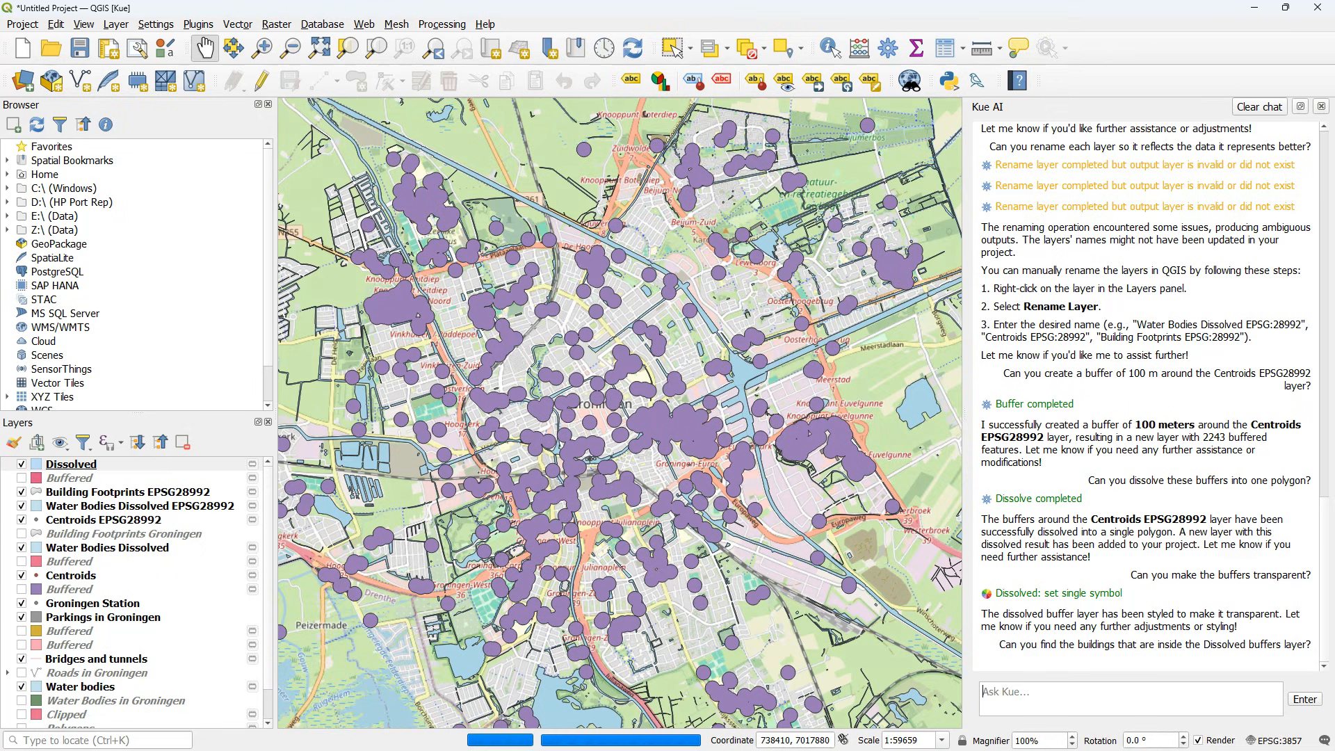
pyautogui.scroll(-3)
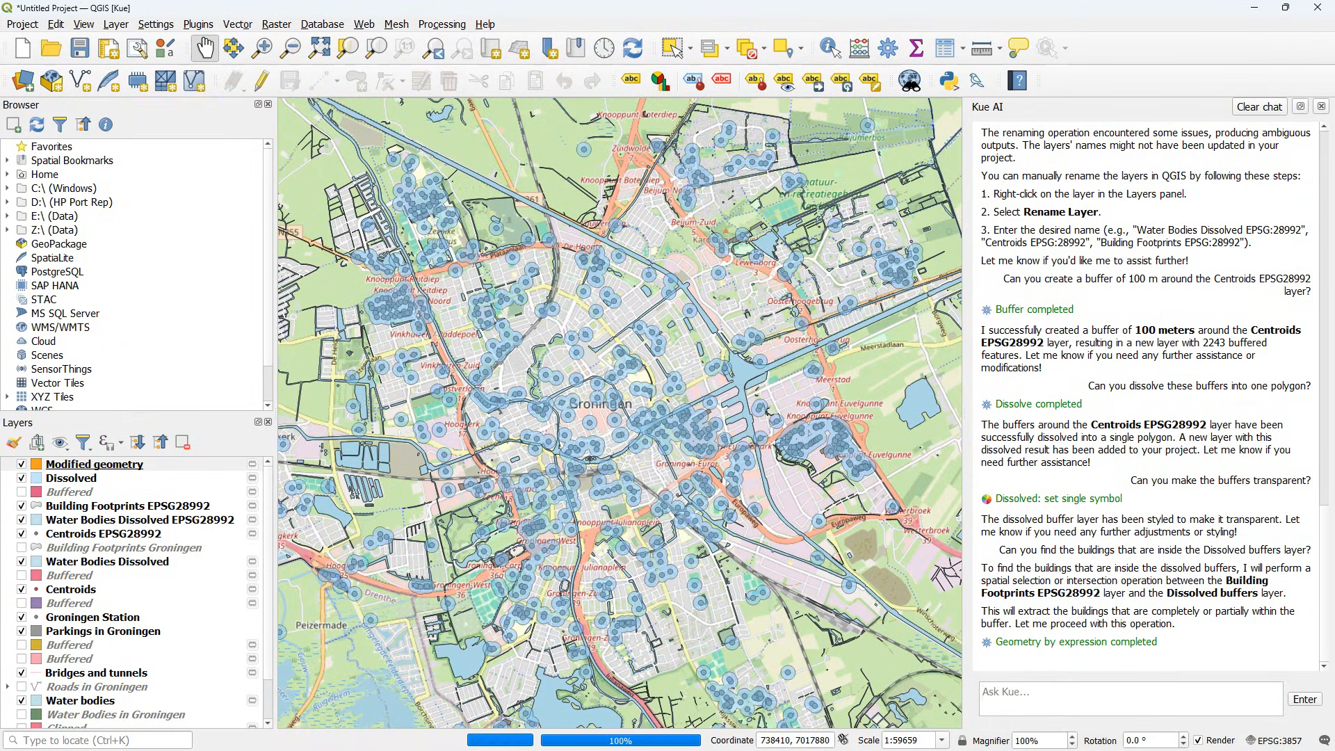
pyautogui.scroll(-3)
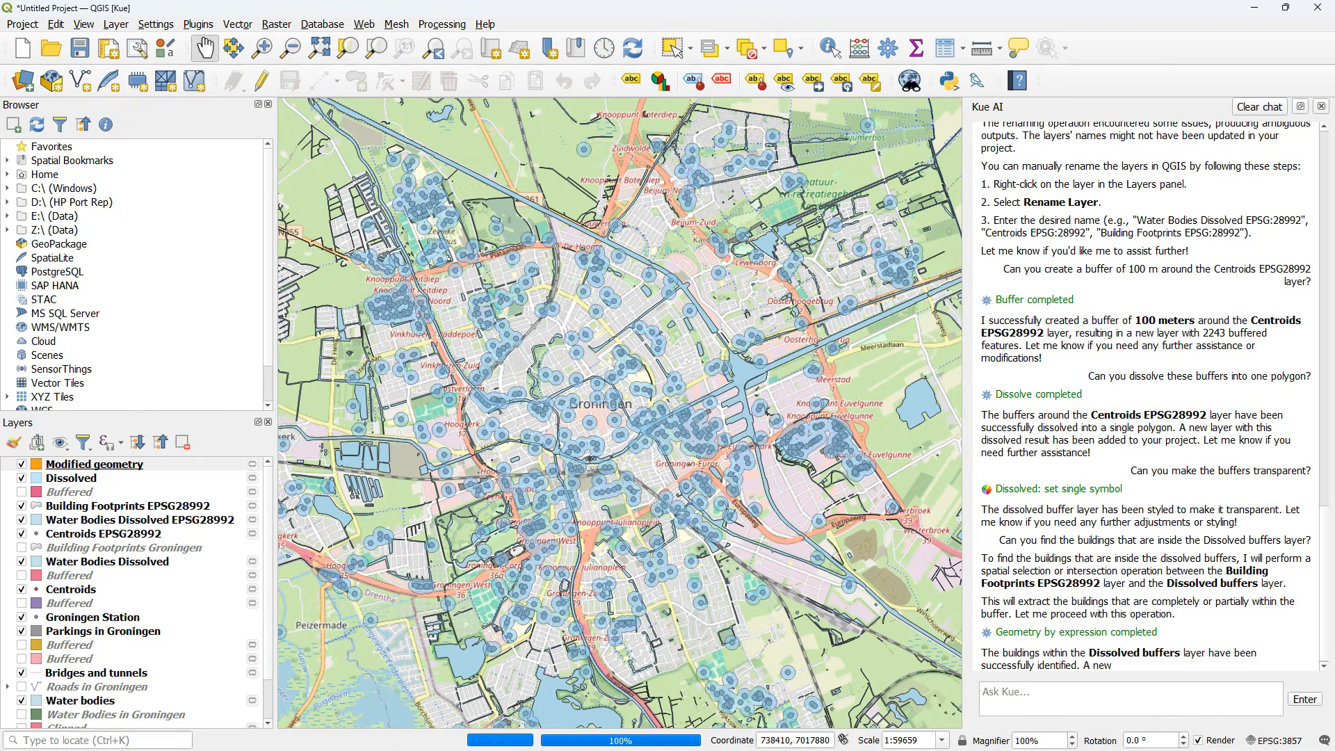
pyautogui.scroll(-3)
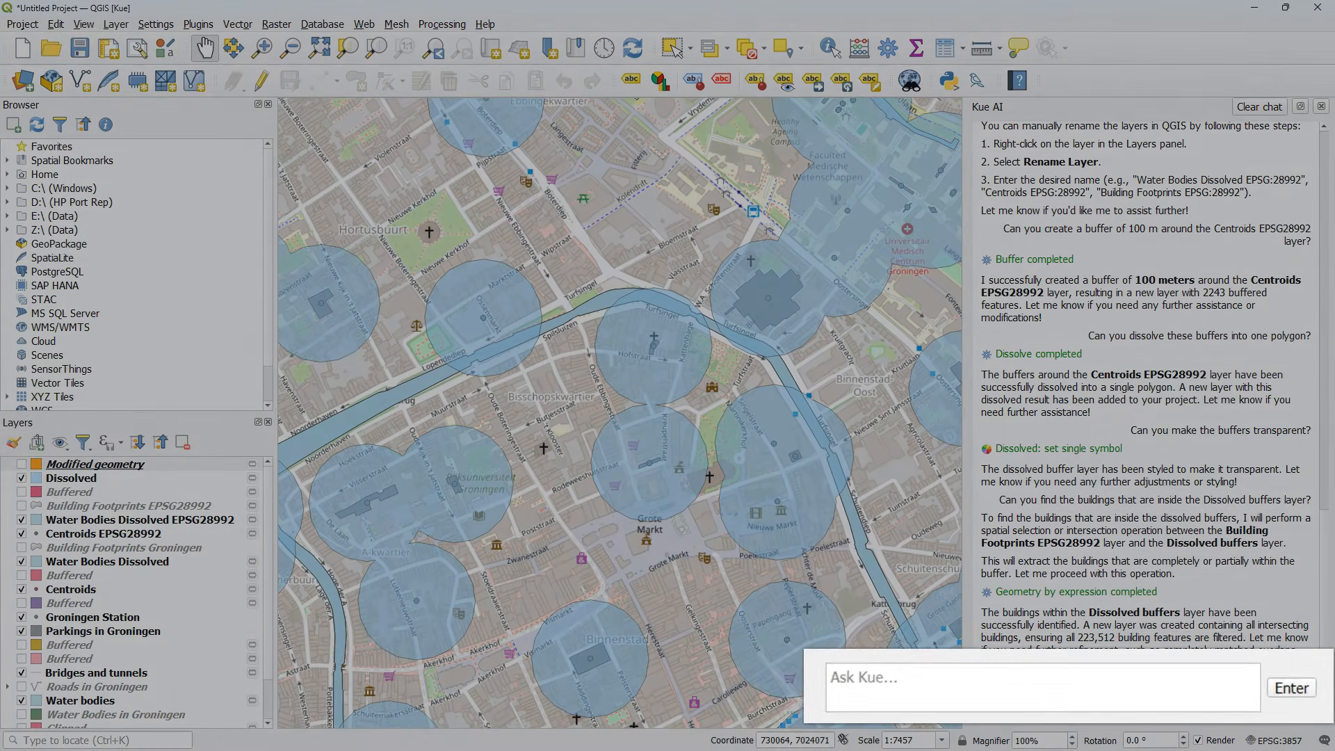
# - Ask Kue to save all layers to a GeoPackage and review the listed output
pyautogui.write('Can you save all layers to a GeoPackage')
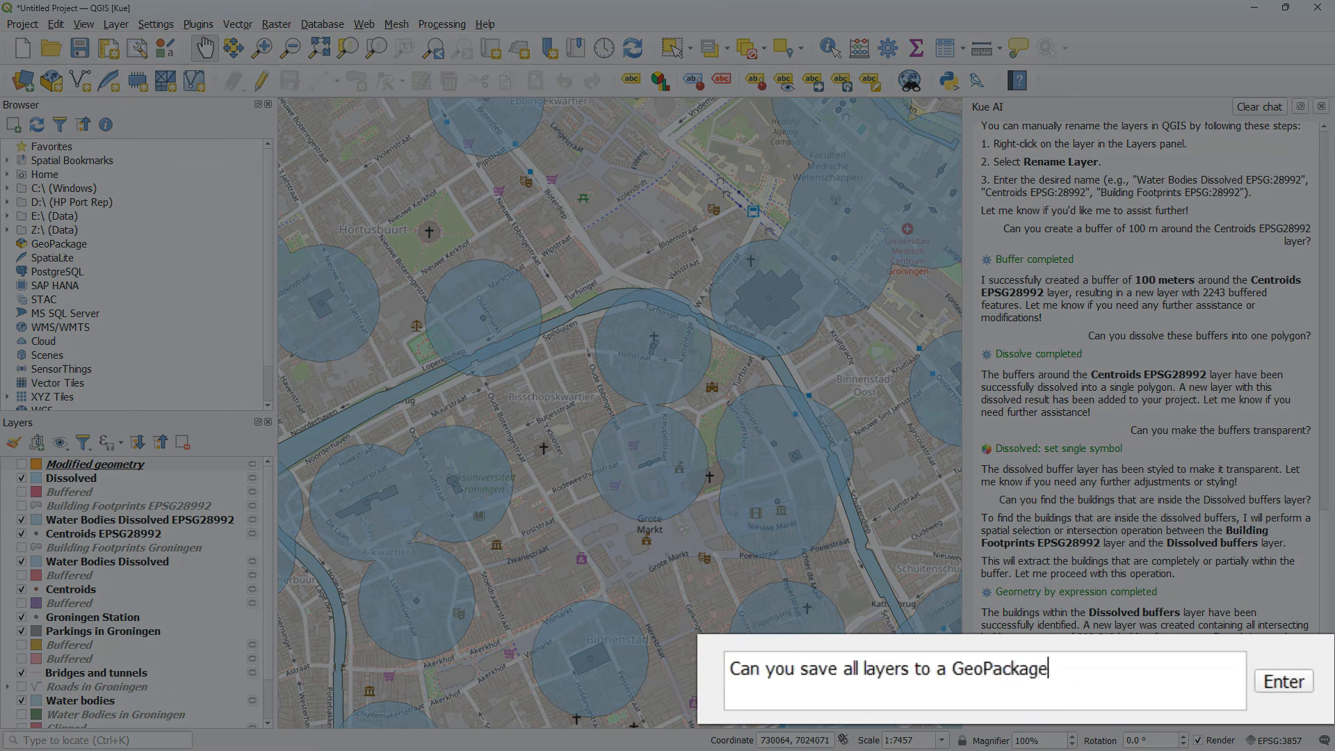
pyautogui.click(1283, 682)
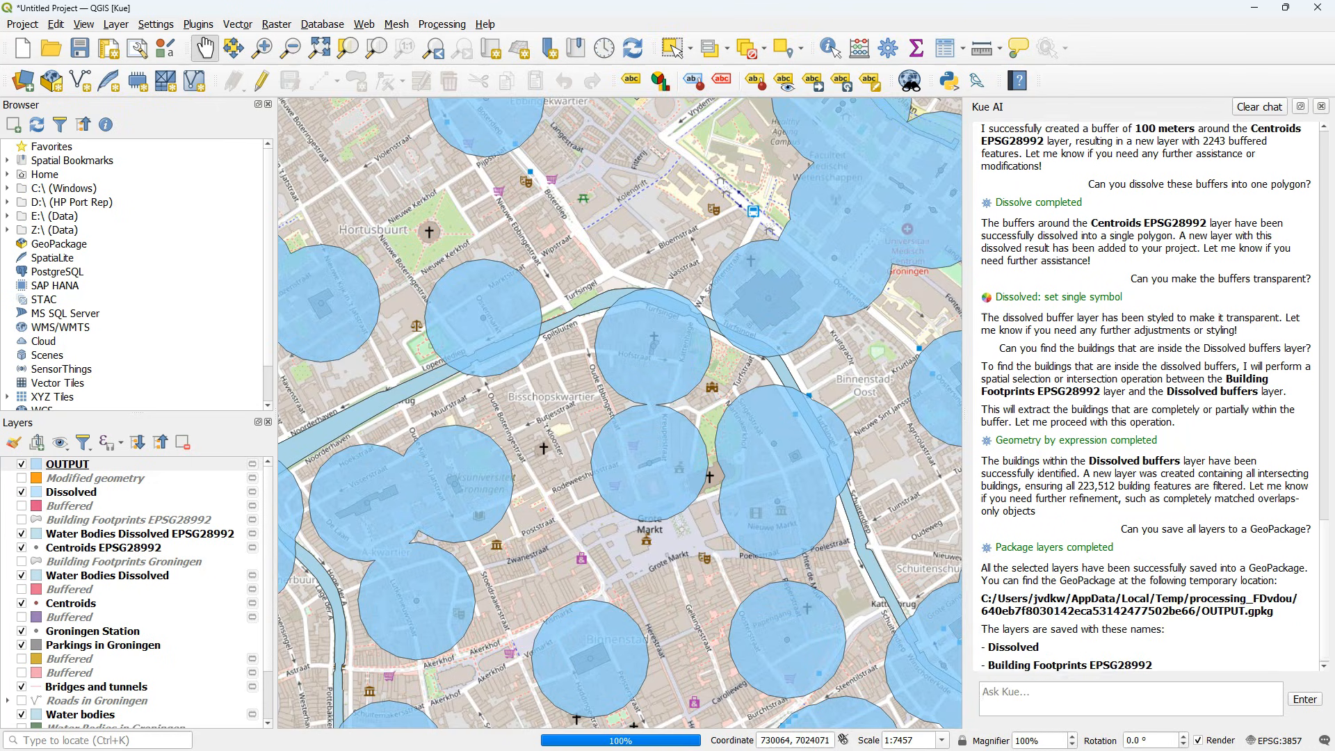
pyautogui.scroll(-3)
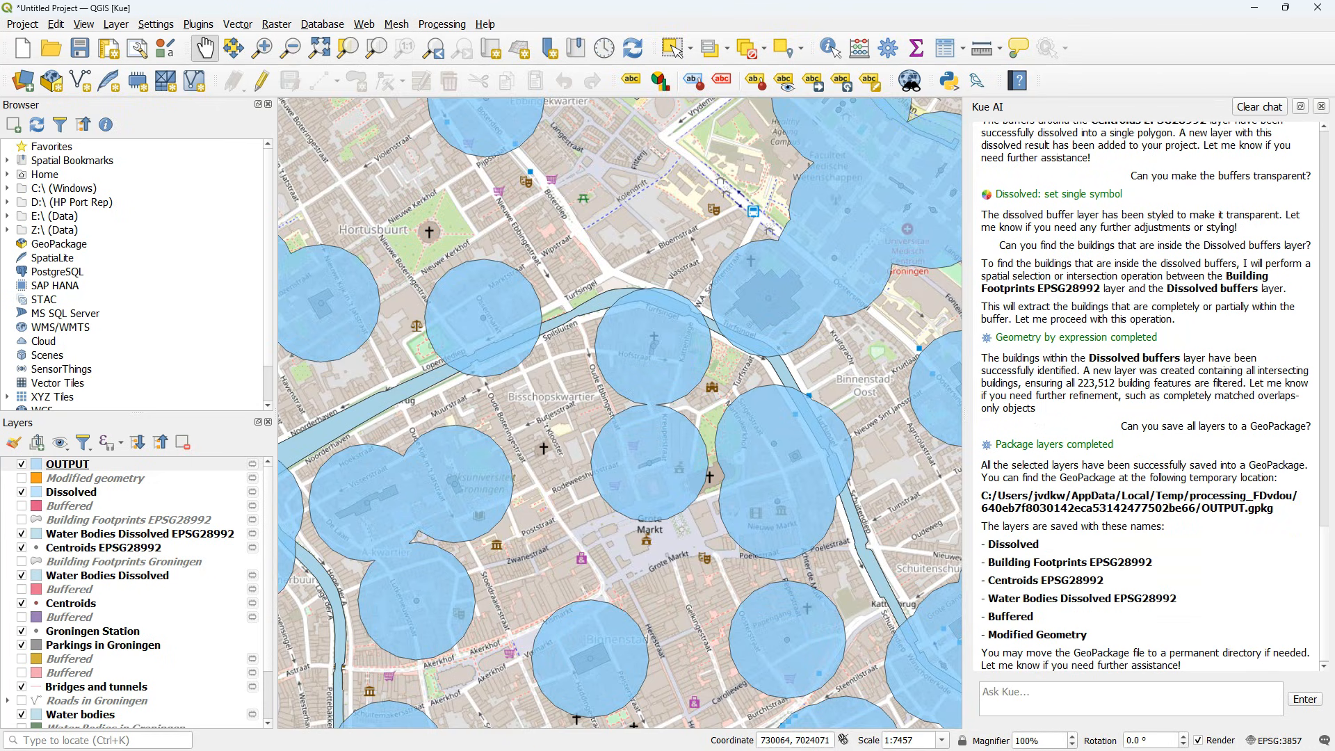